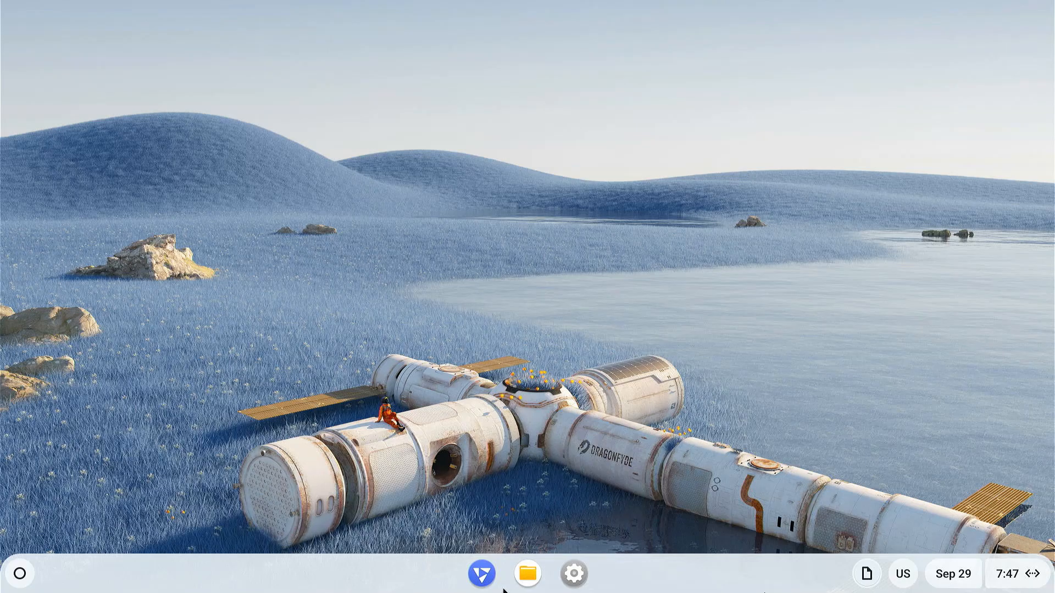
Show the FydeOS version details in Settings, then launch the Play Store from the launcher.
left_click(572, 574)
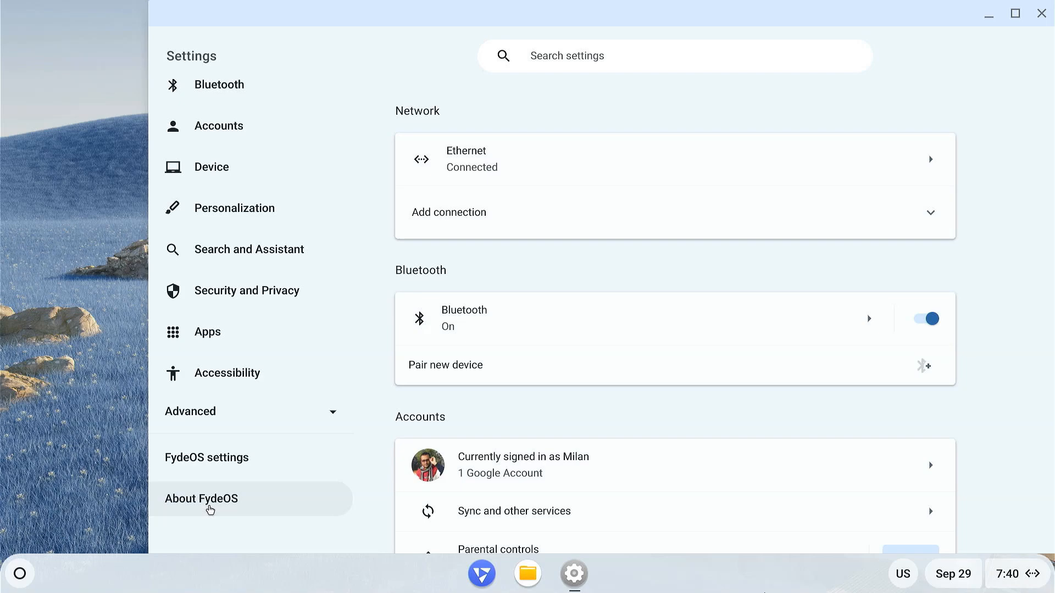
left_click(201, 498)
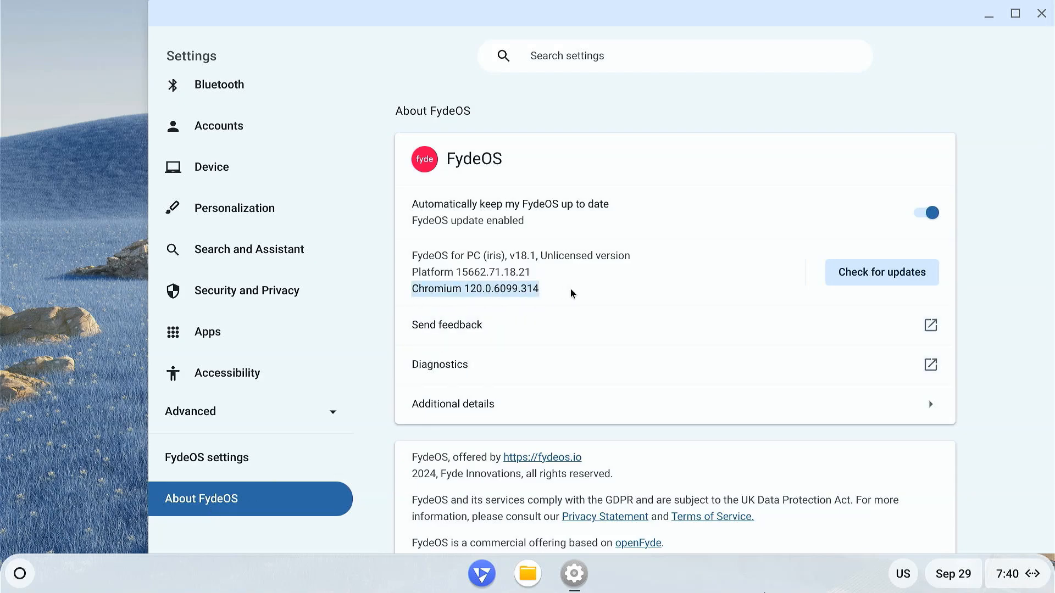
left_click(20, 573)
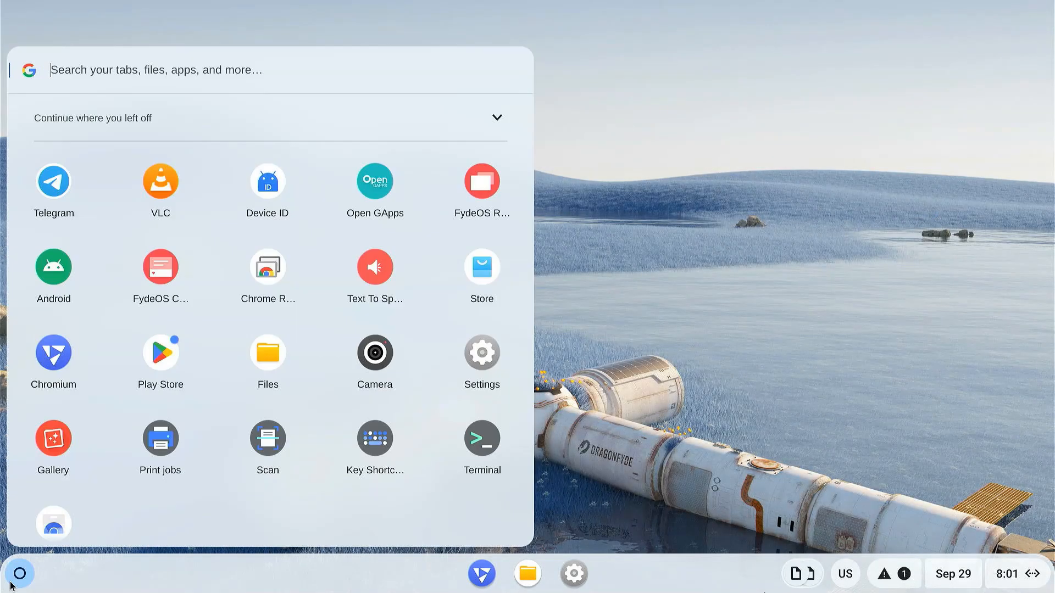
left_click(160, 352)
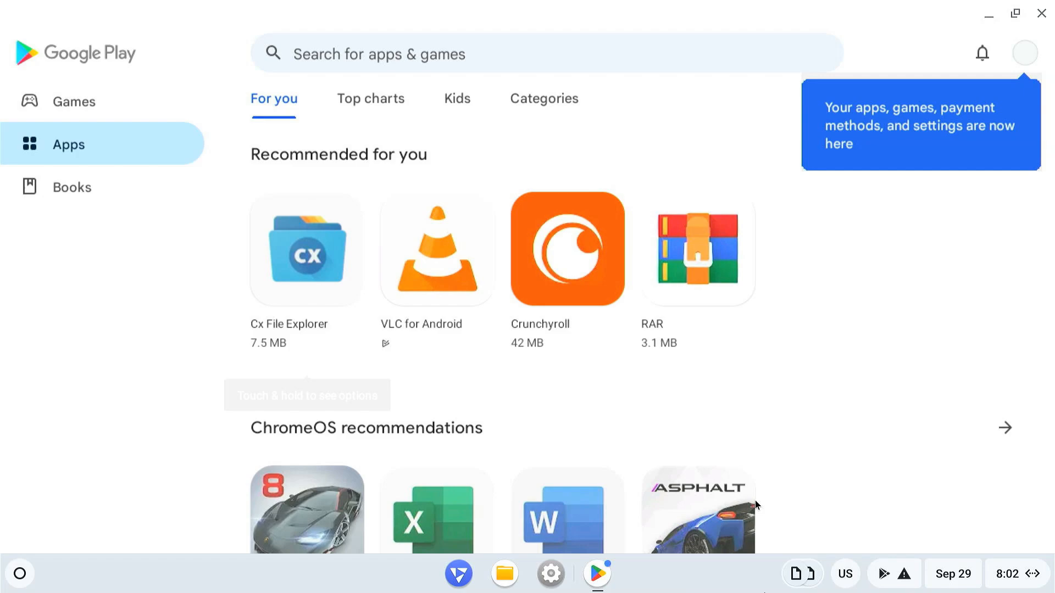
scroll("down", 3)
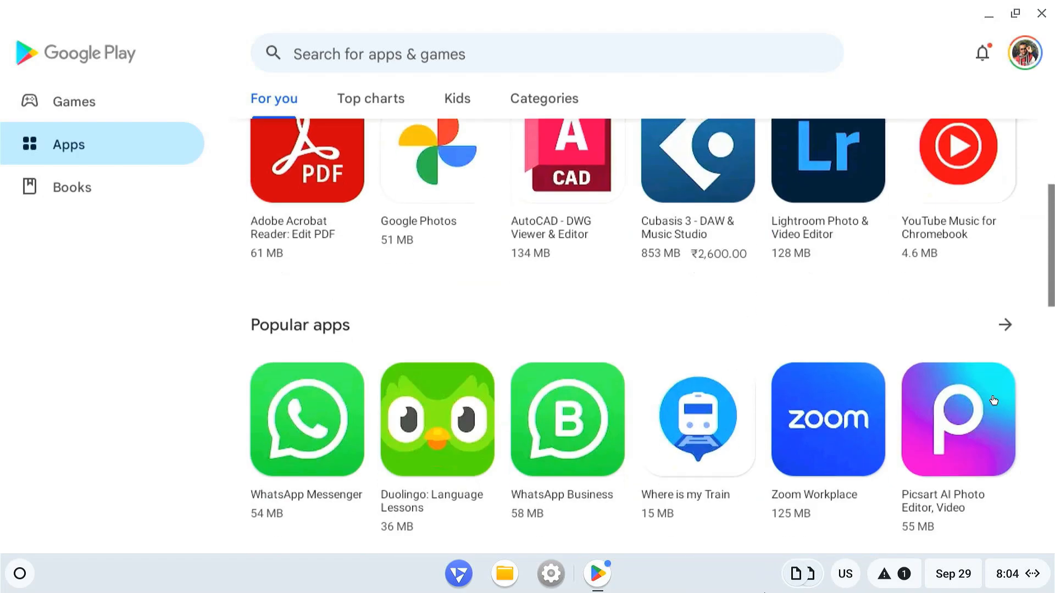
Enable the Linux development environment and type 'sudo apt install gim' in the terminal.
left_click(550, 573)
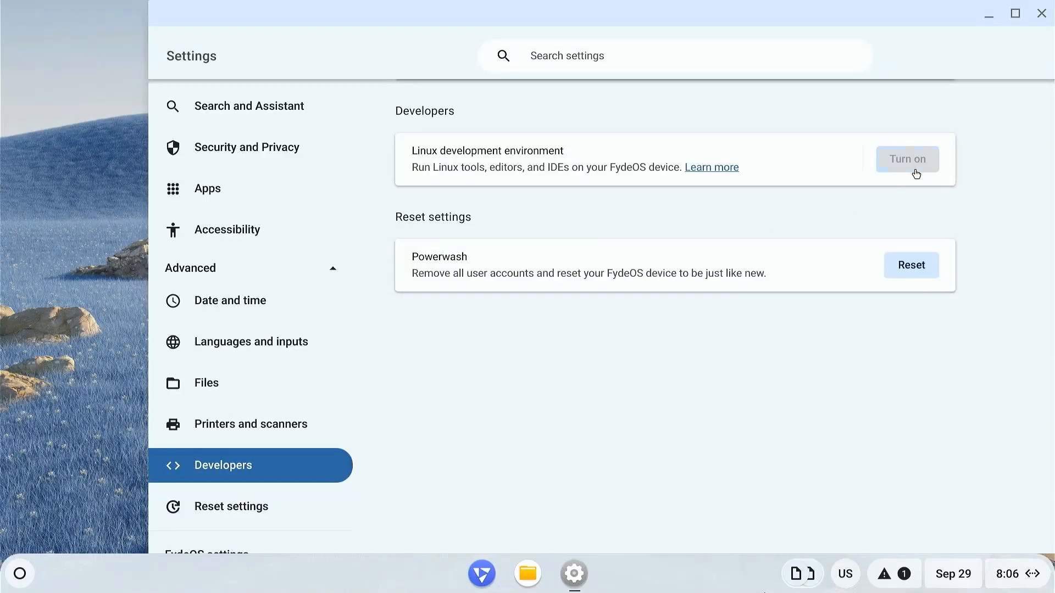
left_click(906, 160)
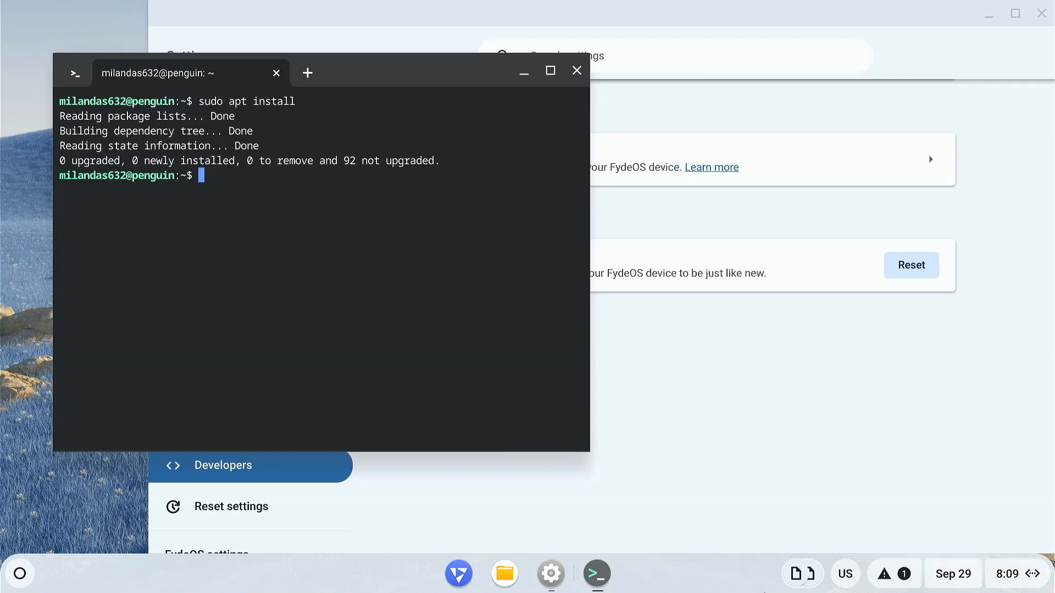
type("sudo apt install gim")
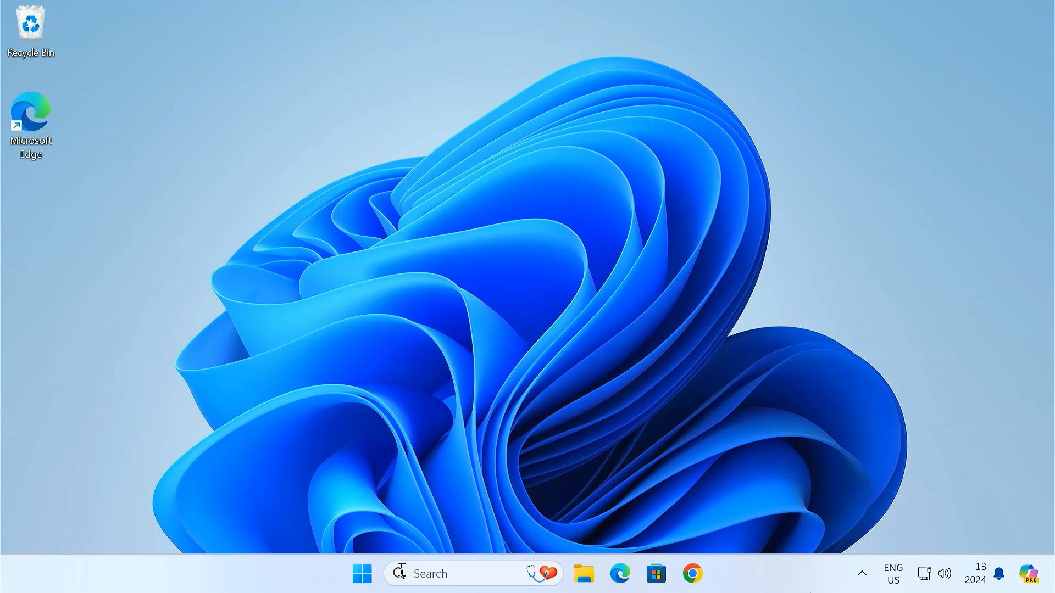
Shrink the C: volume by 50000 MB in Disk Management.
right_click(362, 573)
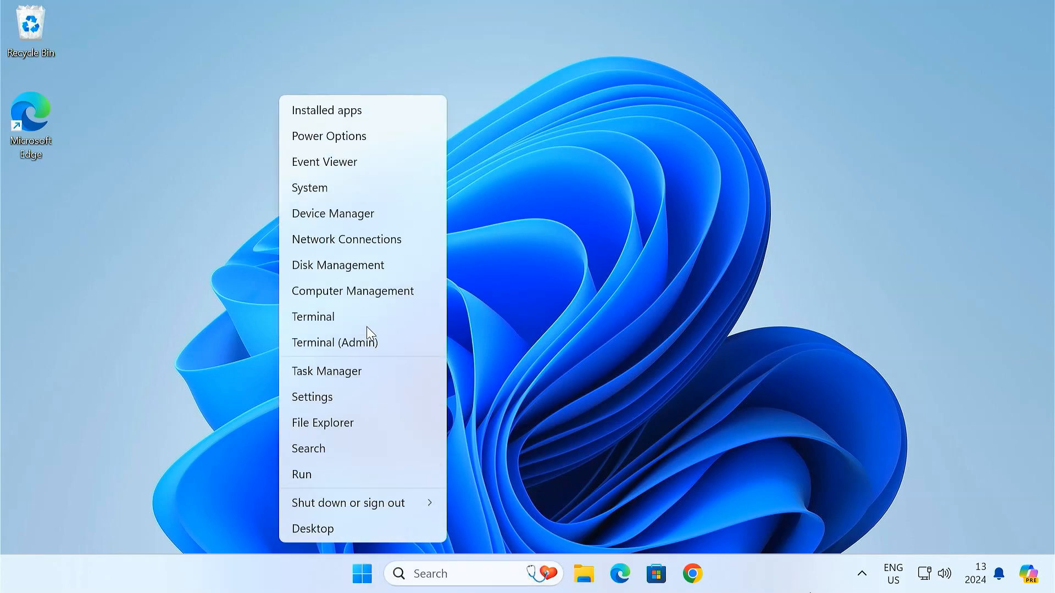
left_click(338, 265)
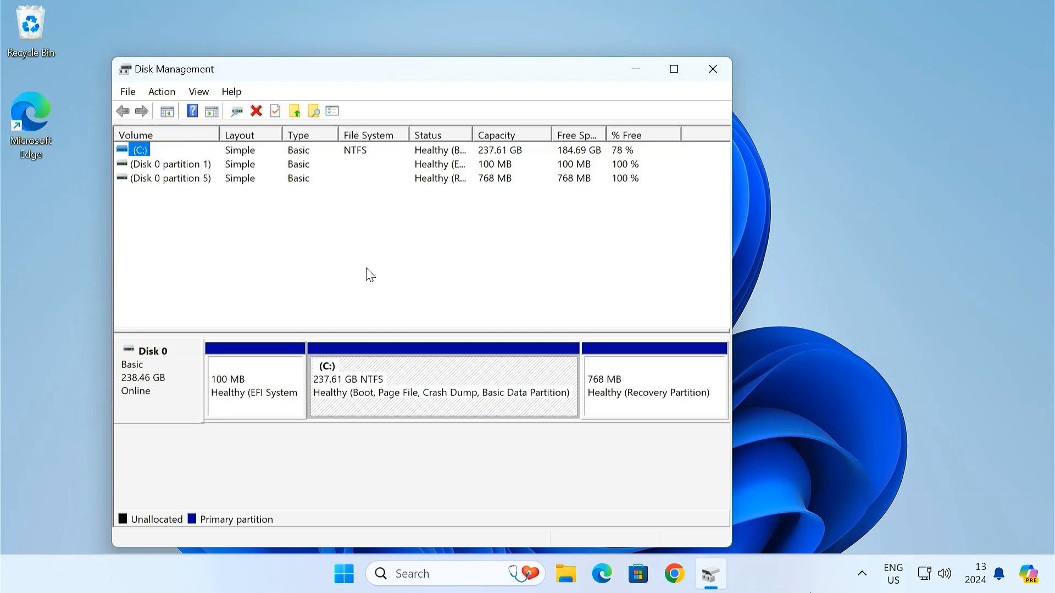
left_click(672, 69)
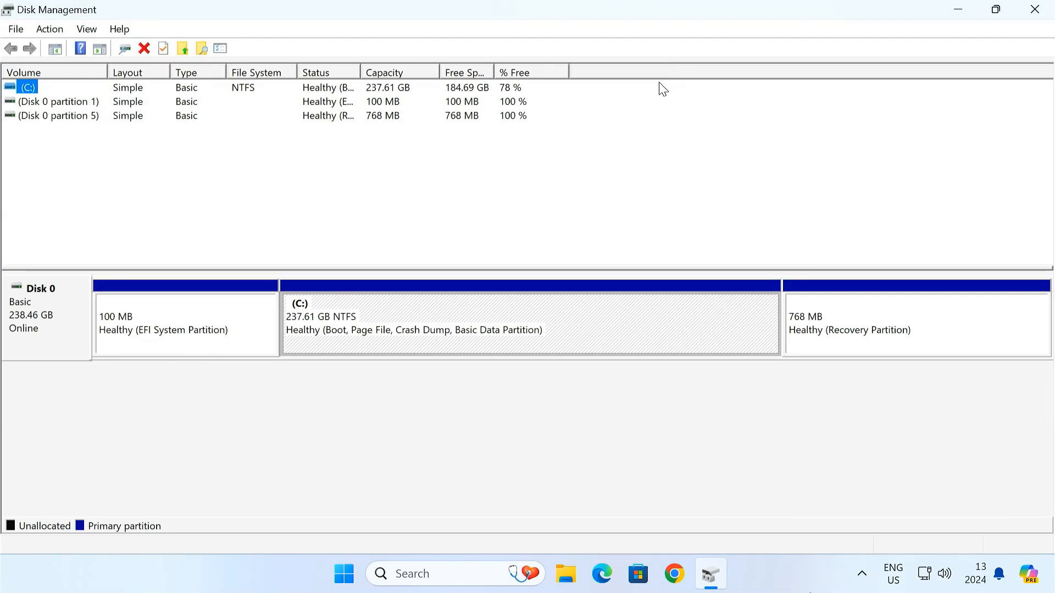
right_click(451, 317)
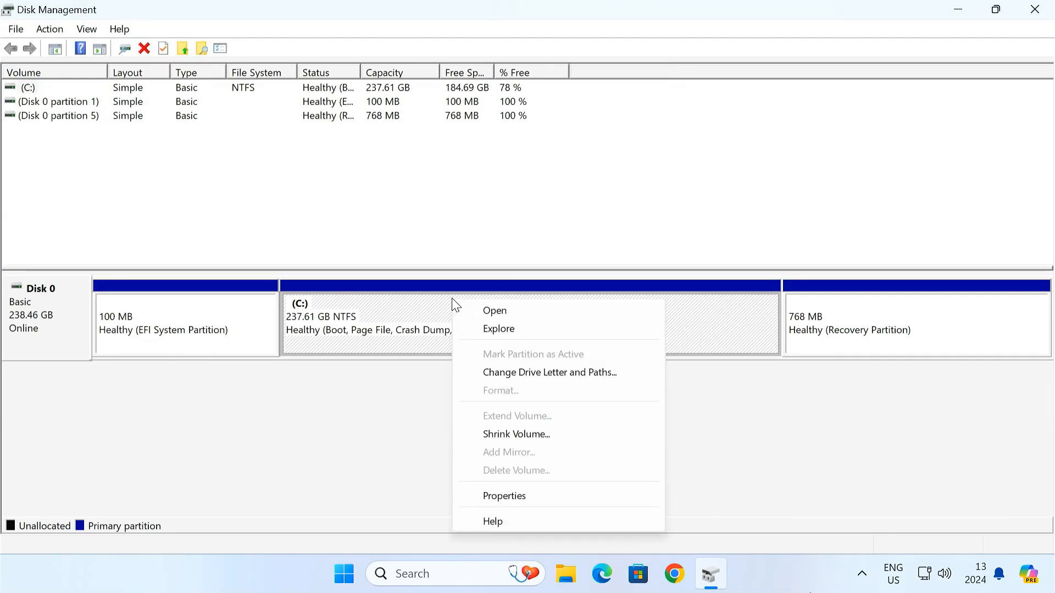
left_click(516, 435)
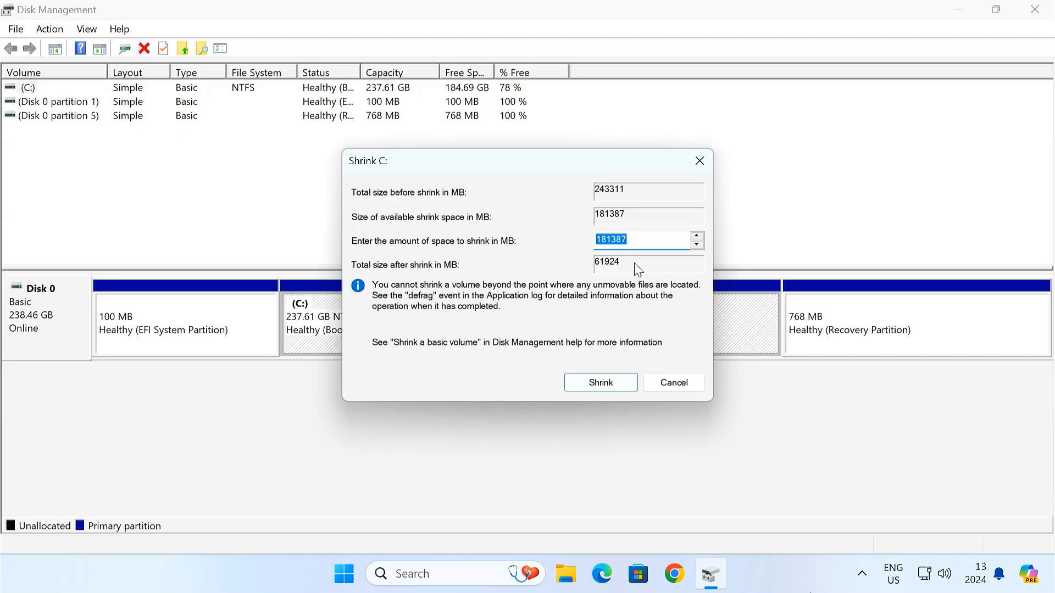
type("50000")
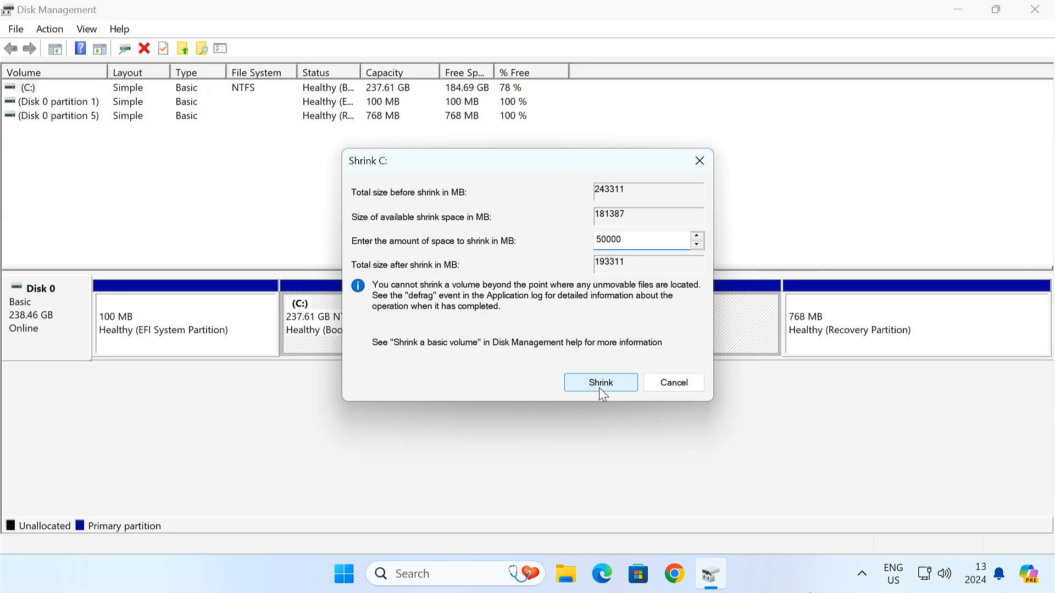
left_click(599, 383)
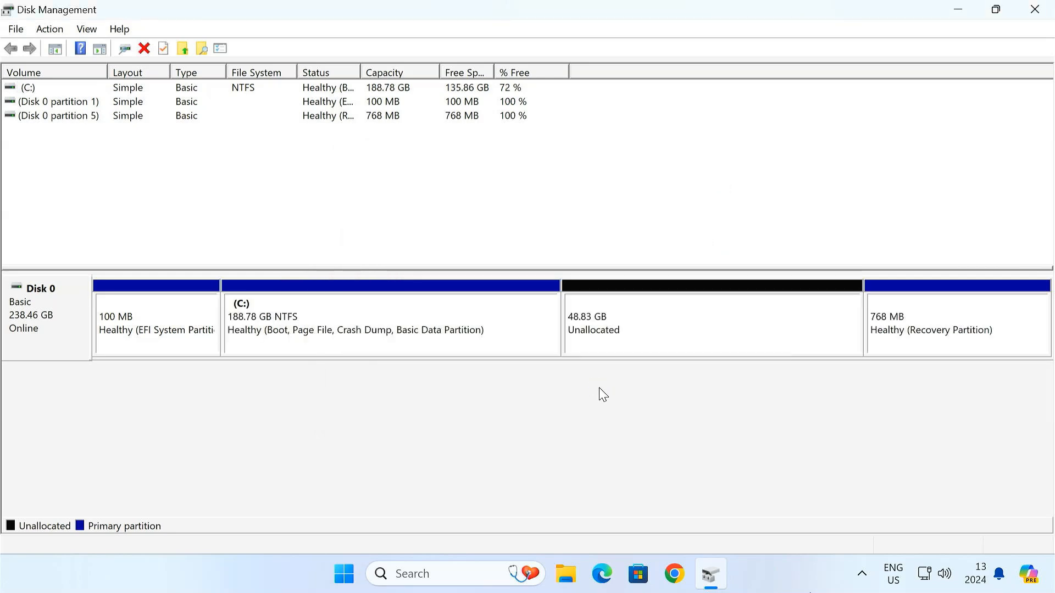
Create new simple volume D: on the unallocated 50000 MB and close Disk Management.
right_click(710, 323)
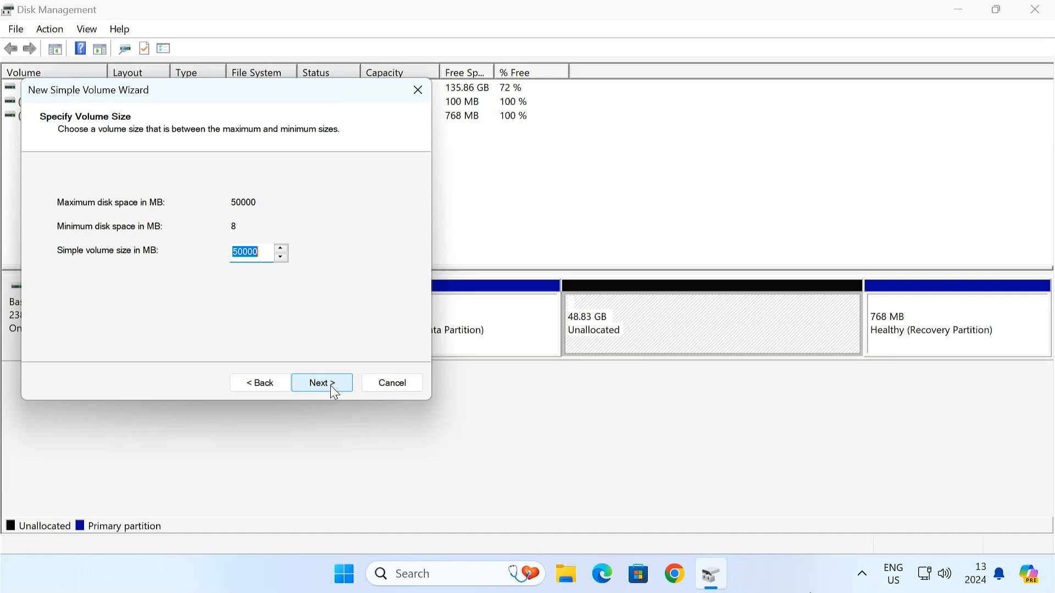
left_click(321, 383)
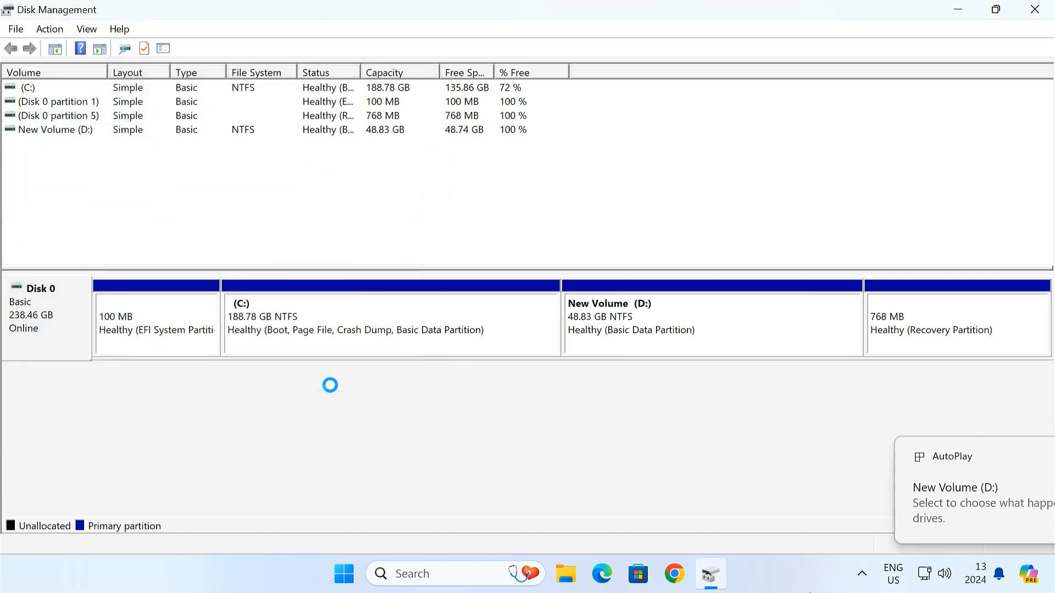
left_click(1034, 10)
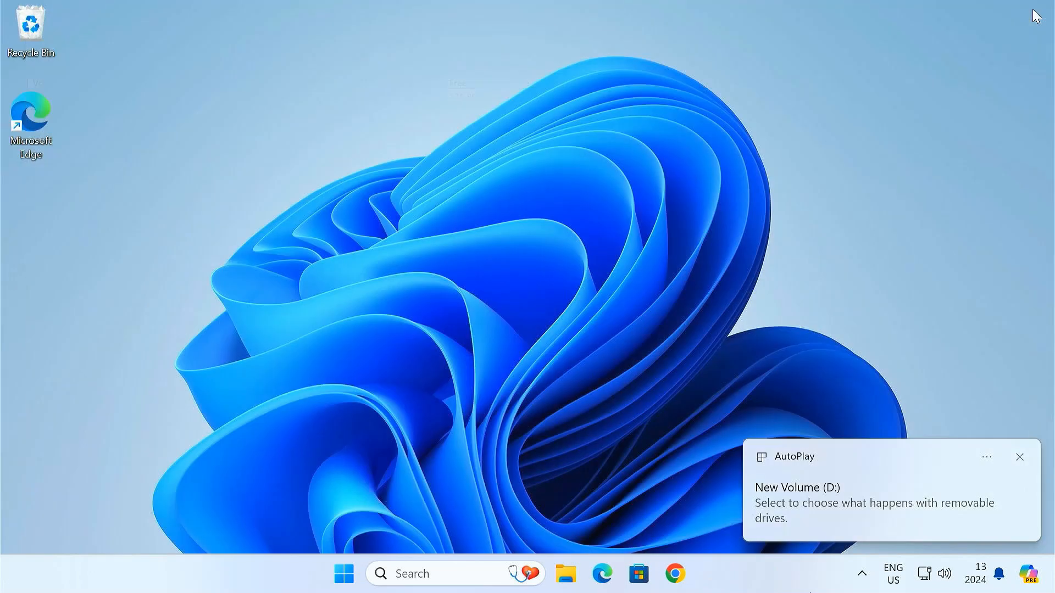
Search 'download fydeos' in the browser and open the FydeOS download page.
left_click(674, 573)
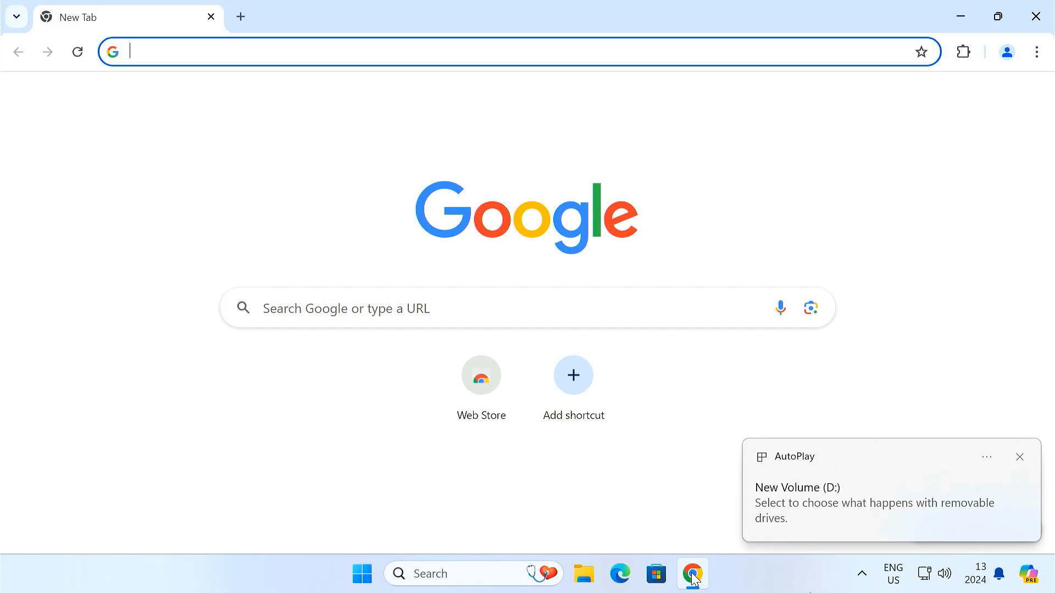
type("do")
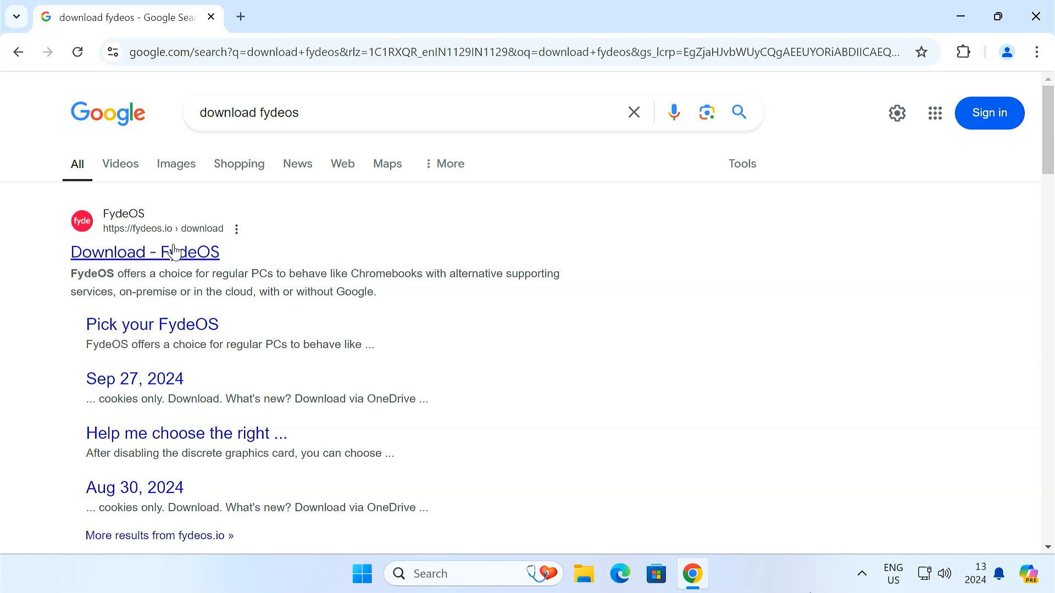
left_click(144, 252)
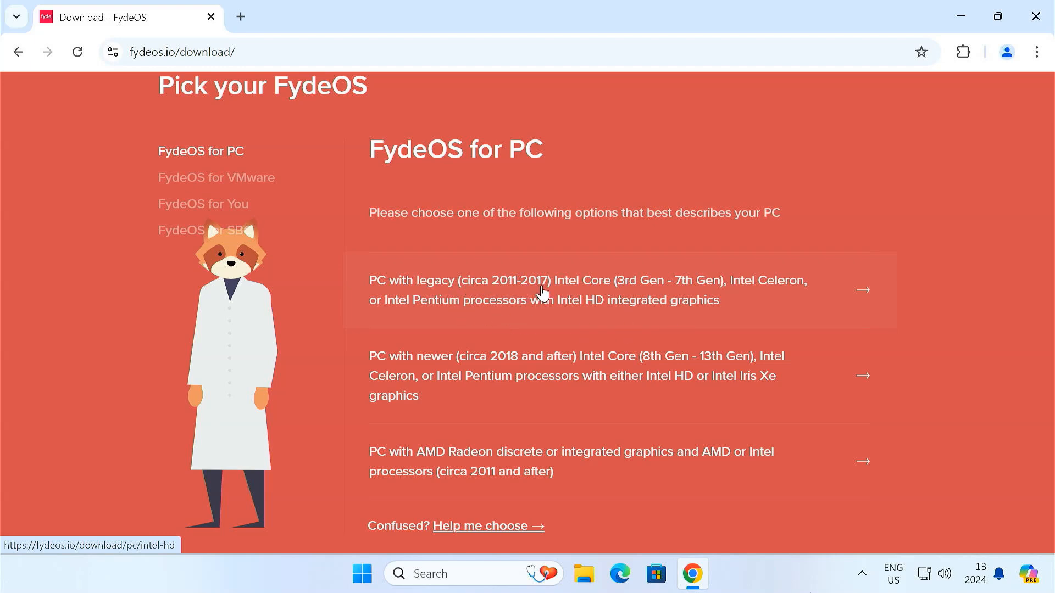
mouse_move(578, 299)
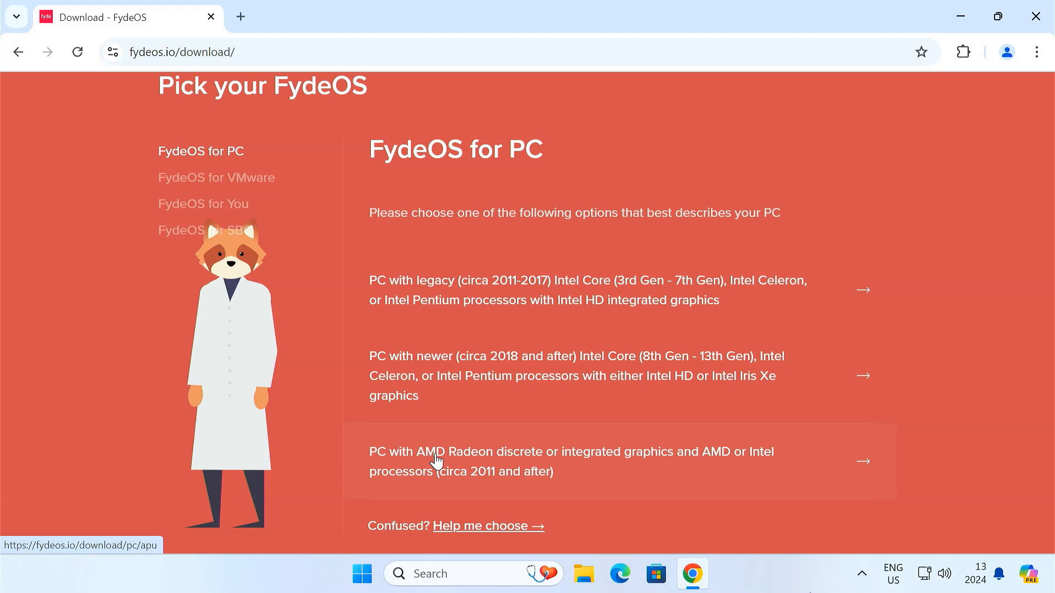
mouse_move(702, 470)
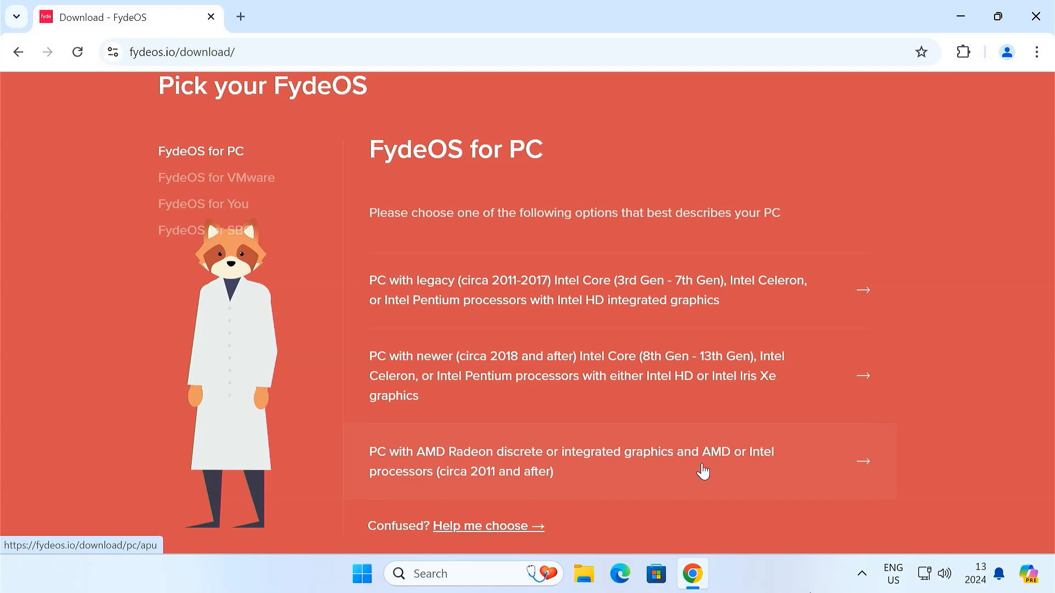
mouse_move(561, 471)
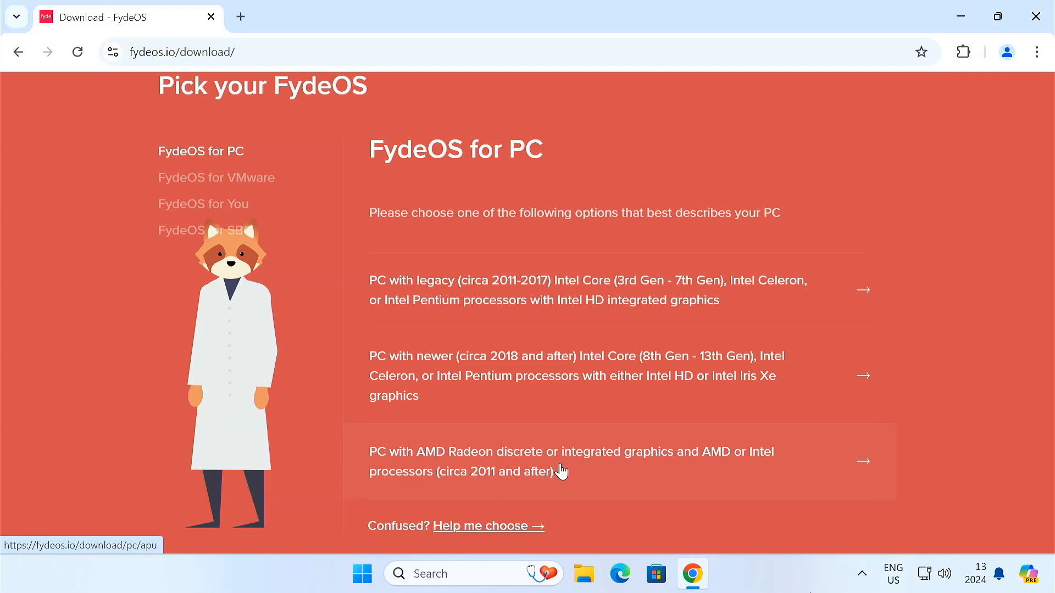
Check the iris 18.1 image download progress via Task Manager, then open a blank tab.
right_click(693, 574)
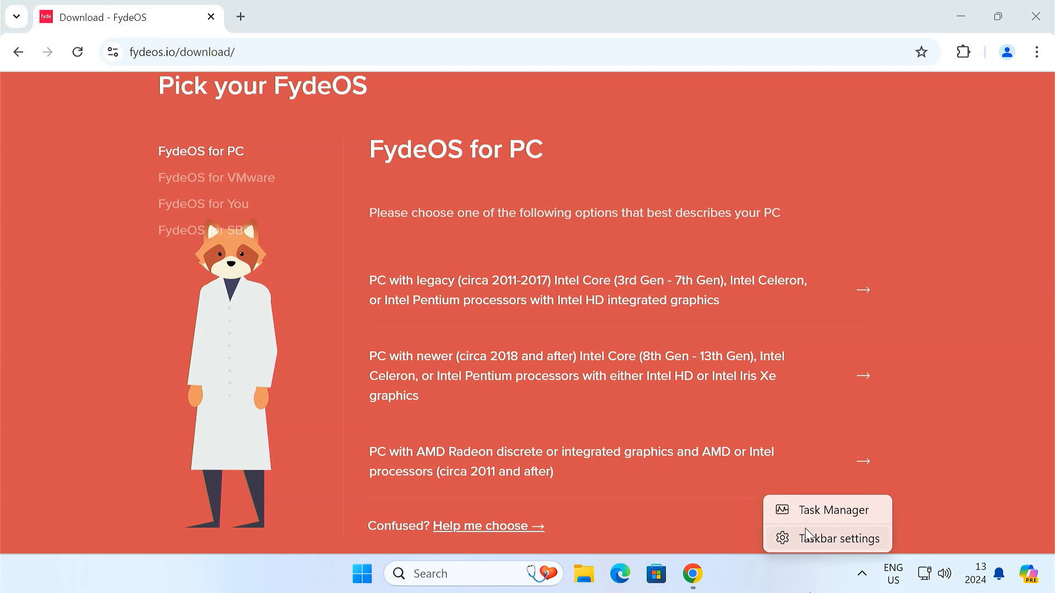
left_click(832, 510)
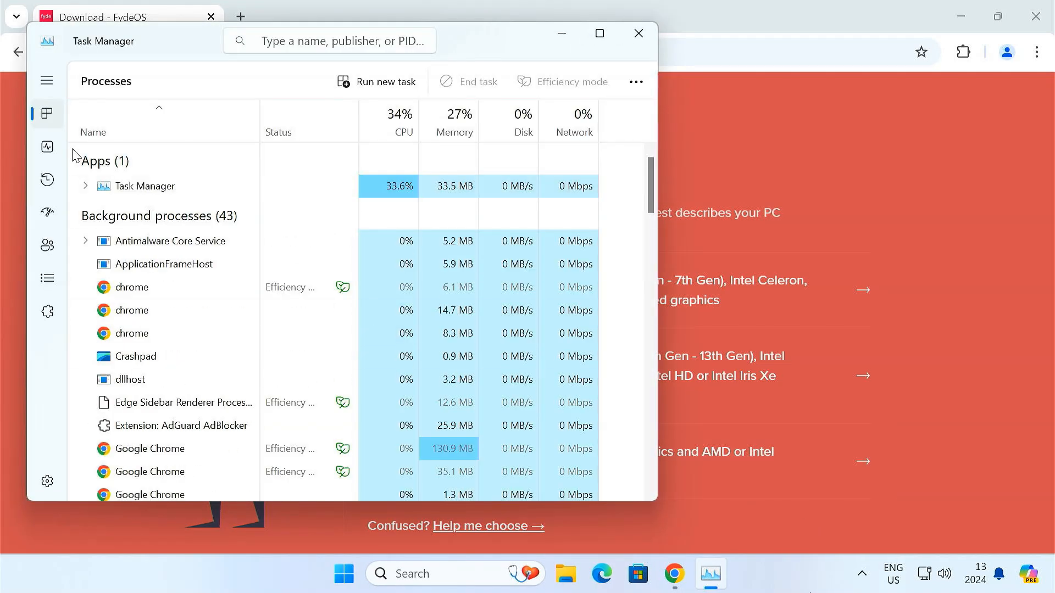
left_click(46, 147)
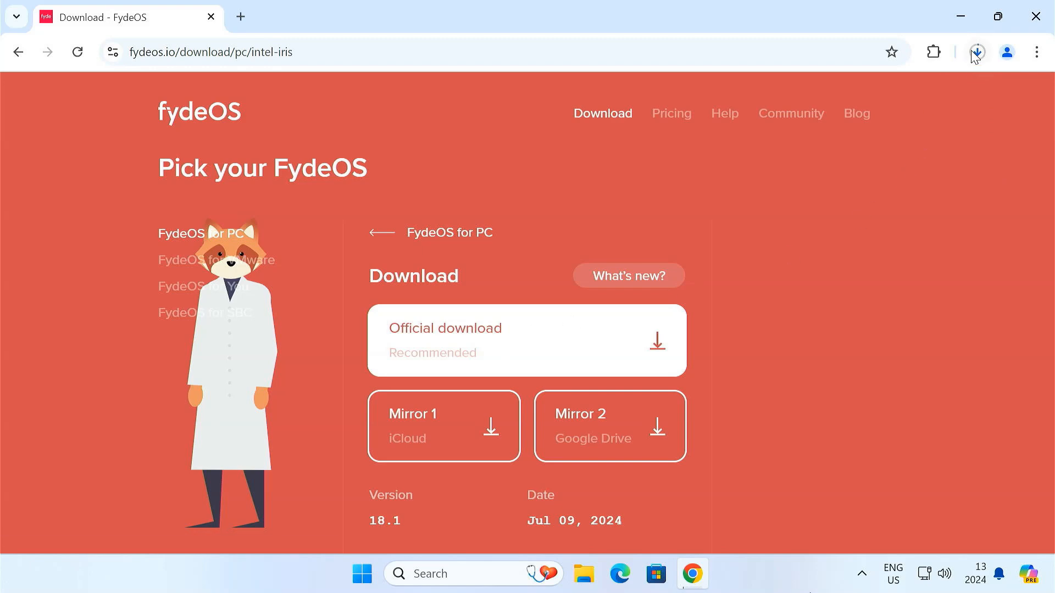
left_click(976, 52)
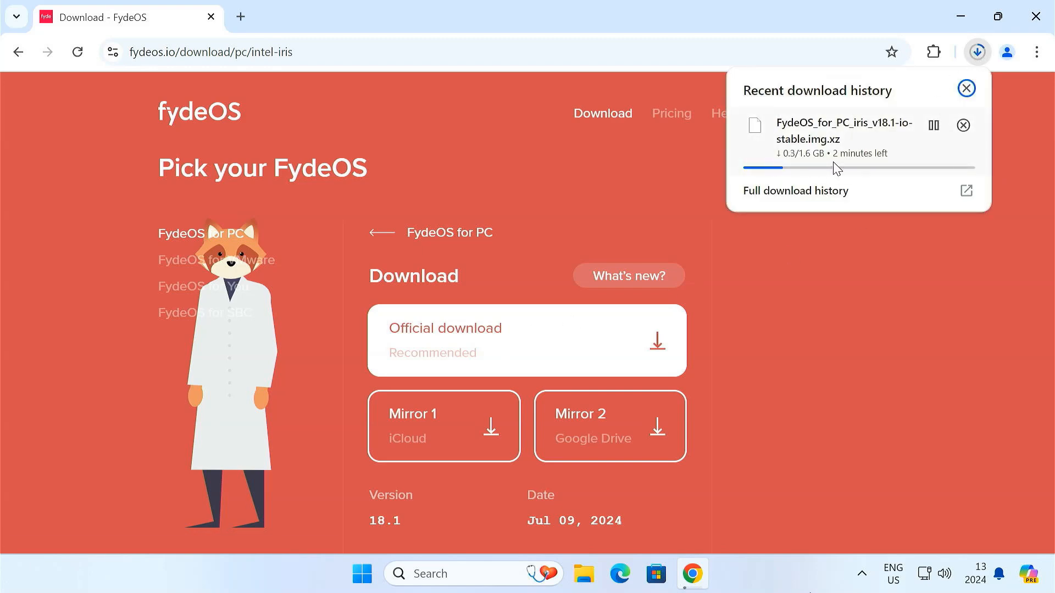
left_click(240, 17)
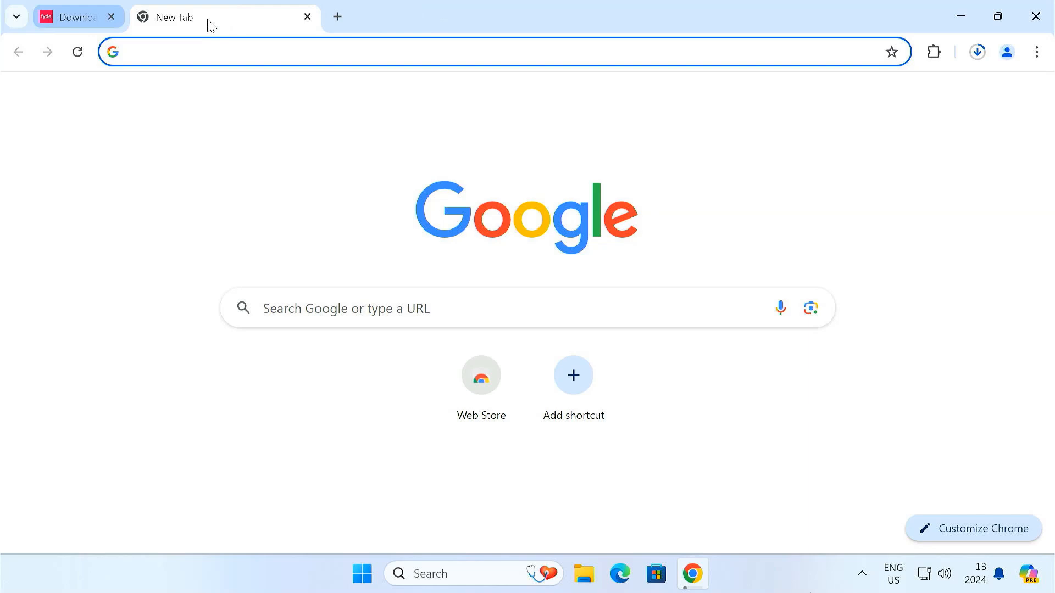
Download portable Rufus 4.5 for x64 into a newly created Programs folder.
type("download")
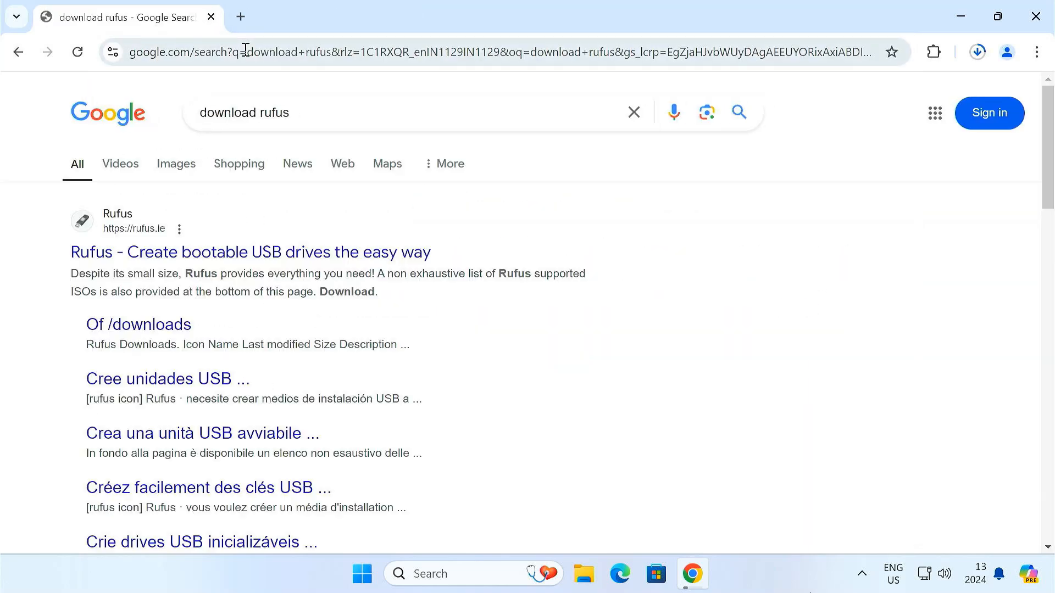
left_click(251, 252)
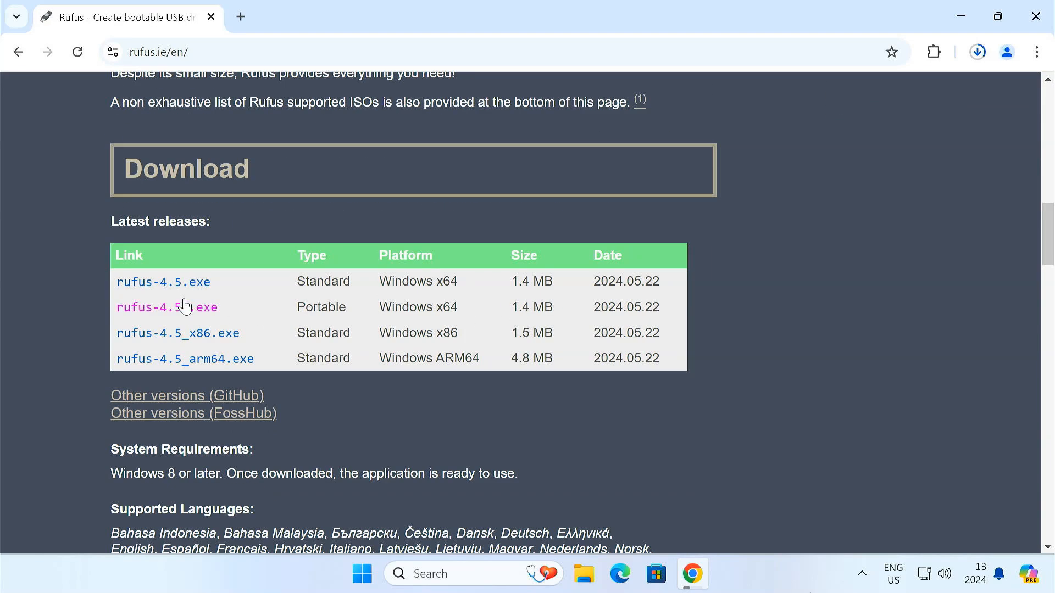
left_click(163, 281)
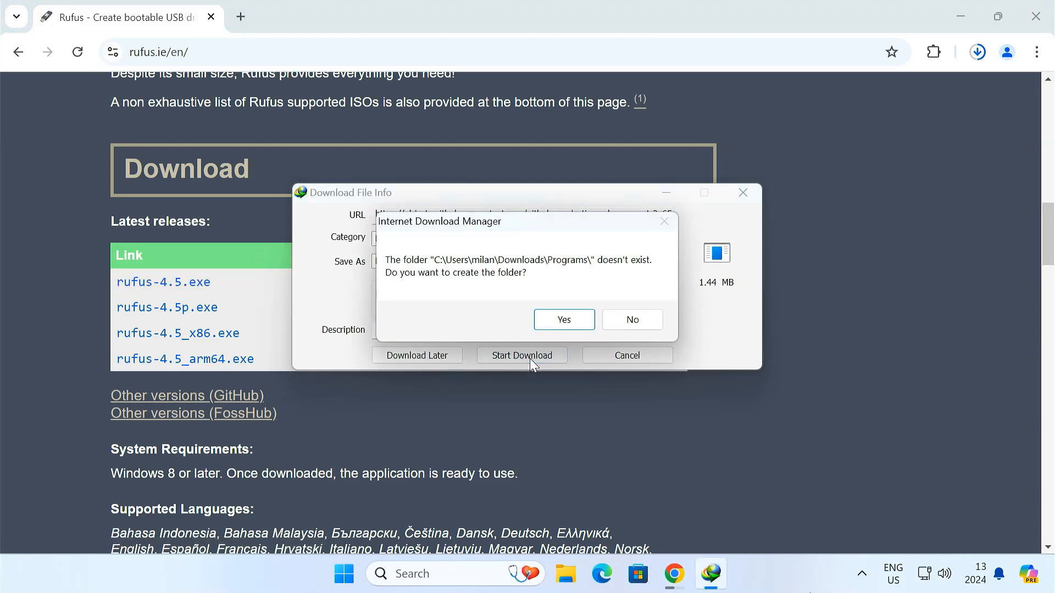
left_click(563, 319)
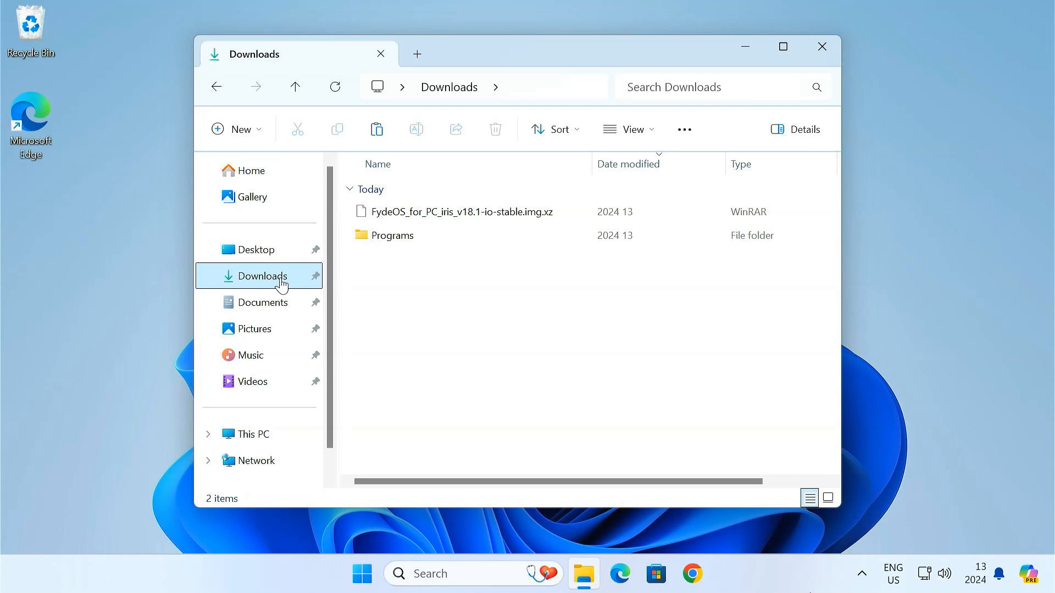
Open Downloads > Programs and launch rufus-4.5.
left_click(461, 211)
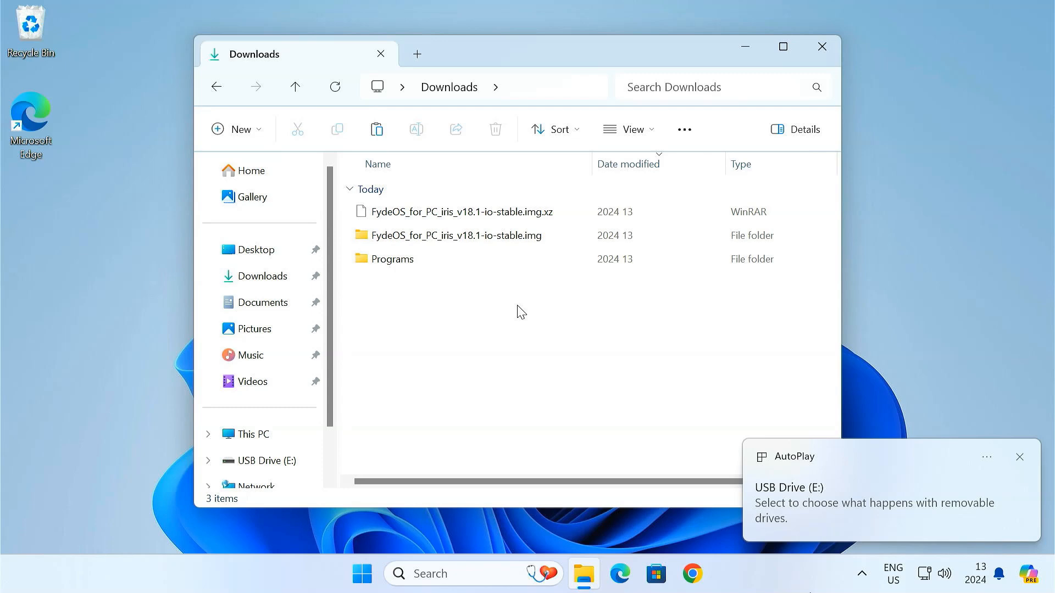
double_click(392, 259)
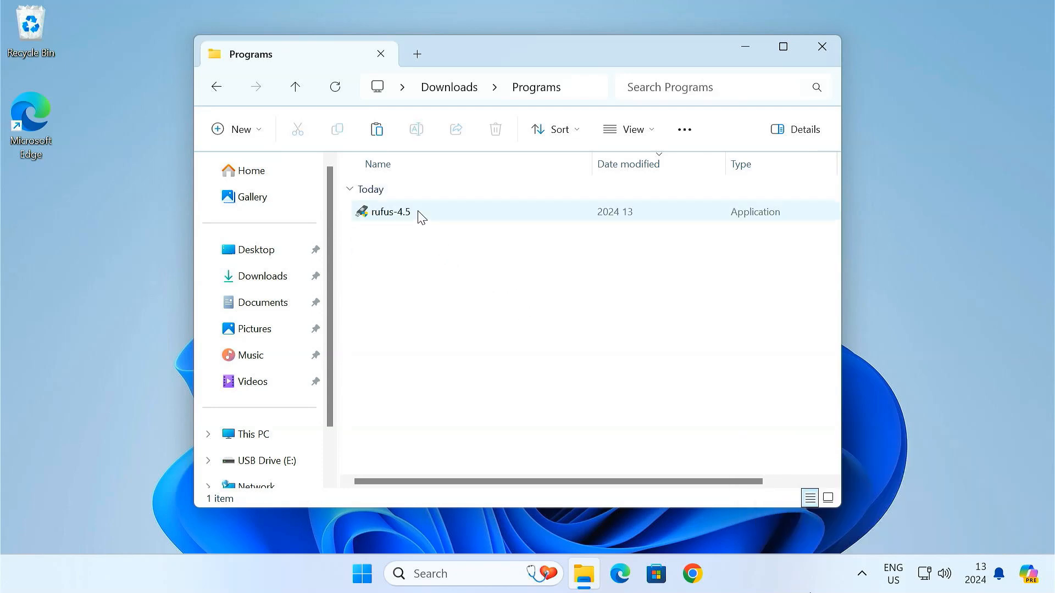
double_click(387, 211)
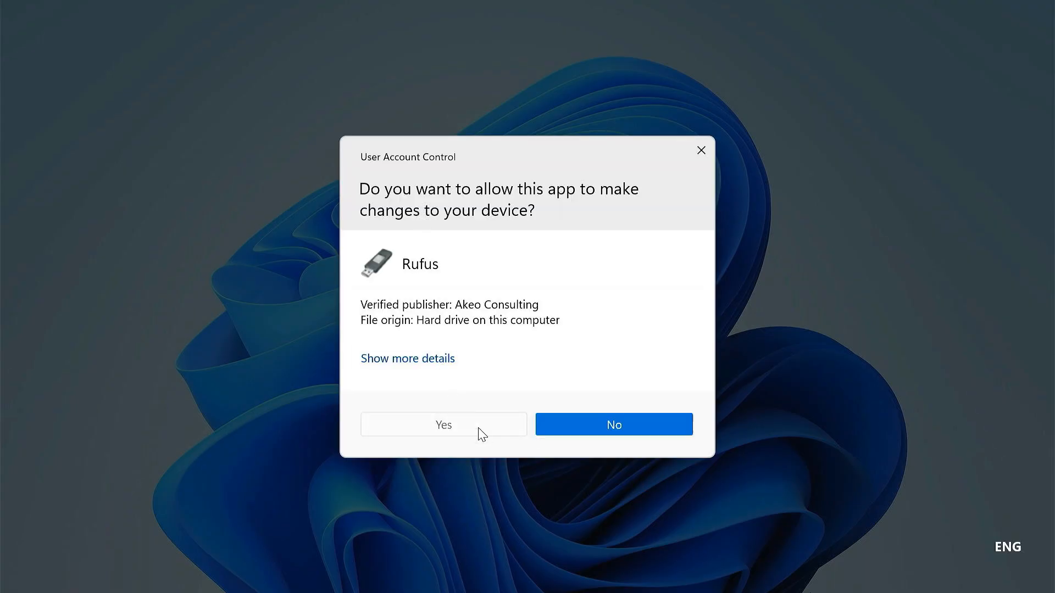
Write the FydeOS image to the USB drive with Rufus, accepting data erasure.
left_click(443, 425)
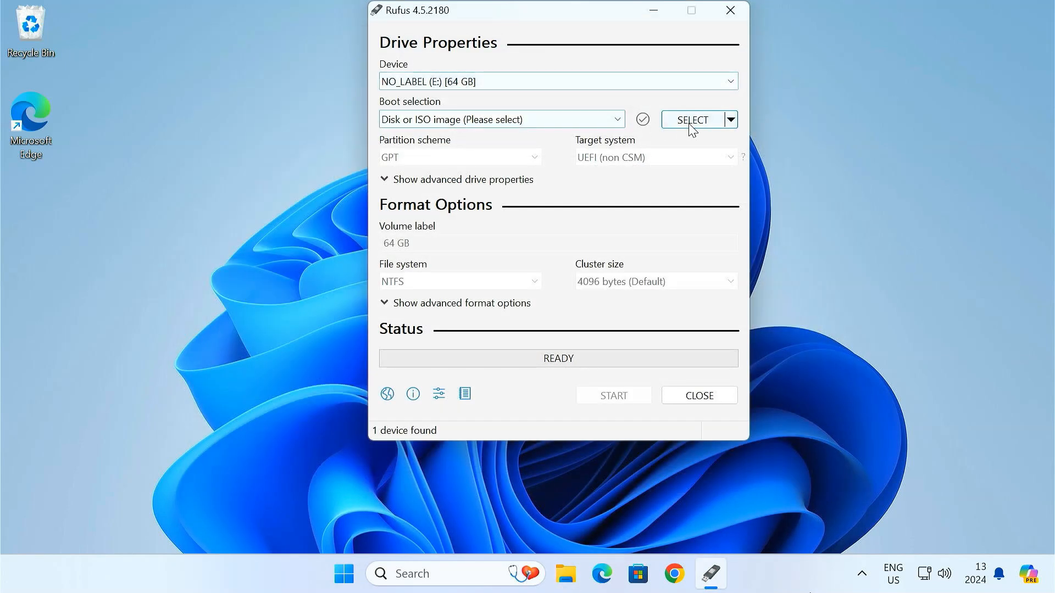
left_click(692, 120)
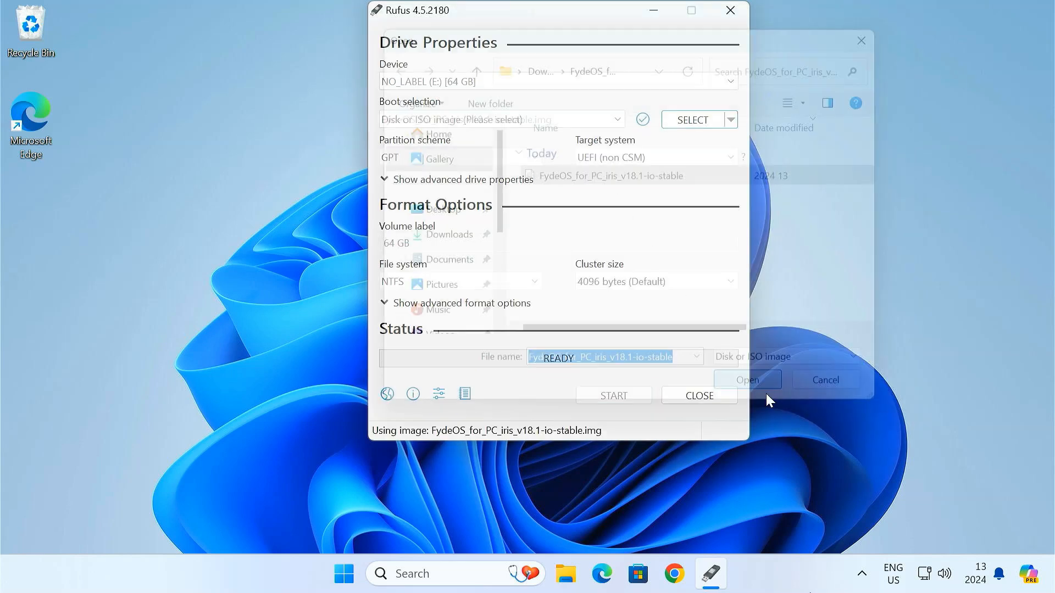
left_click(613, 395)
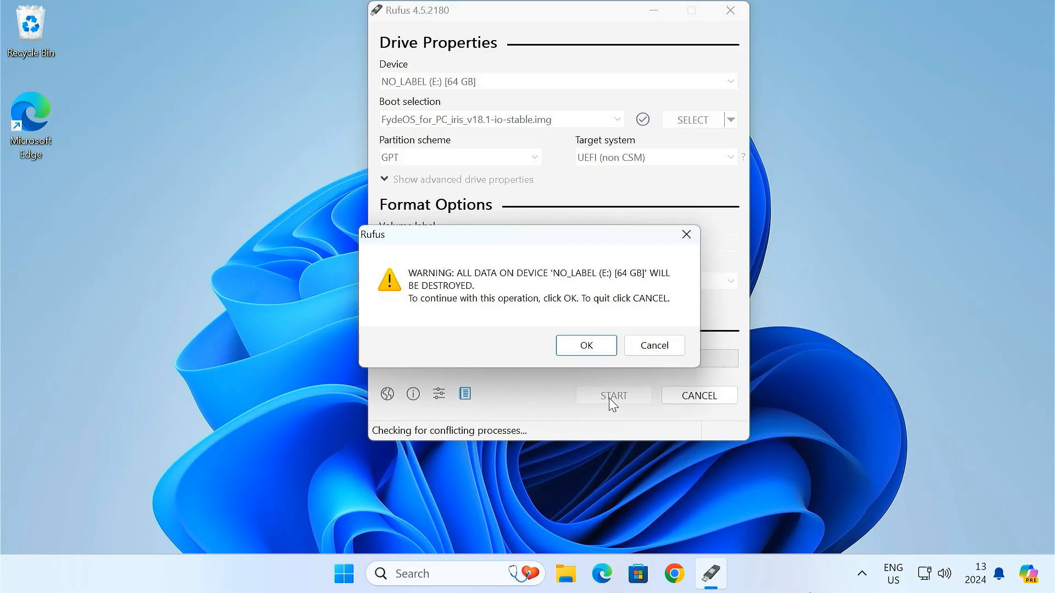
left_click(584, 345)
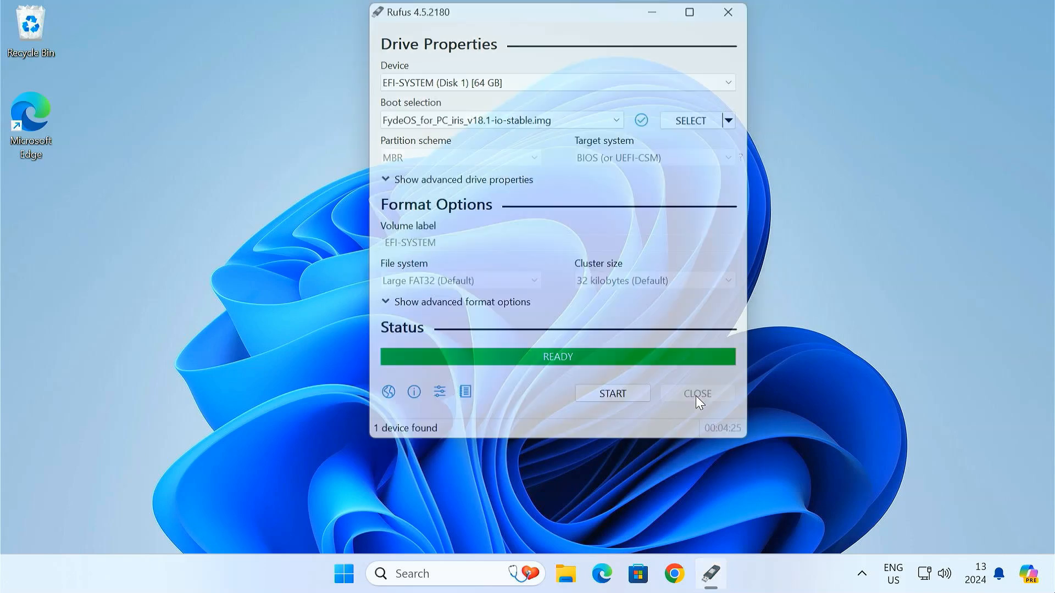
Close Rufus and restart the computer.
left_click(362, 573)
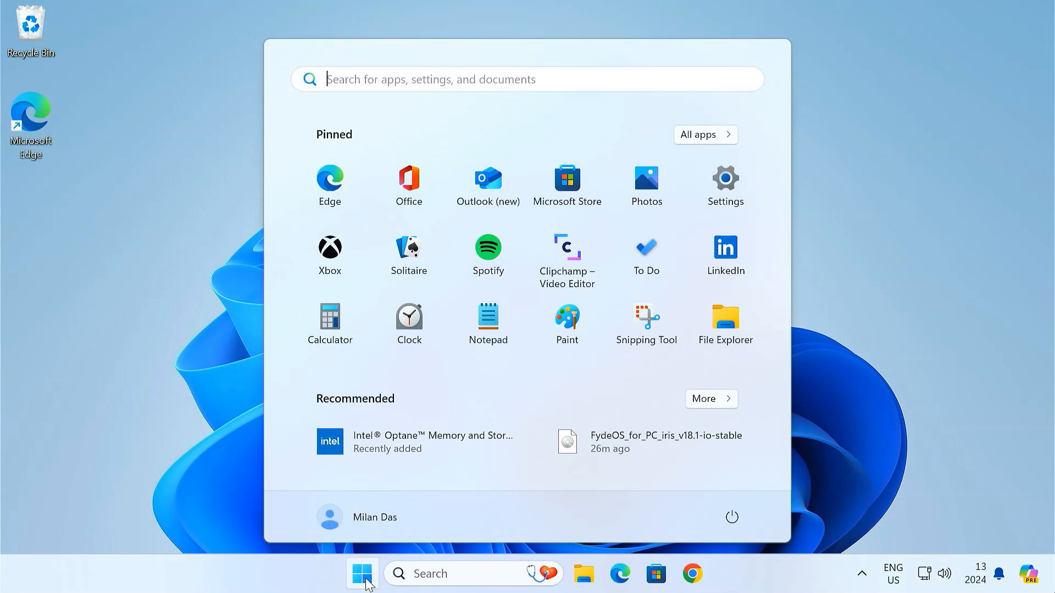
left_click(731, 517)
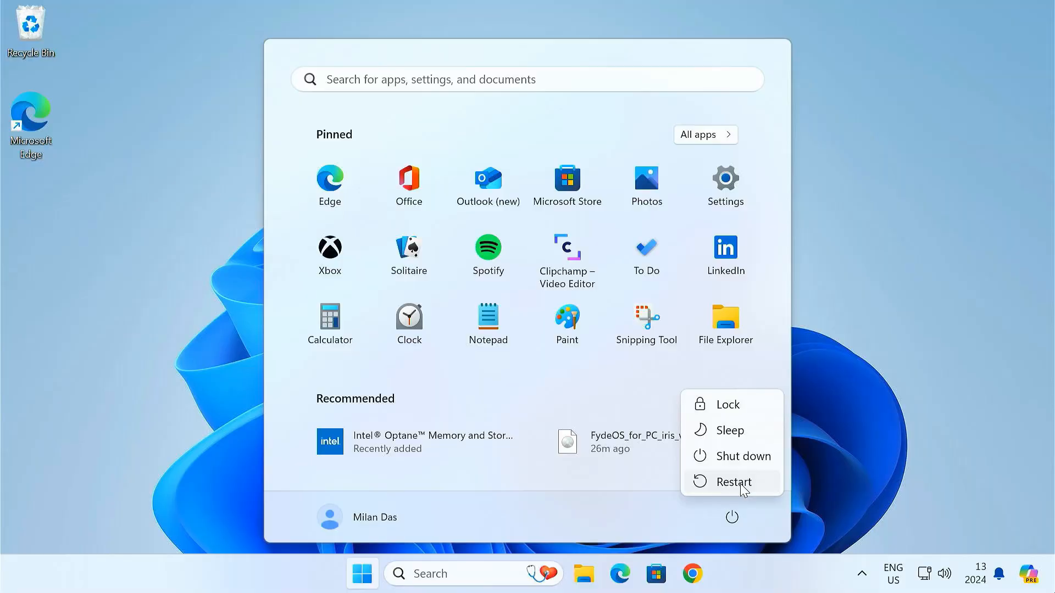
left_click(734, 482)
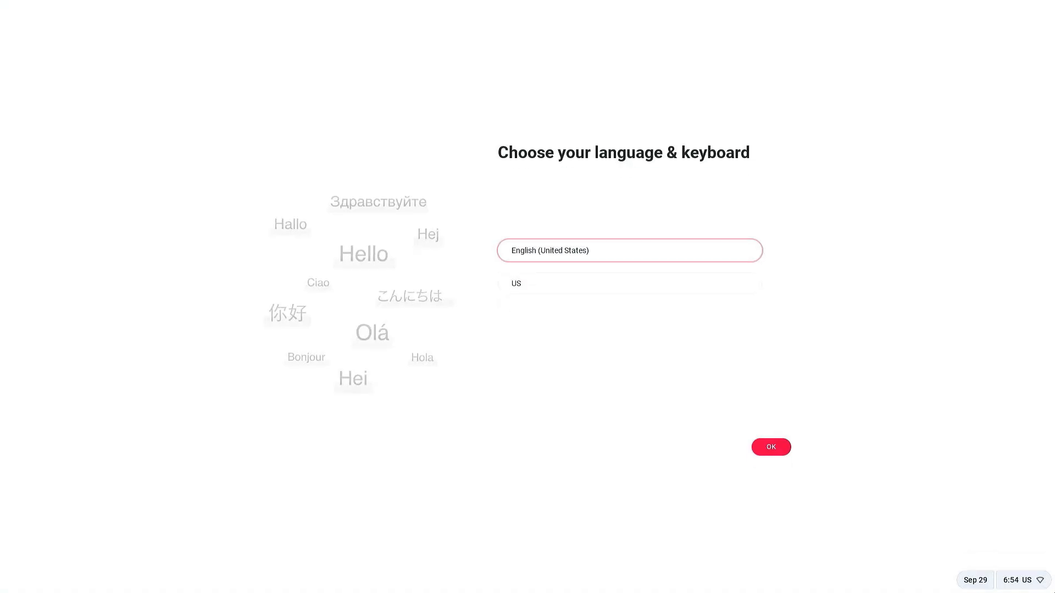
Accept English (US) language and keyboard, choose Install FydeOS, and select multi-boot installation.
left_click(771, 447)
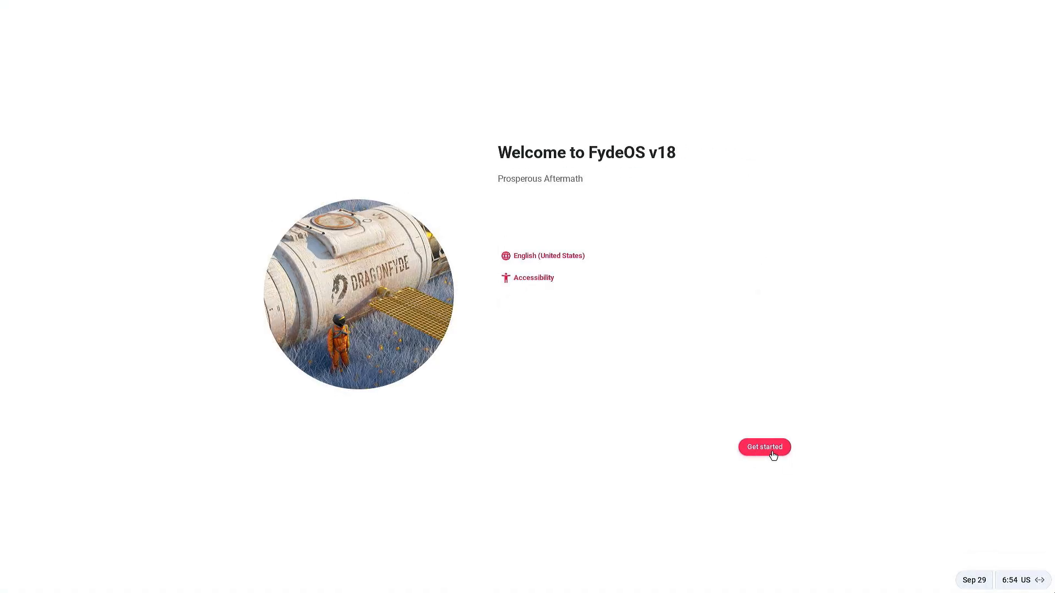
left_click(764, 447)
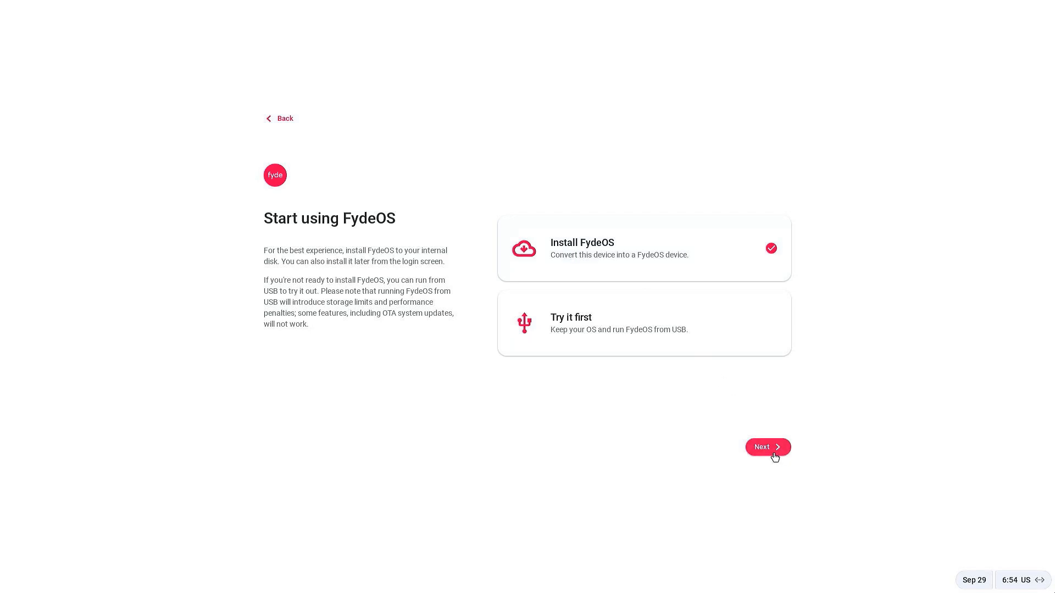
left_click(766, 447)
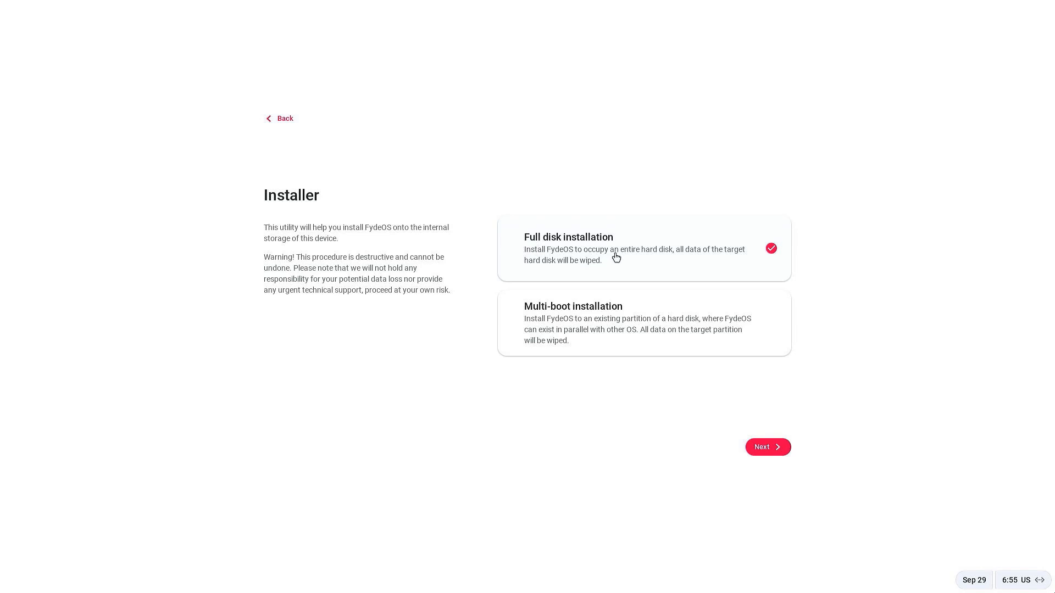
mouse_move(582, 329)
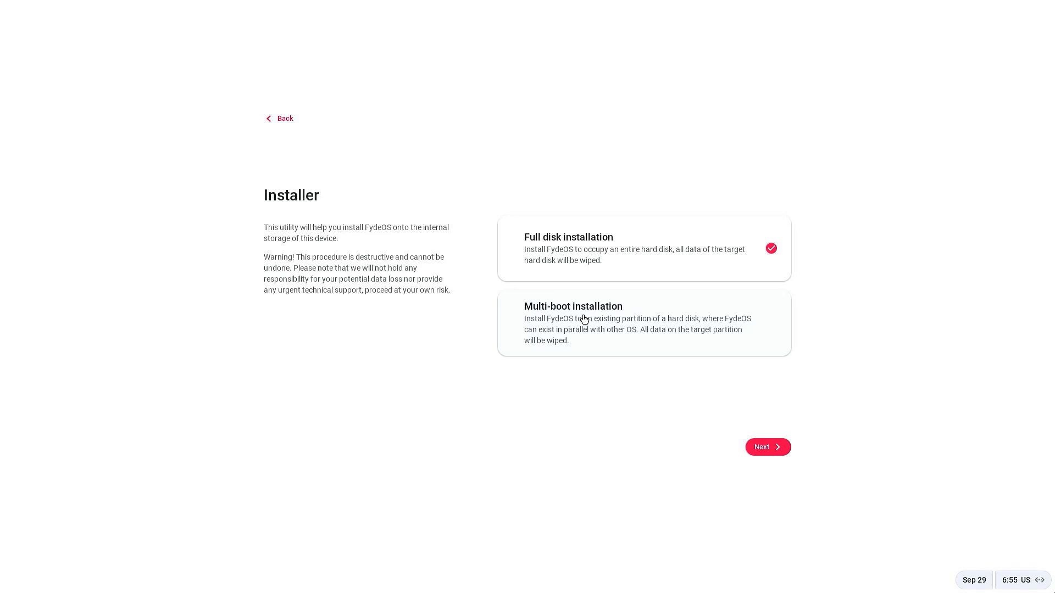
left_click(766, 447)
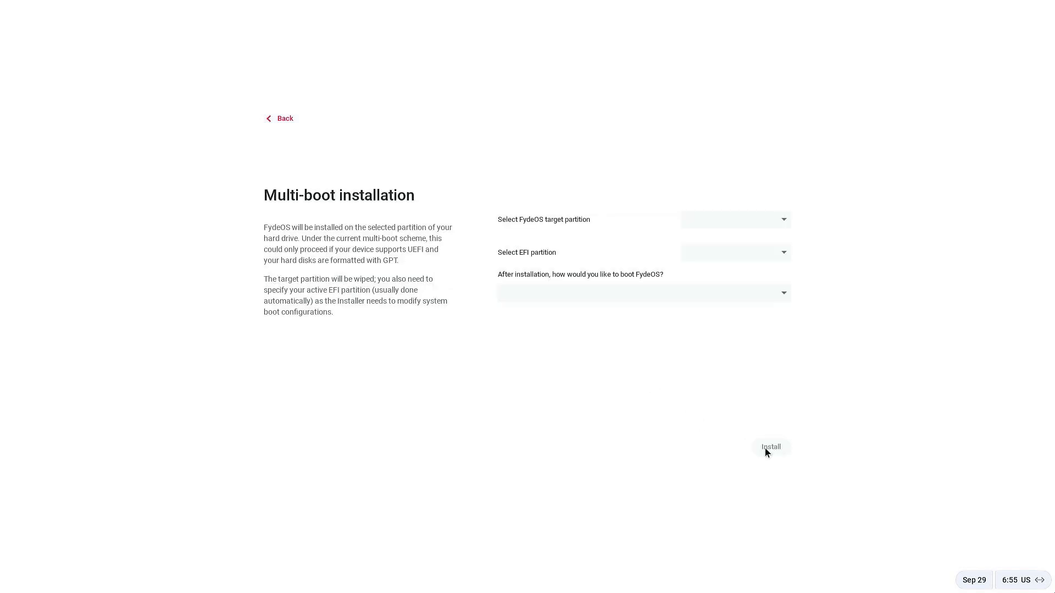
mouse_move(780, 244)
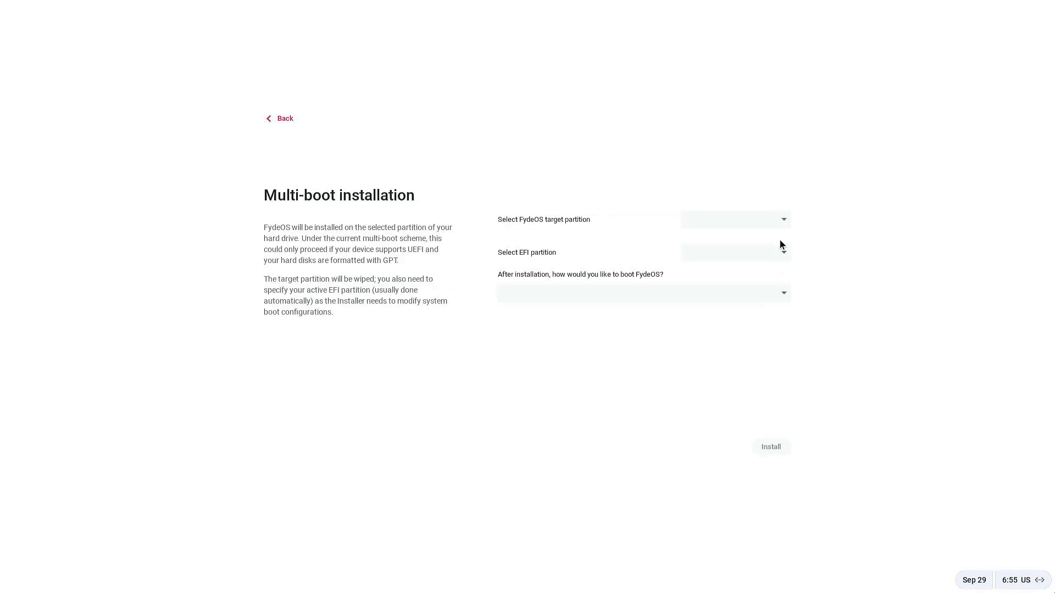
Install FydeOS to nvme0n1p4 with EFI partition nvme0n1p1 and rEFInd boot.
left_click(734, 219)
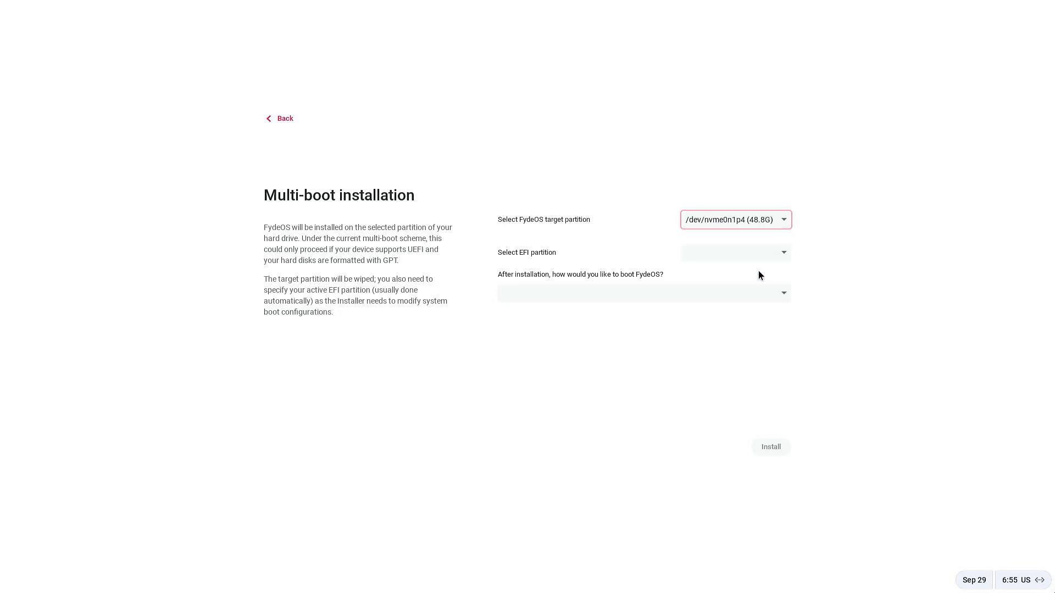
left_click(735, 253)
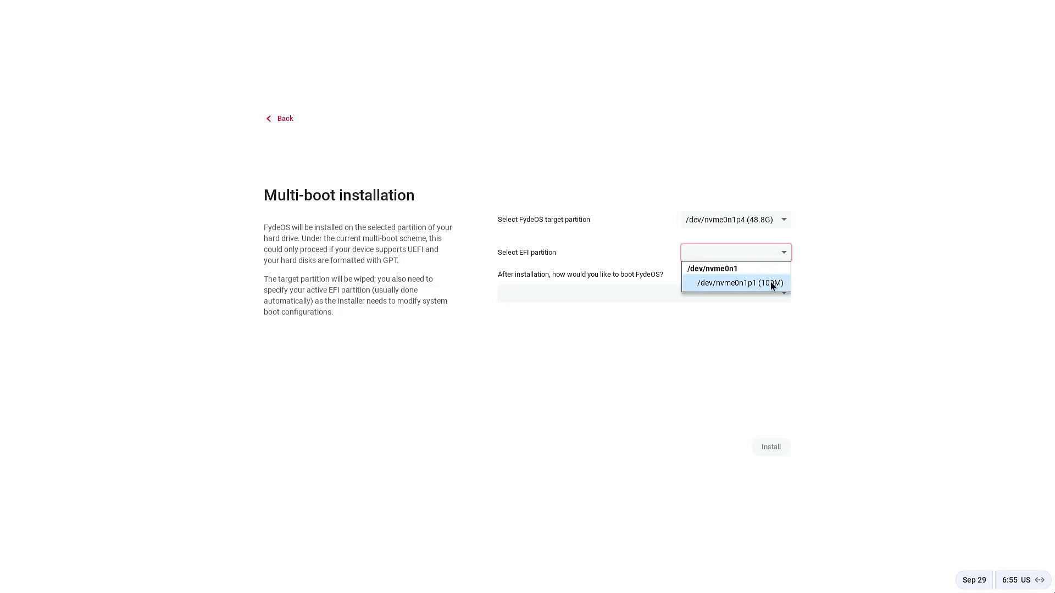
left_click(735, 283)
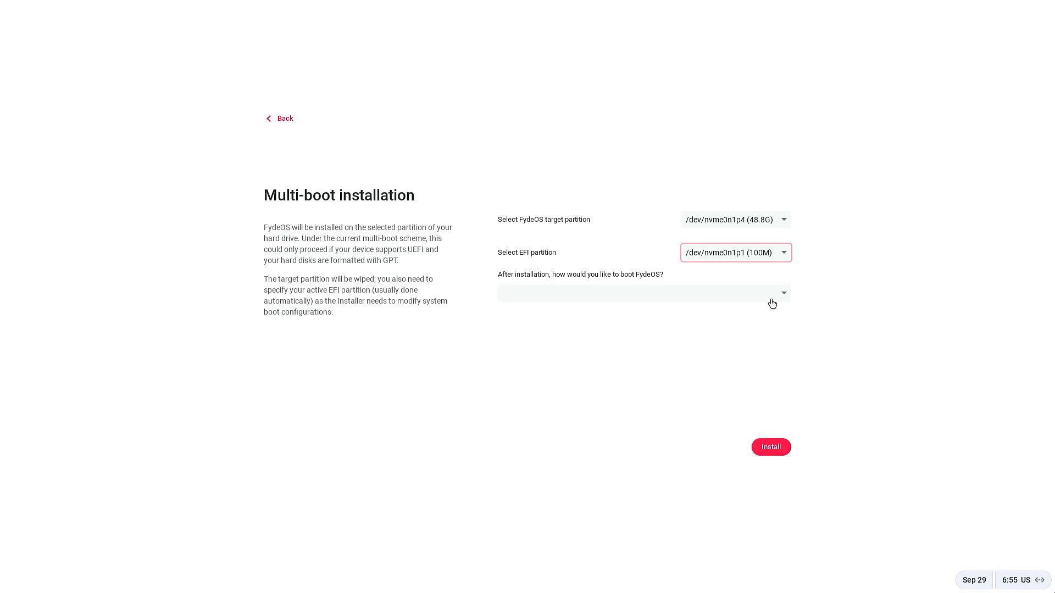
left_click(643, 293)
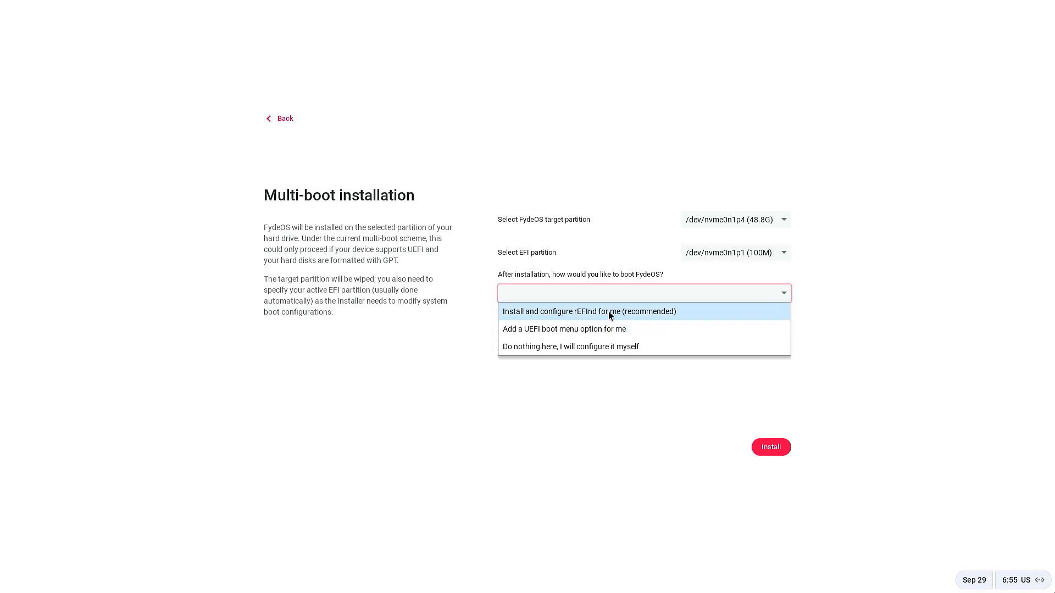
left_click(589, 311)
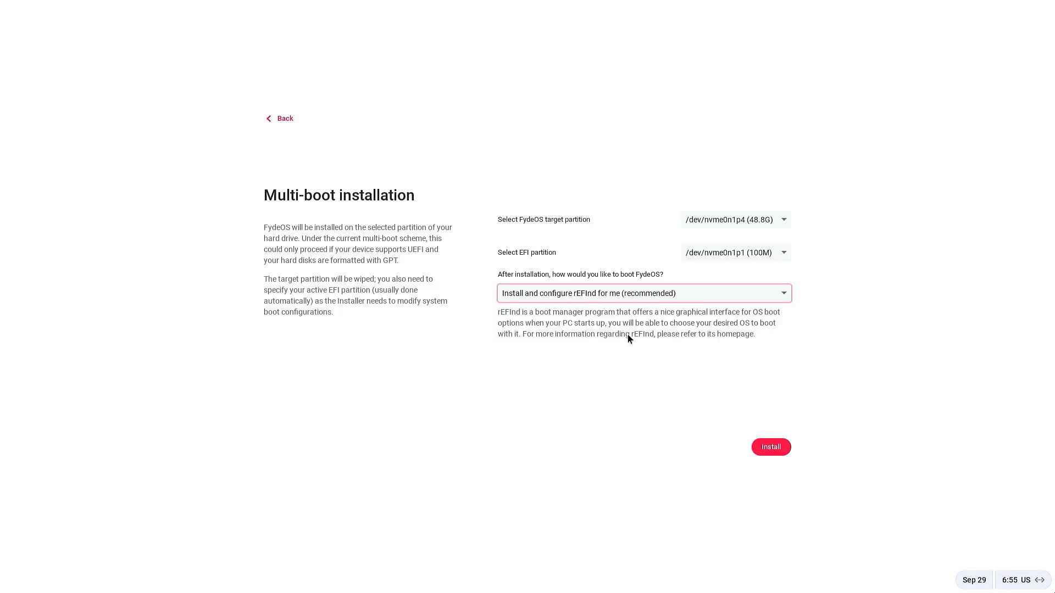
left_click(770, 446)
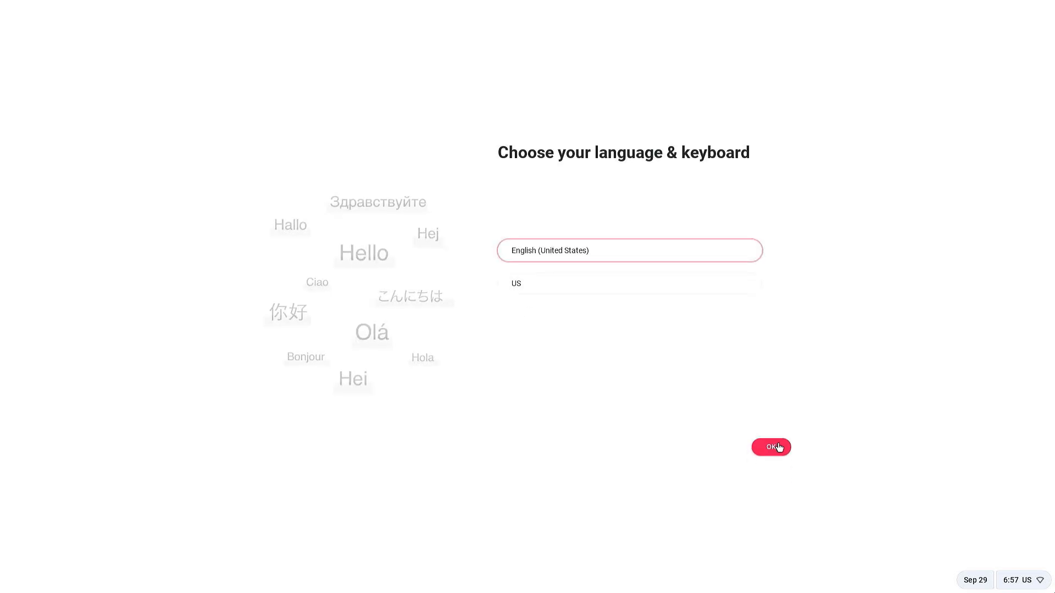
left_click(771, 447)
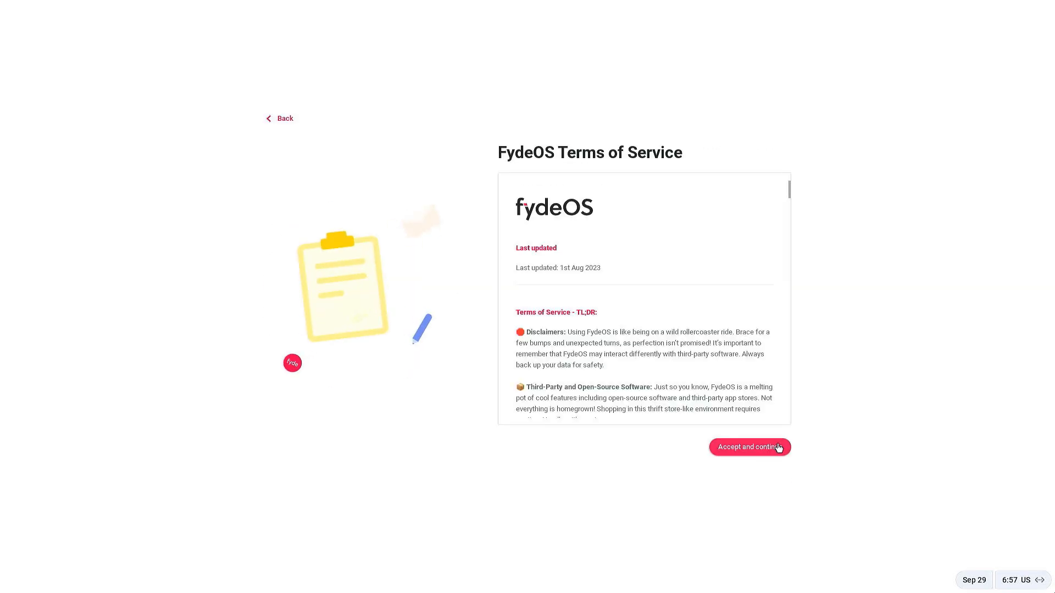
left_click(749, 446)
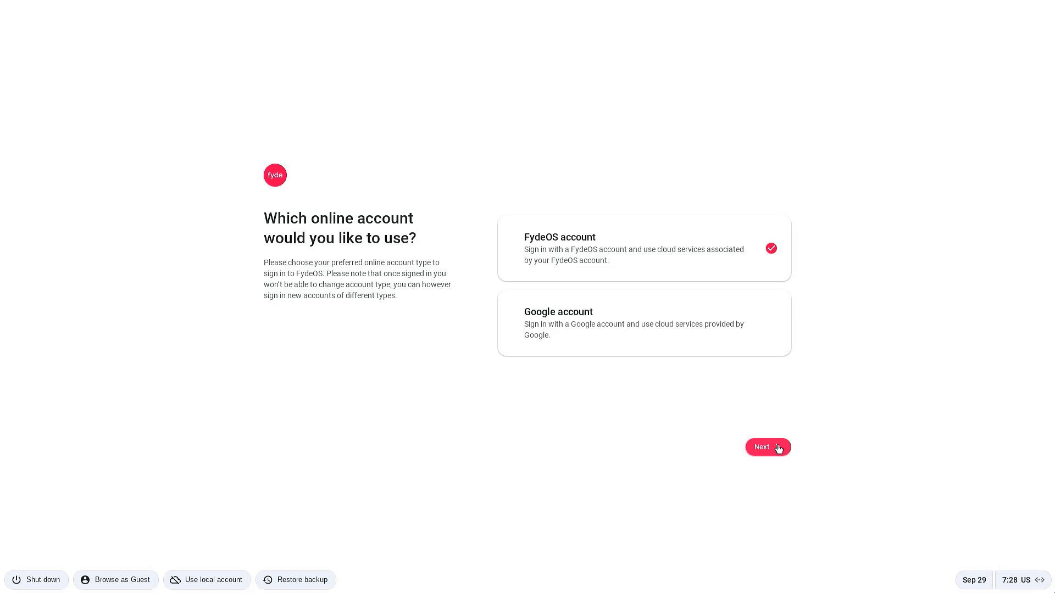
left_click(767, 447)
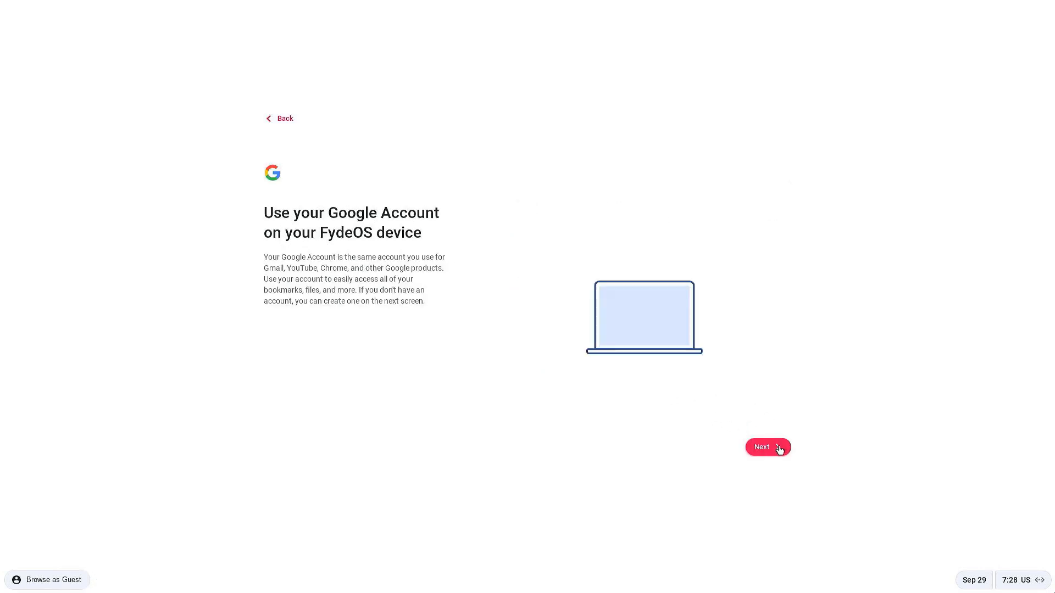
left_click(767, 447)
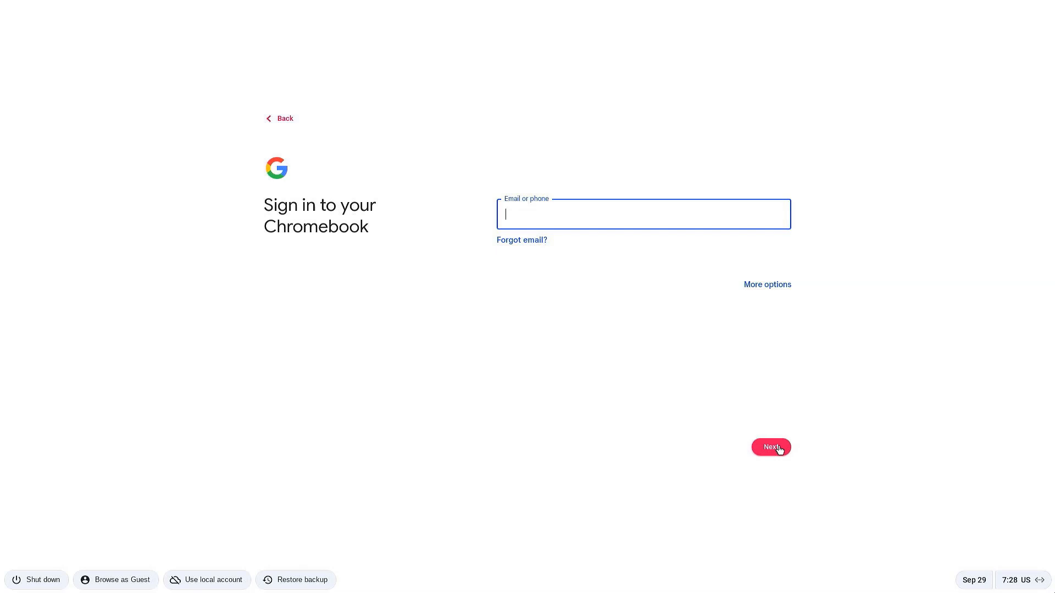
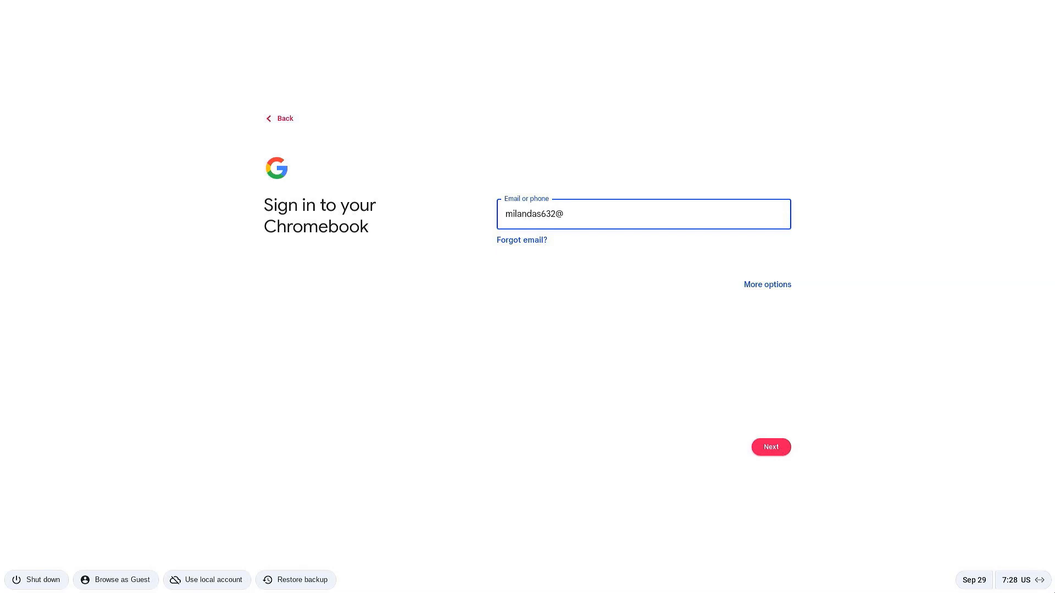
left_click(769, 447)
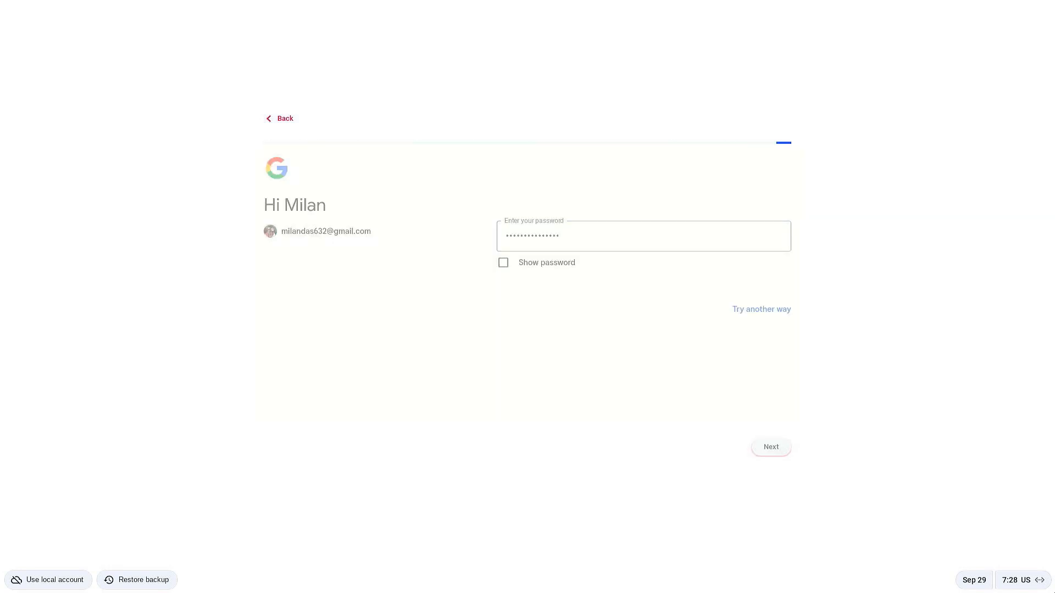
left_click(769, 447)
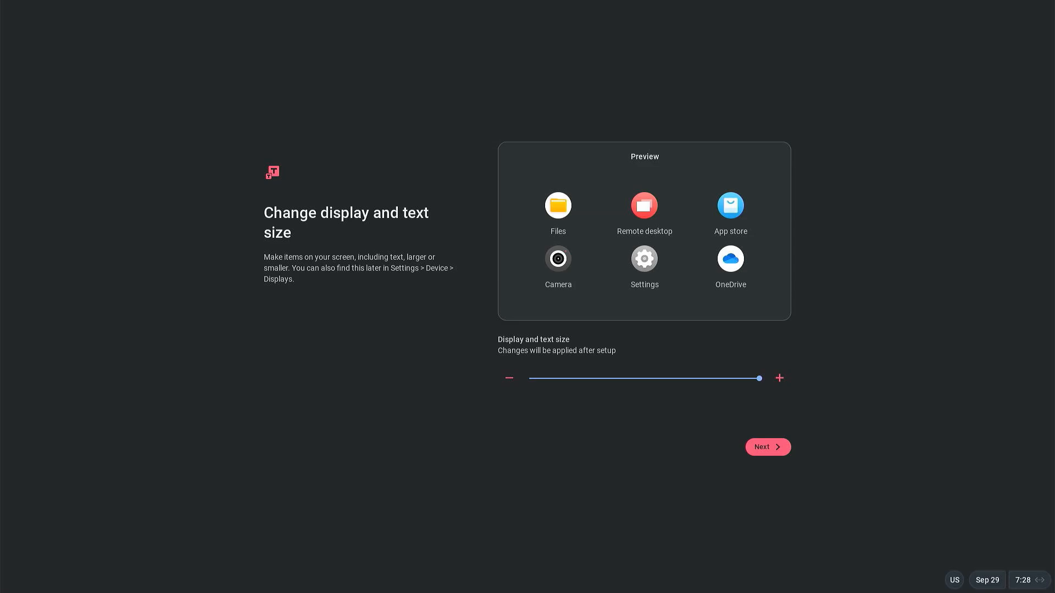
Keep the default display size, sign up for the newsletter, and finish setup.
left_click(767, 447)
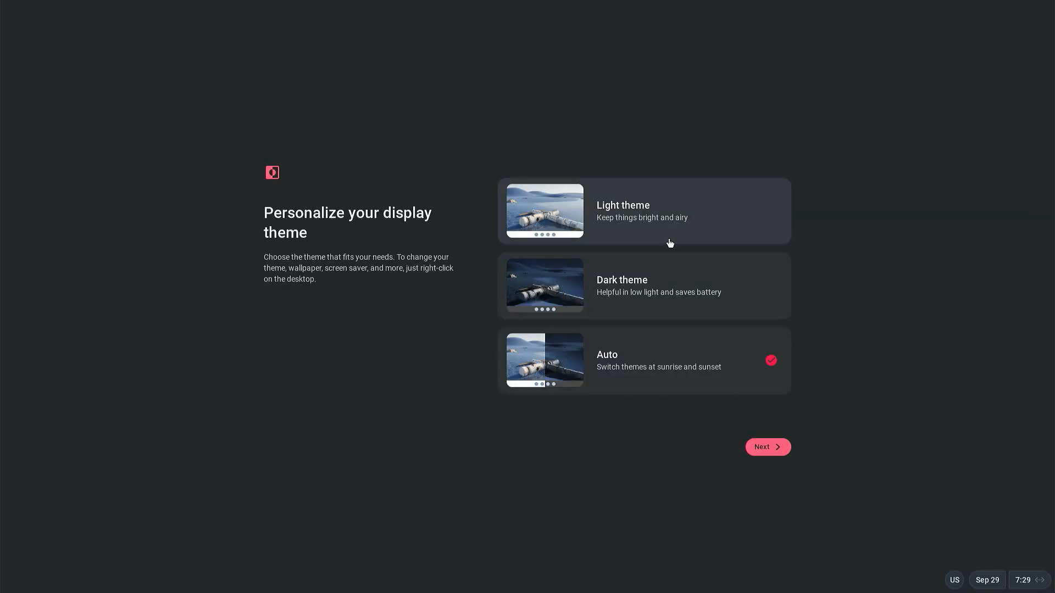
left_click(767, 446)
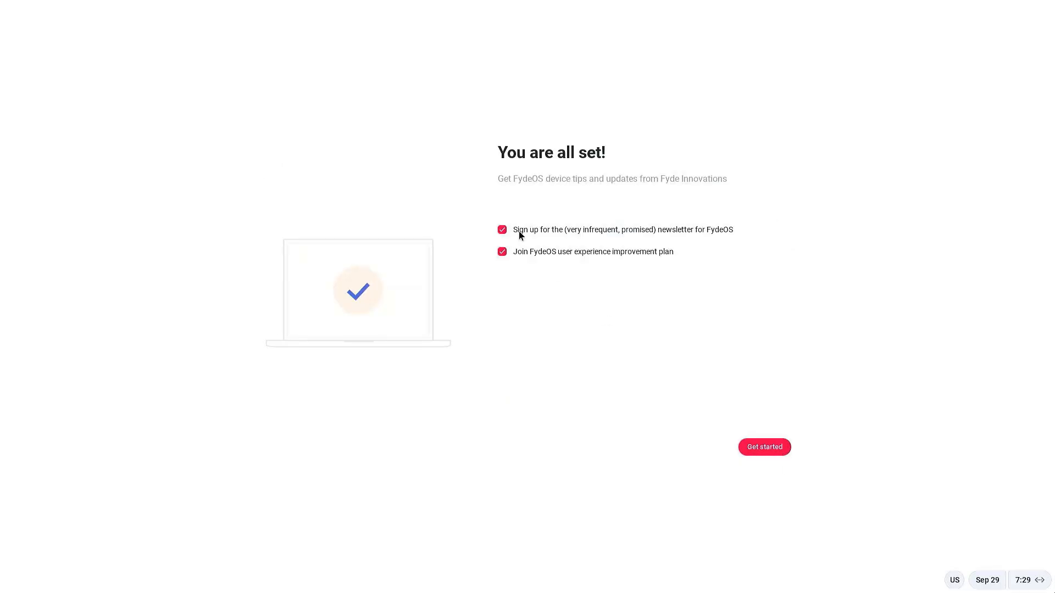
left_click(764, 447)
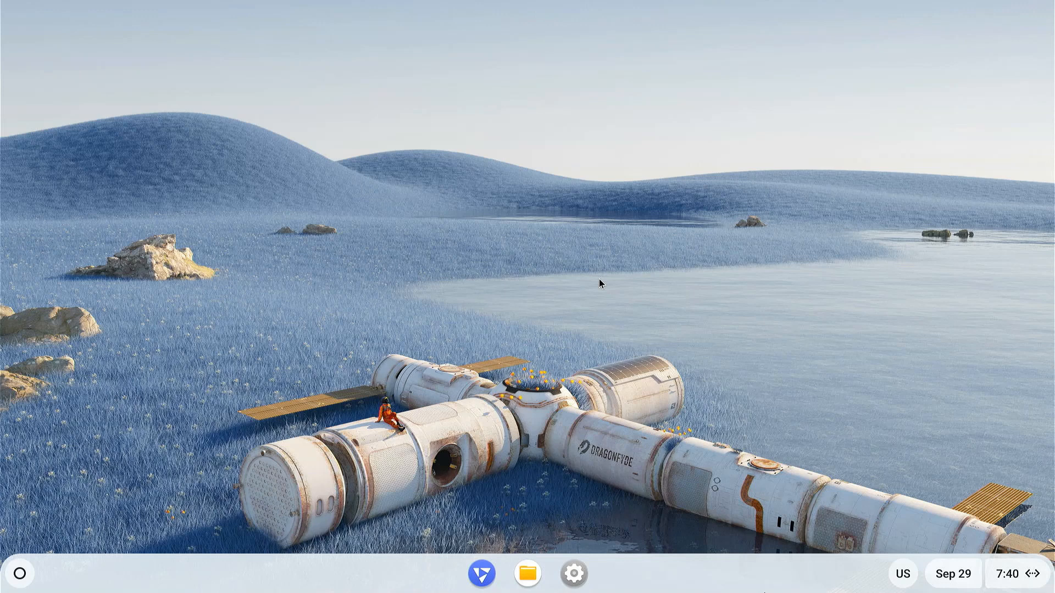
left_click(572, 573)
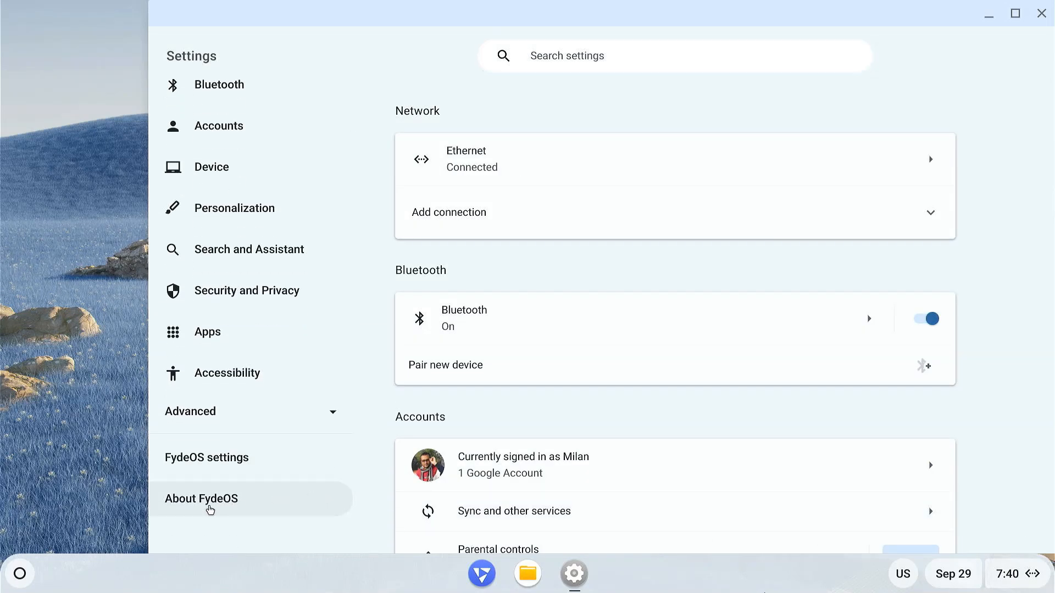
left_click(208, 499)
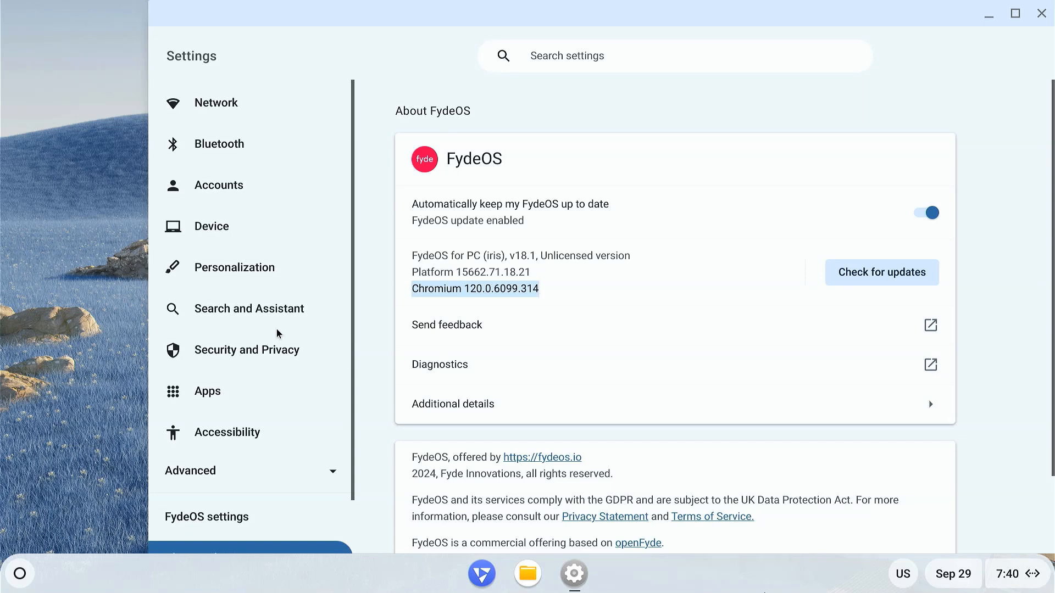
left_click(218, 144)
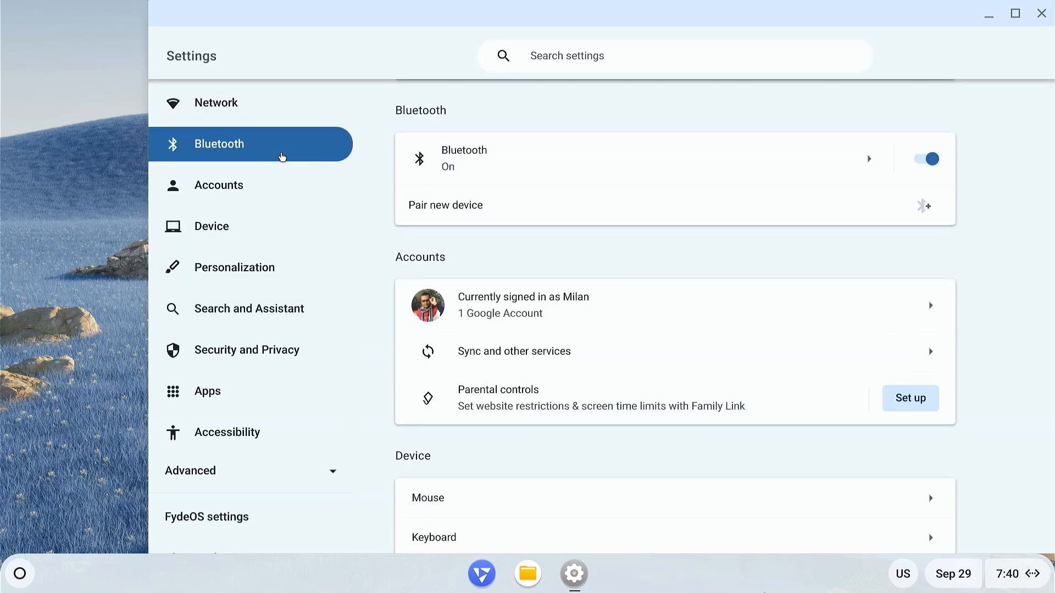
scroll("down", 3)
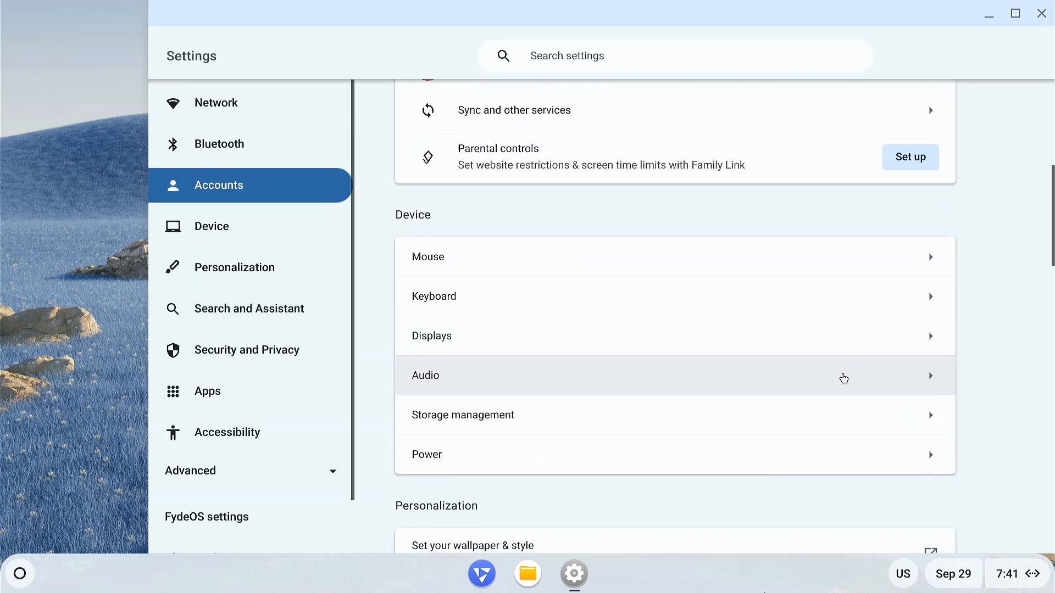
scroll("down", 3)
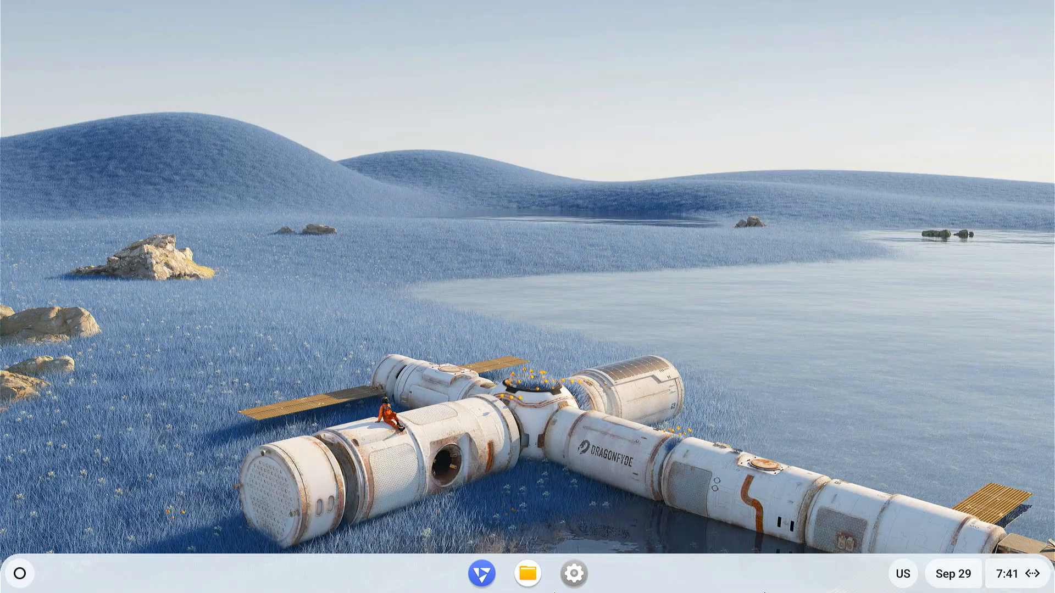
Open and close Settings and Chromium, then reopen Settings from the shelf.
left_click(20, 573)
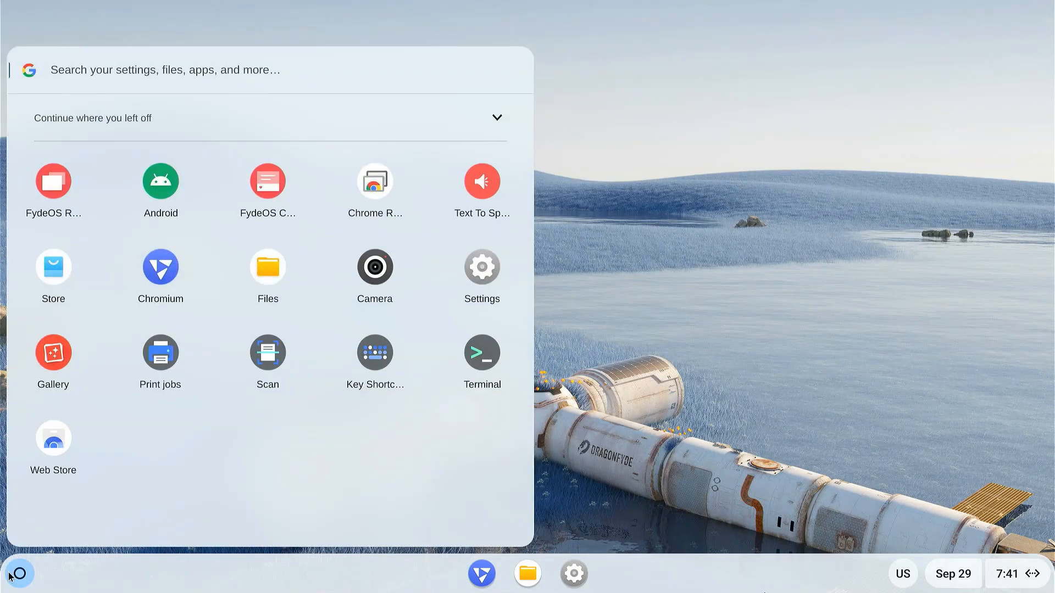
left_click(481, 266)
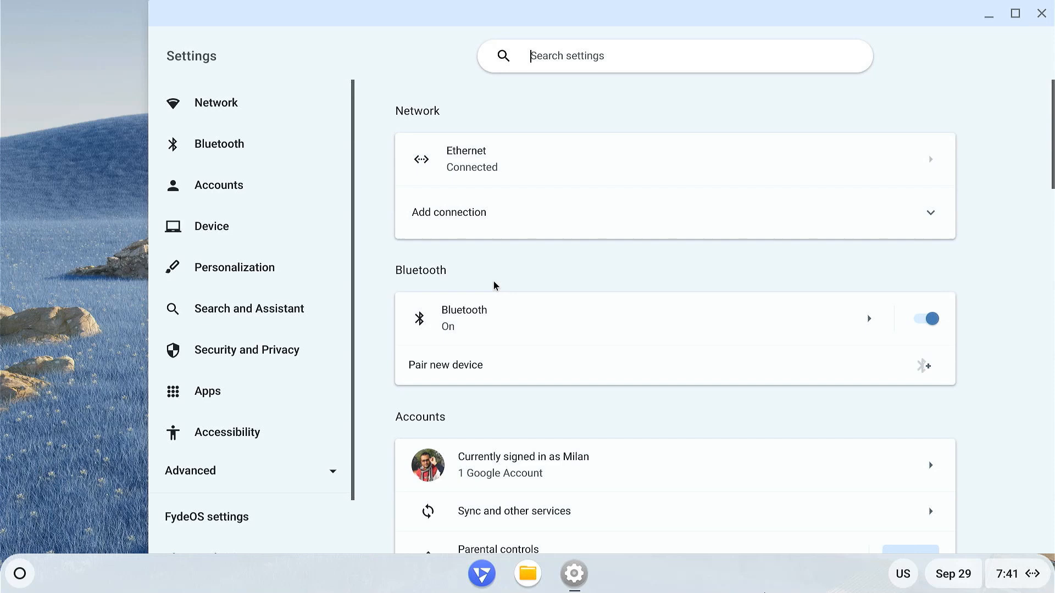
left_click(1042, 13)
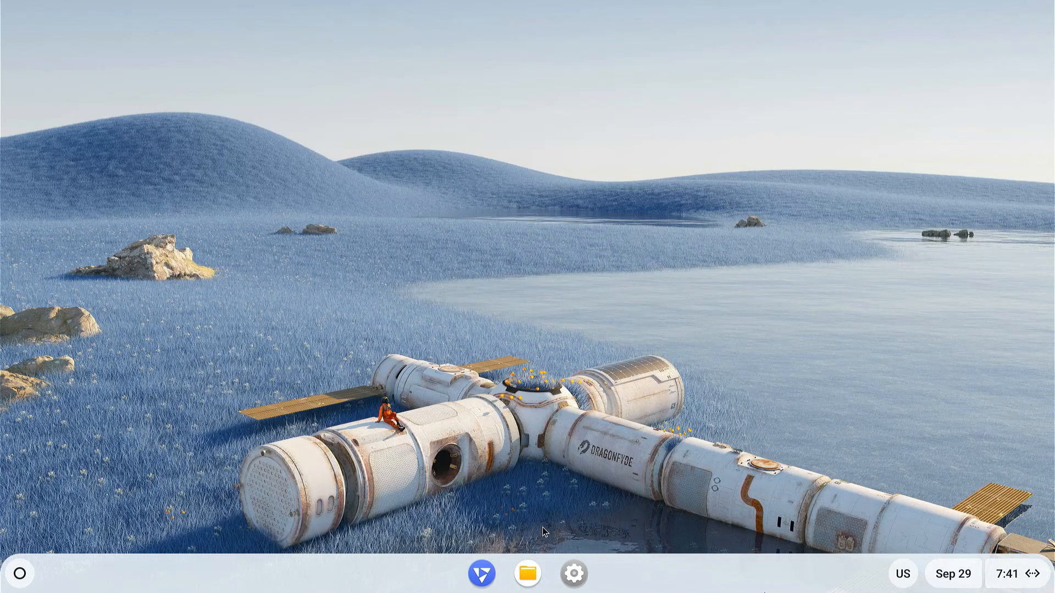
left_click(528, 573)
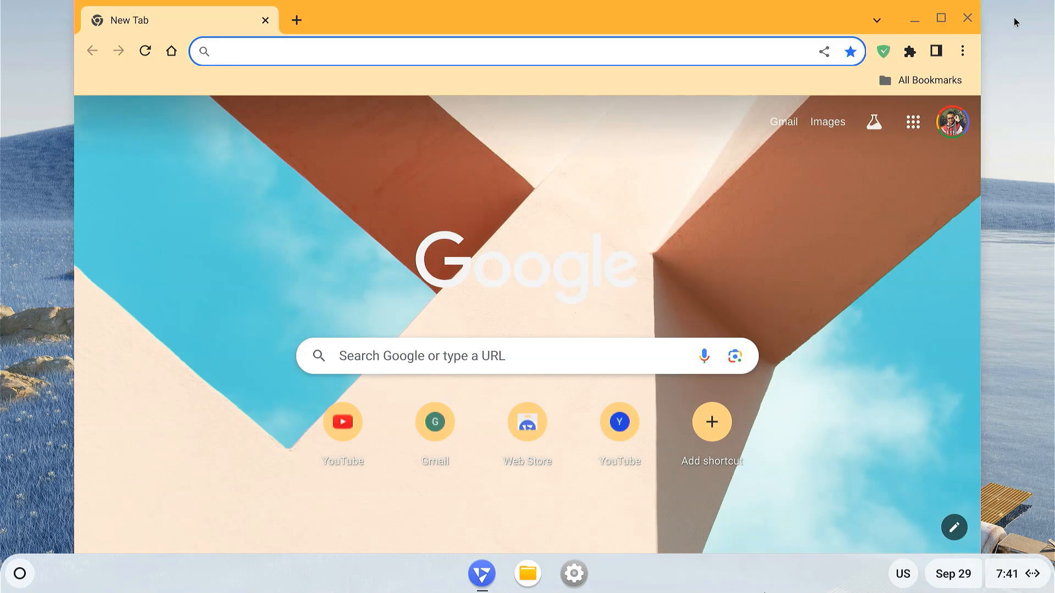
left_click(967, 18)
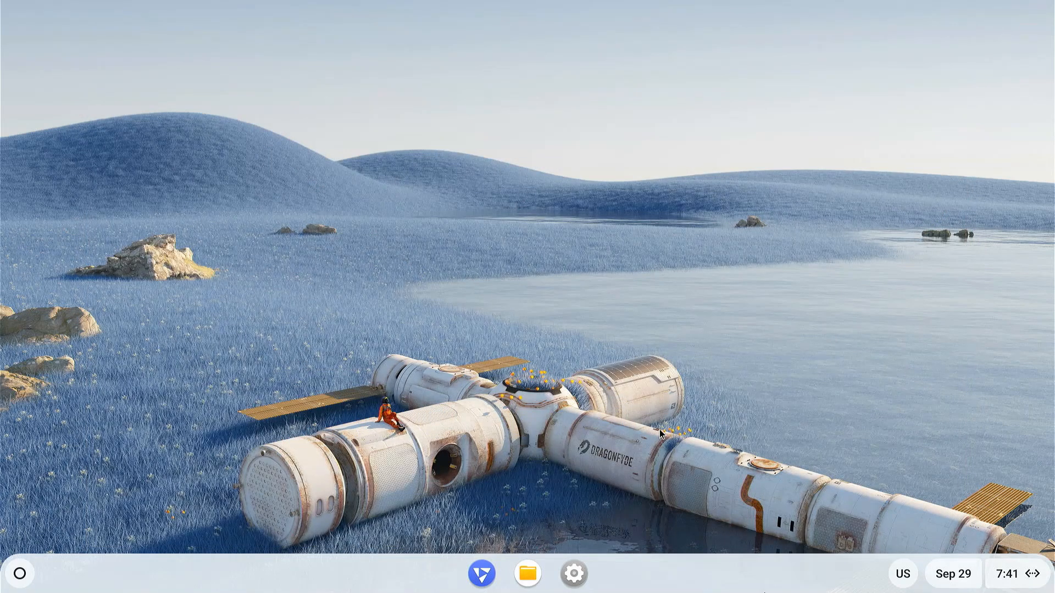
left_click(572, 574)
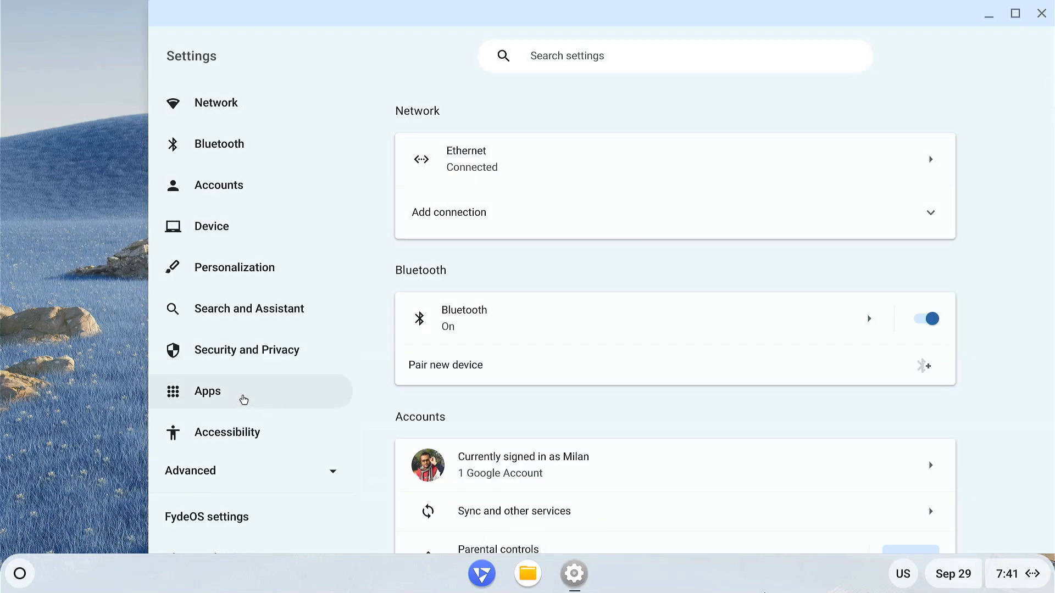
Launch the Android subsystem from Settings' Apps section, close Settings, and open Files.
left_click(207, 391)
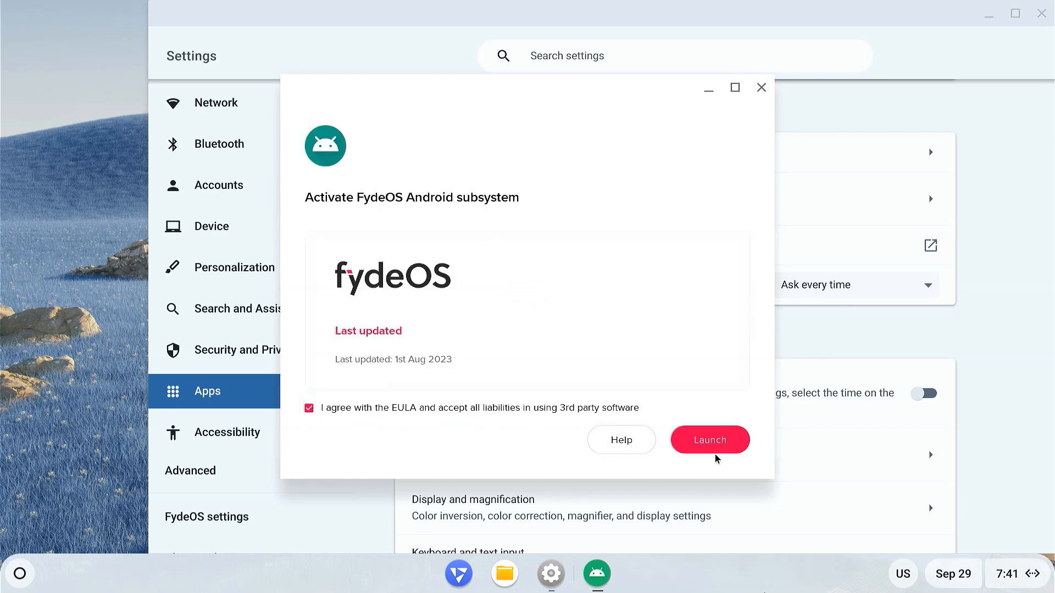
left_click(710, 439)
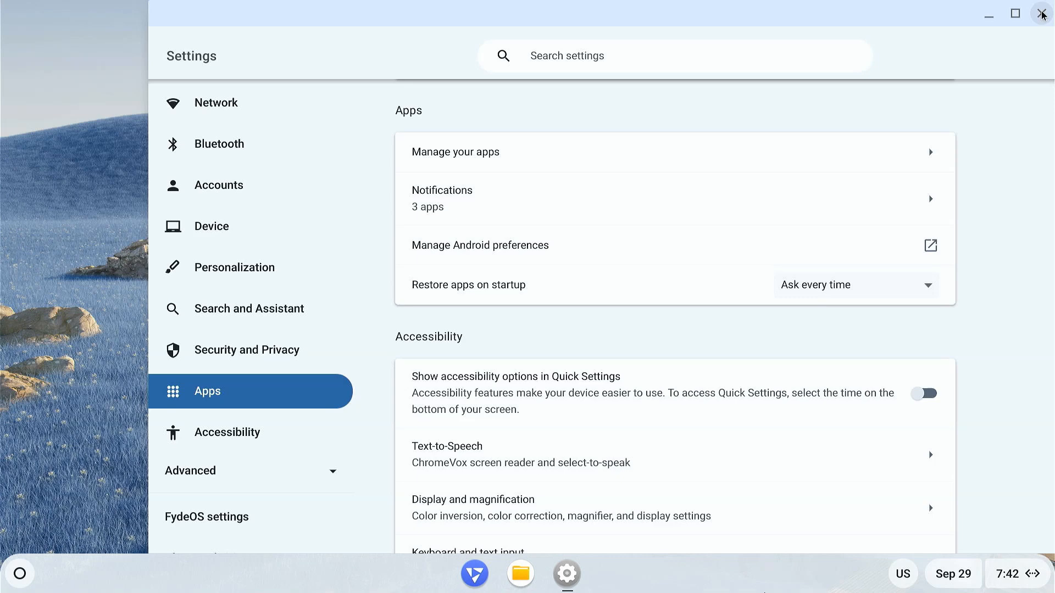
left_click(1042, 13)
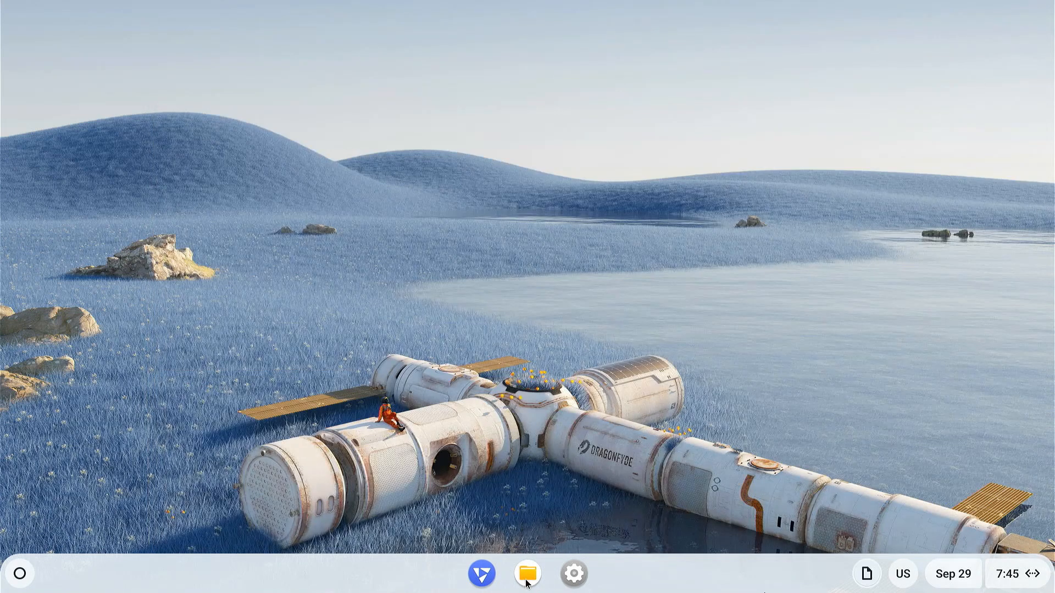
left_click(527, 573)
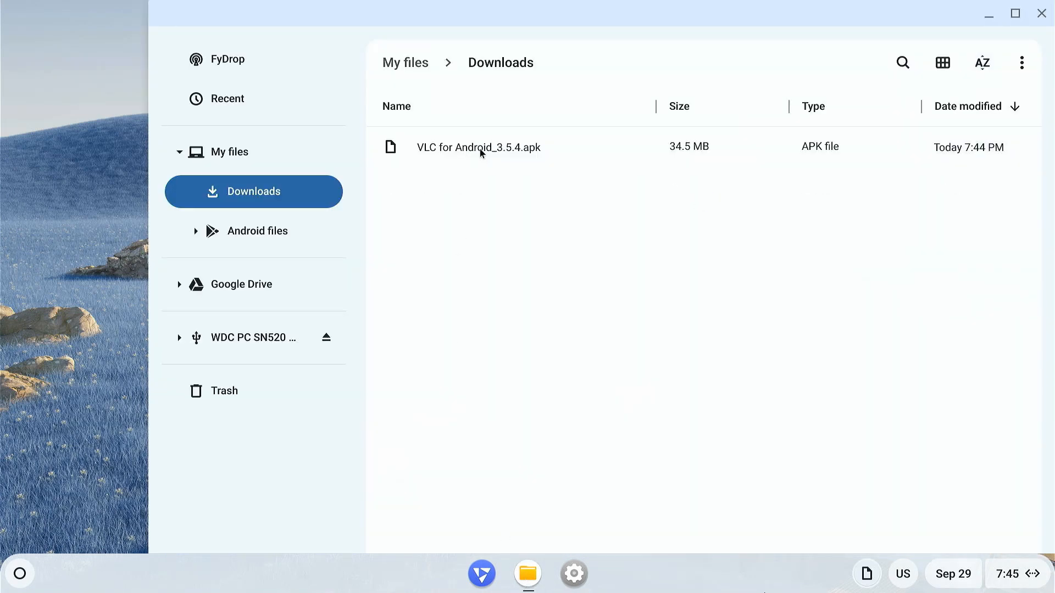
Attempt to install the VLC for Android APK, then follow the Developer Mode link.
double_click(479, 148)
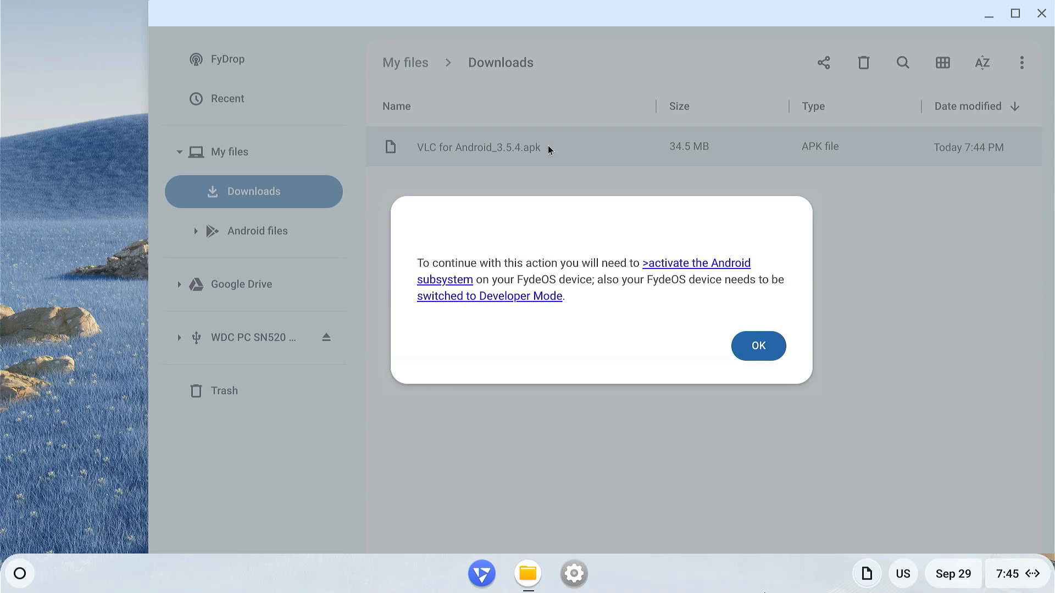
mouse_move(522, 297)
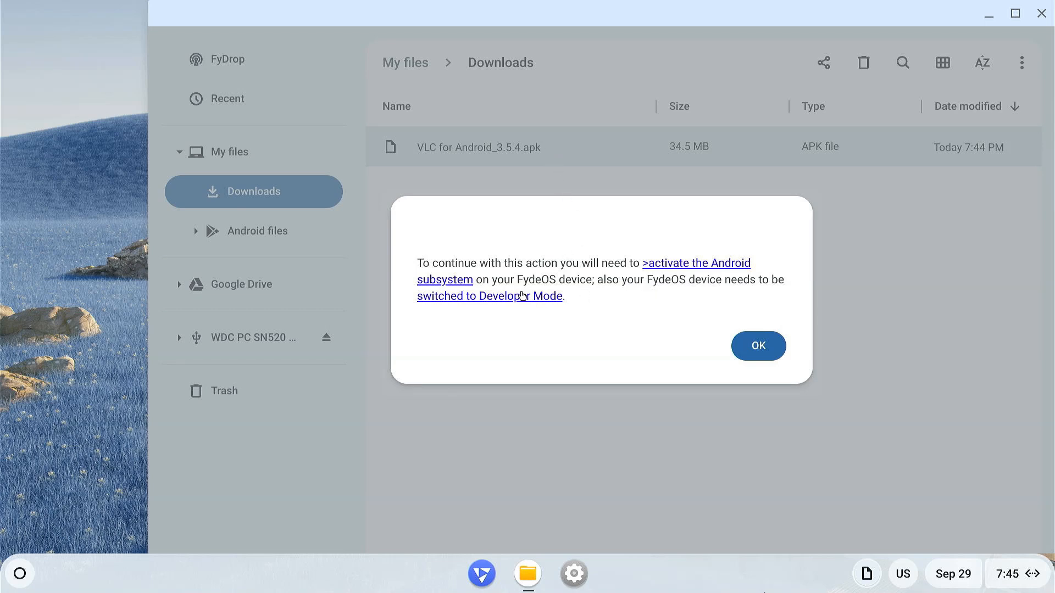
mouse_move(566, 314)
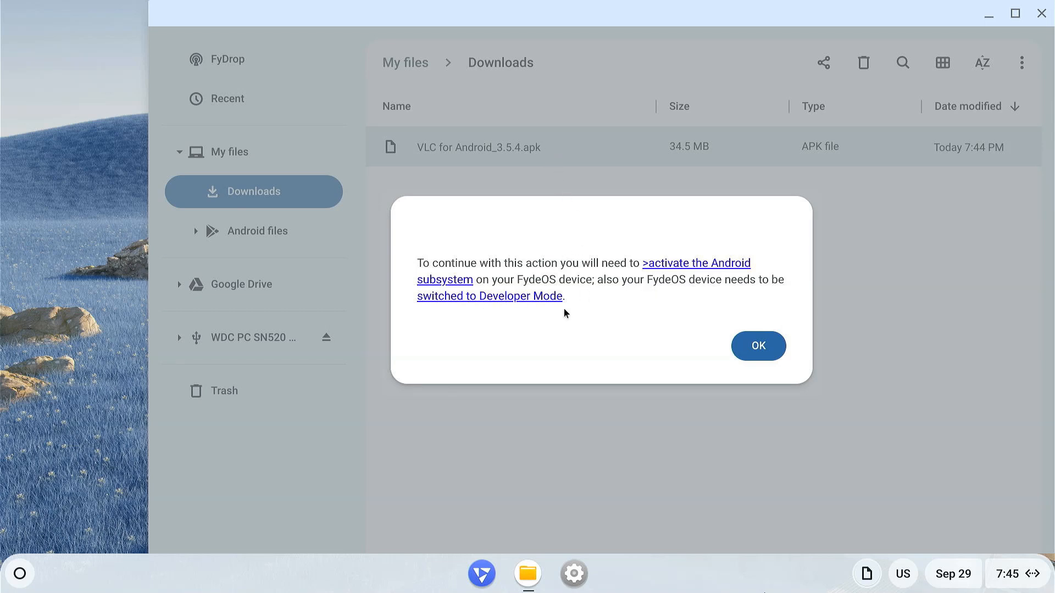
left_click(757, 345)
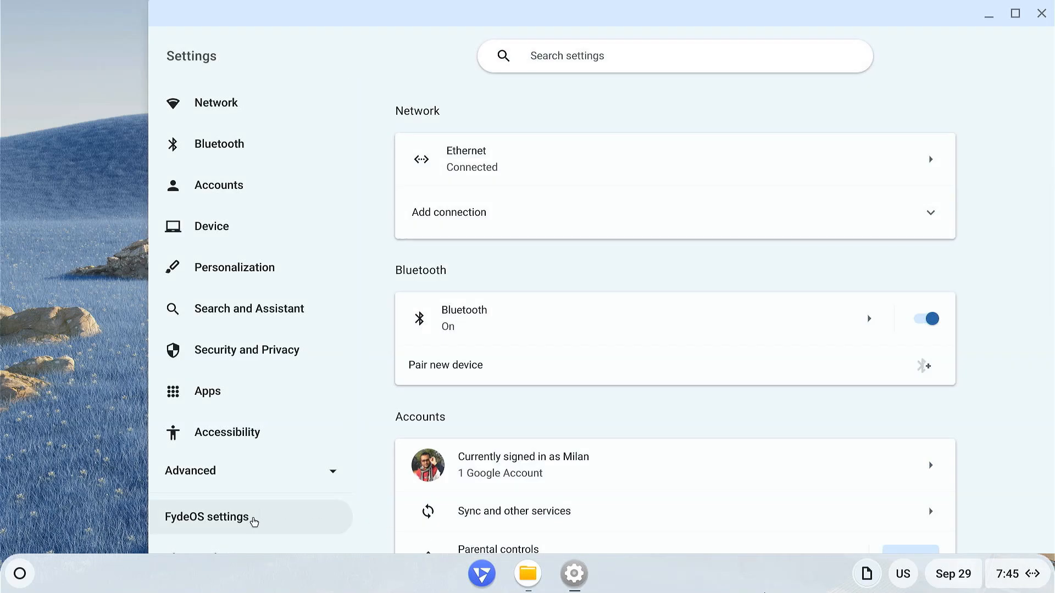
Enable and confirm Developer mode in FydeOS settings, then restart the device.
left_click(206, 516)
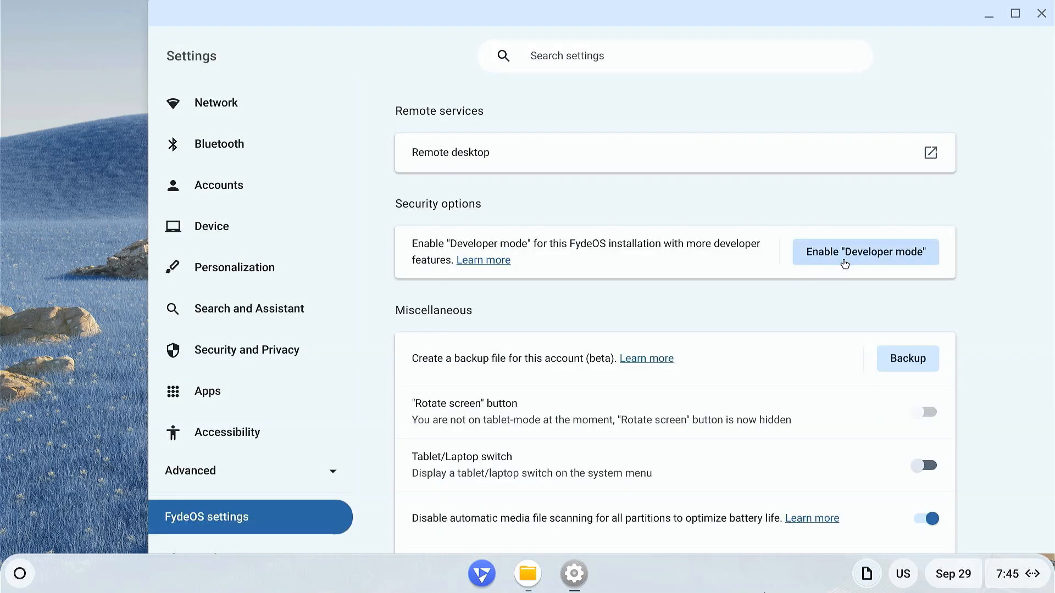
left_click(865, 252)
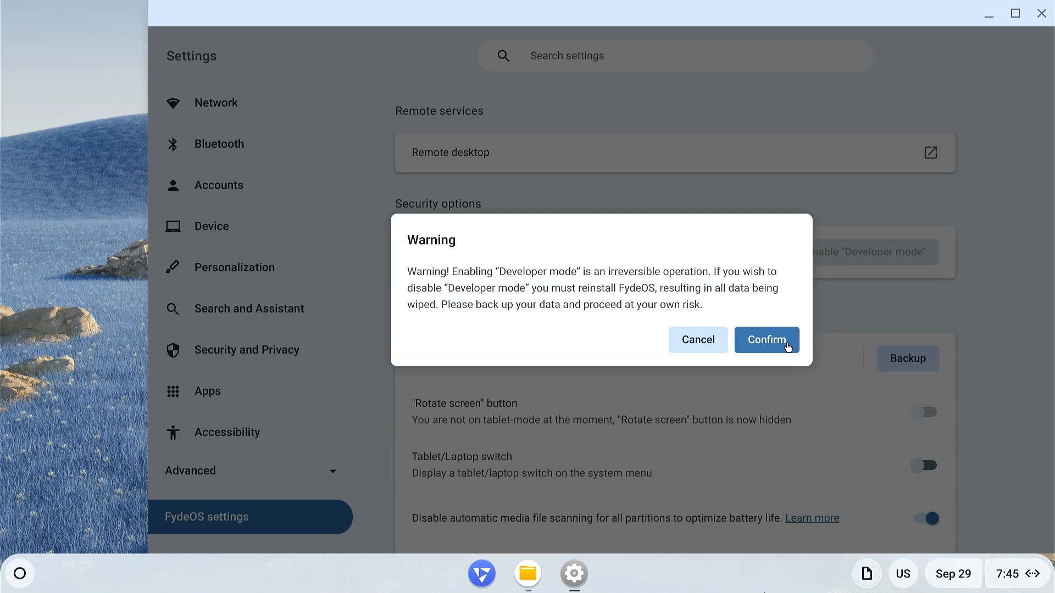
left_click(766, 340)
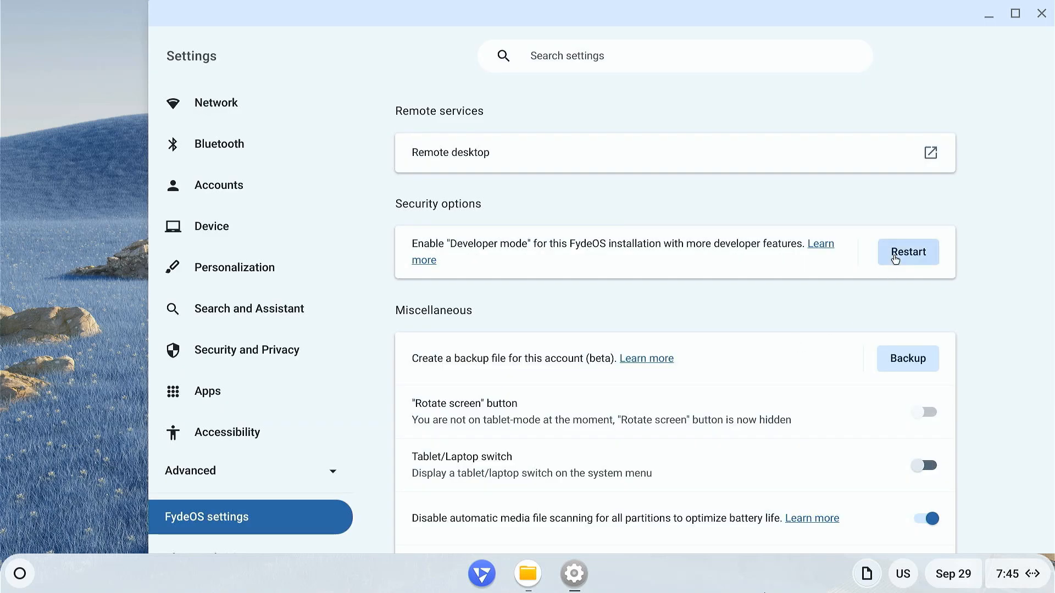
left_click(908, 252)
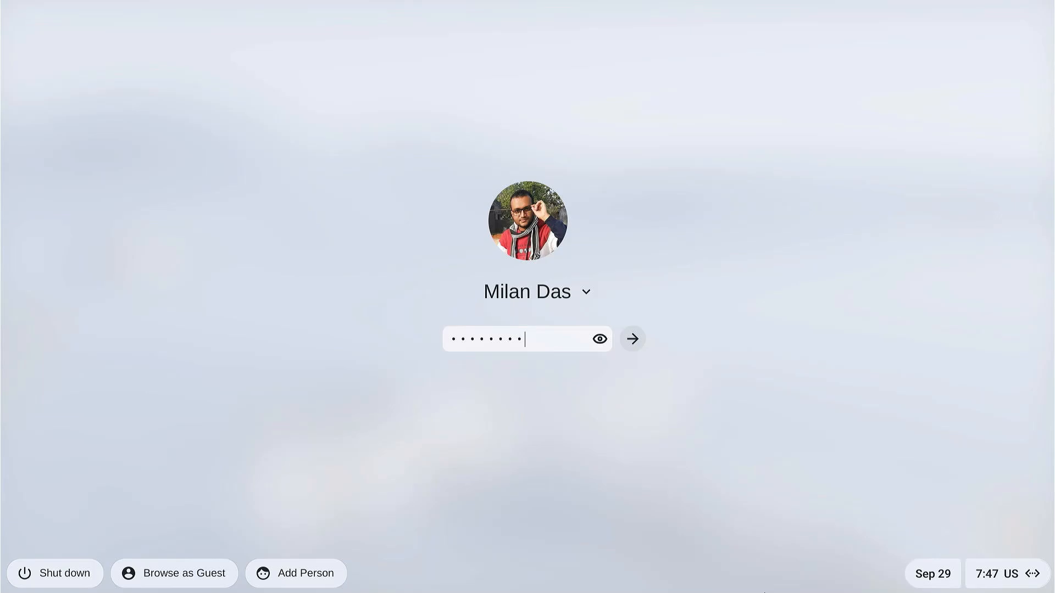
Sign in, install and open VLC from the APK, allow media access, finish welcome screens.
left_click(631, 338)
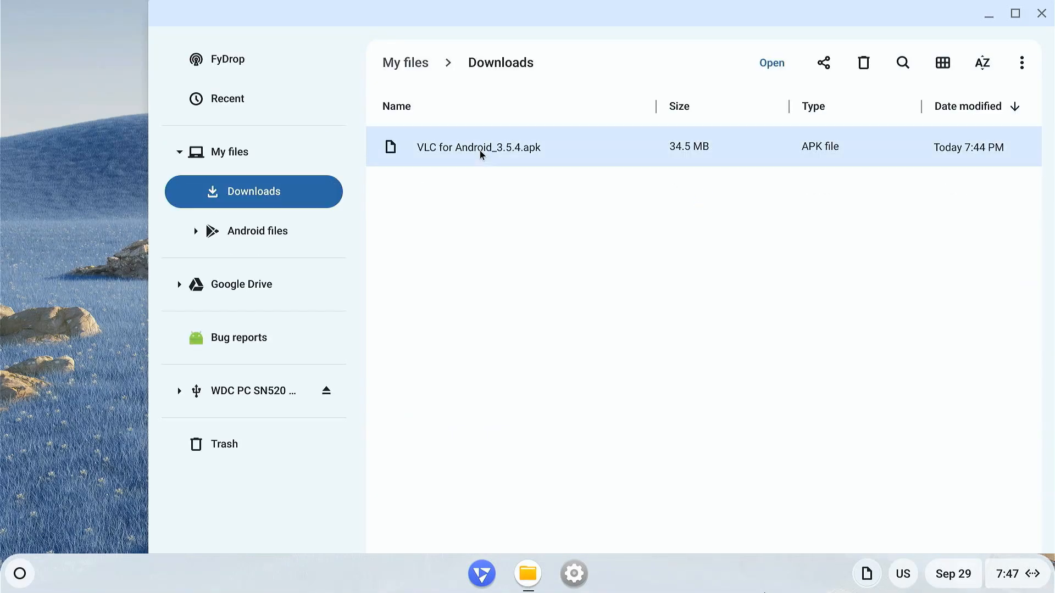
double_click(479, 147)
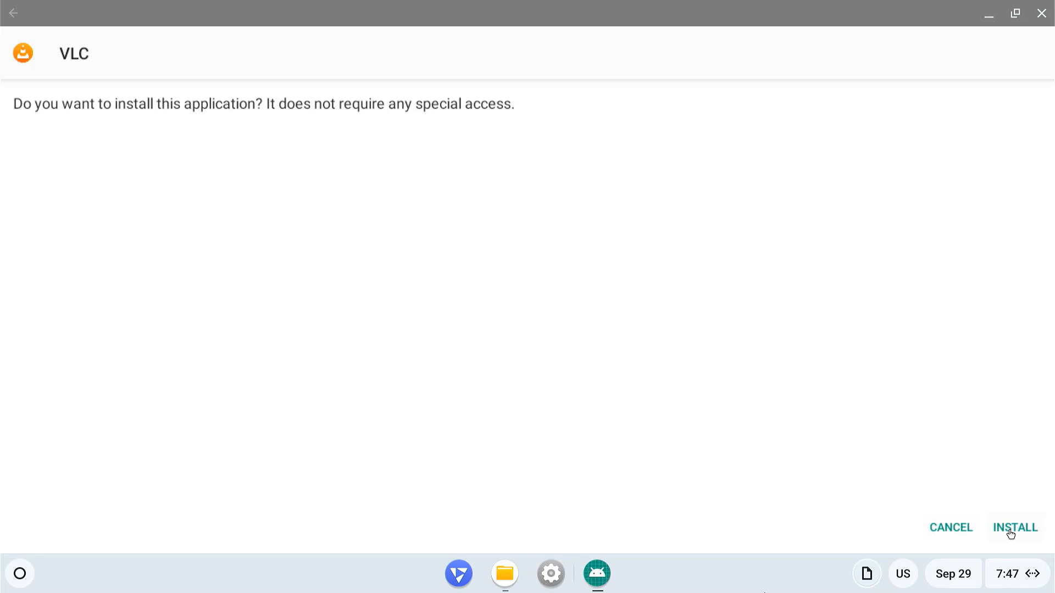
left_click(1016, 527)
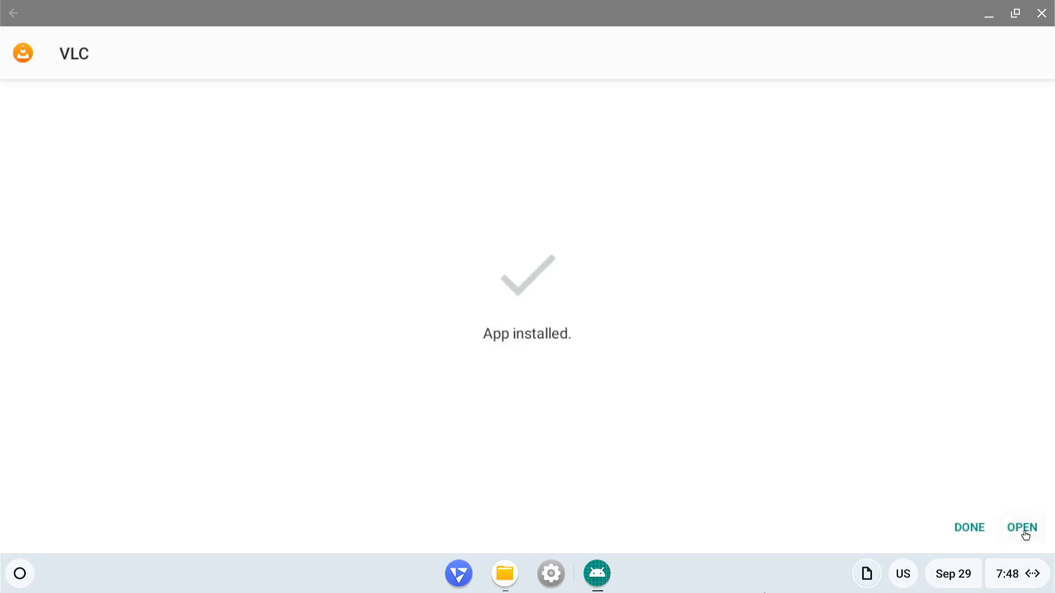
left_click(1022, 528)
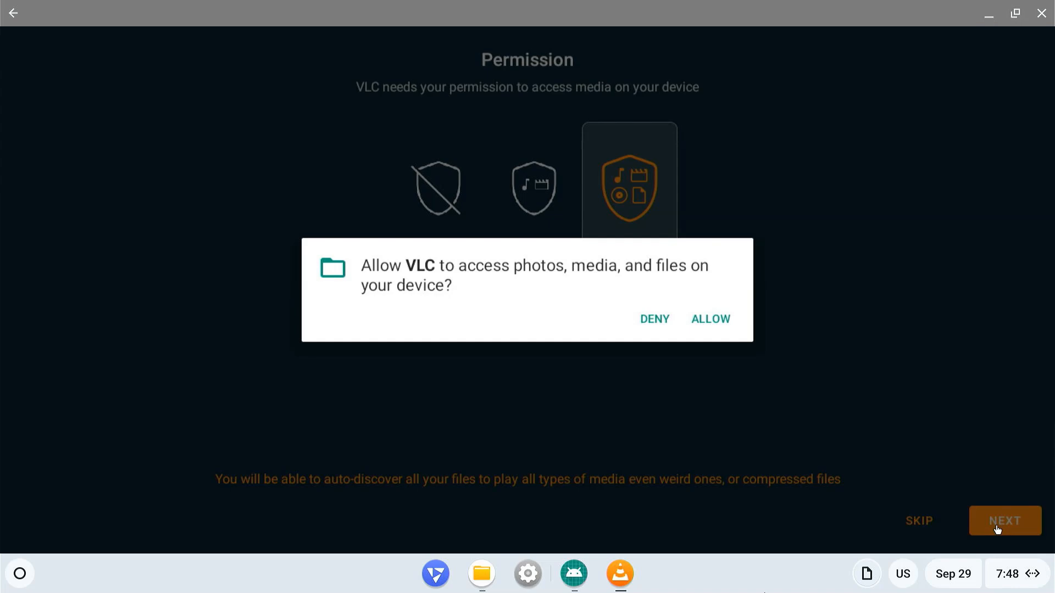
left_click(710, 318)
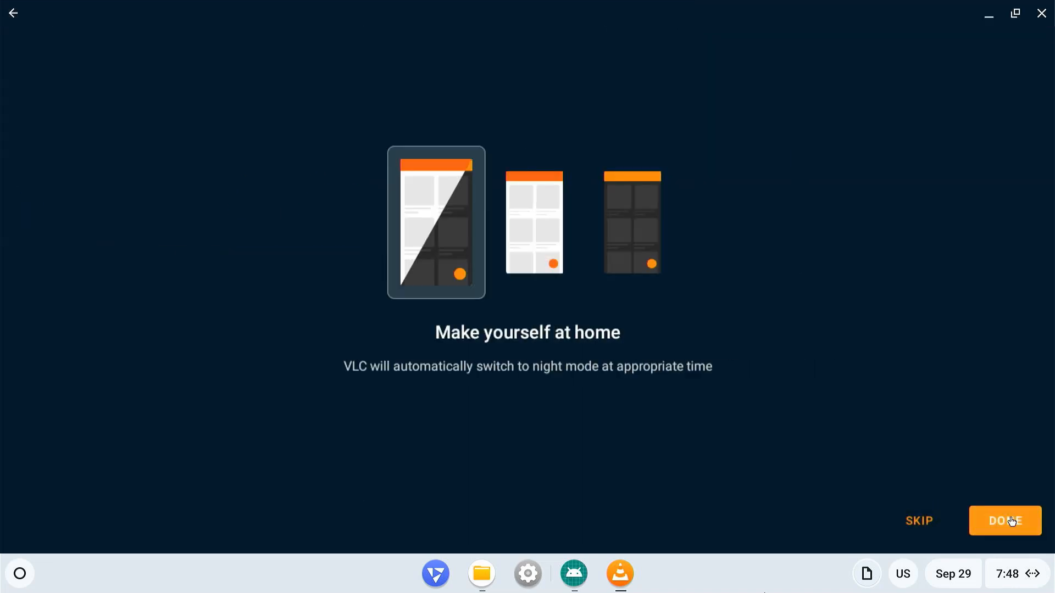
left_click(1003, 521)
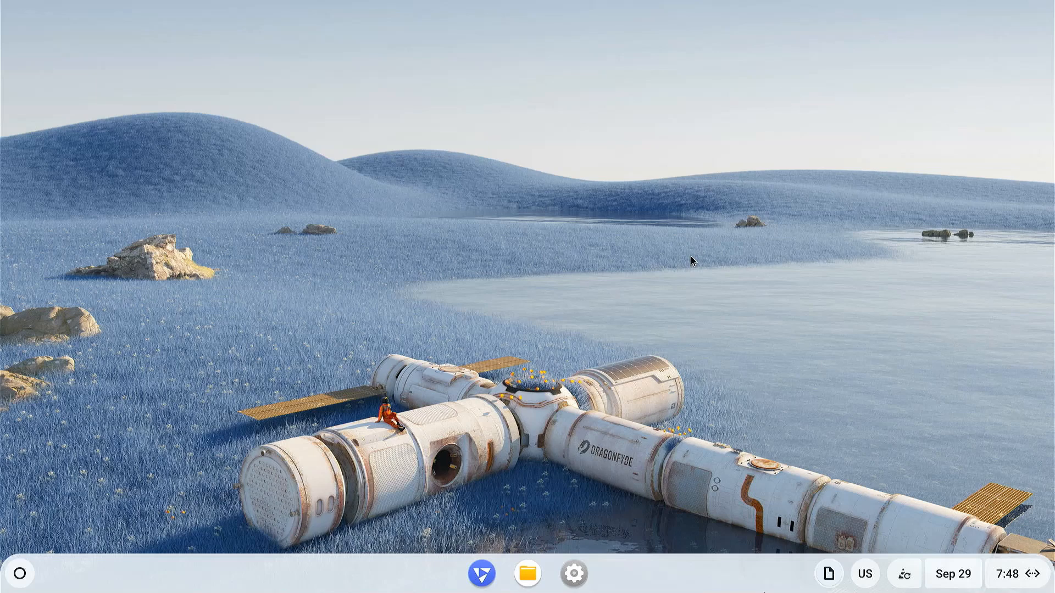
Open the FydeOS App Store and browse the Web Apps and Android Apps catalogs.
left_click(19, 573)
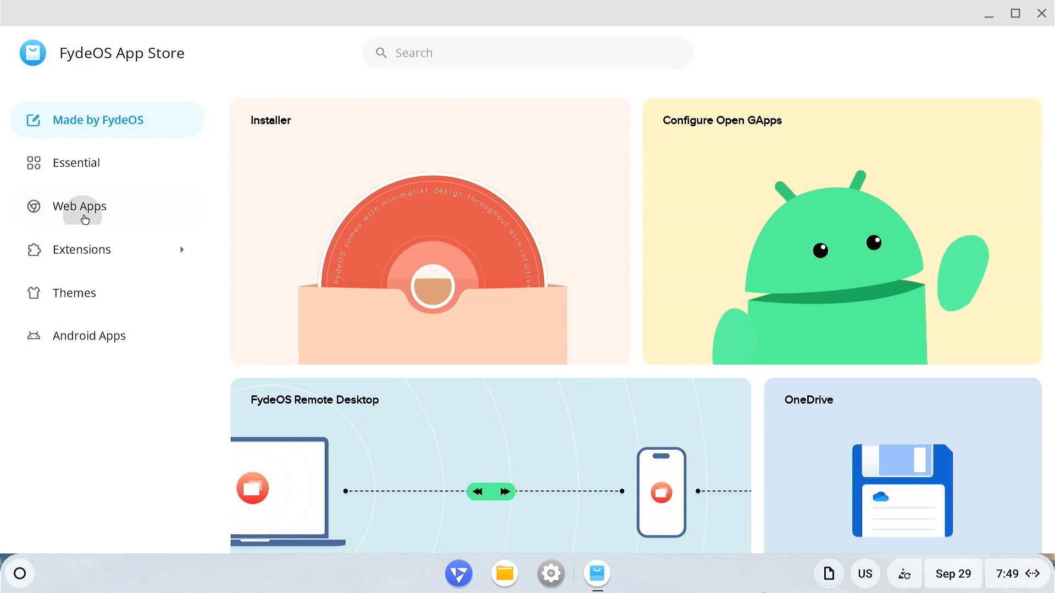
left_click(79, 206)
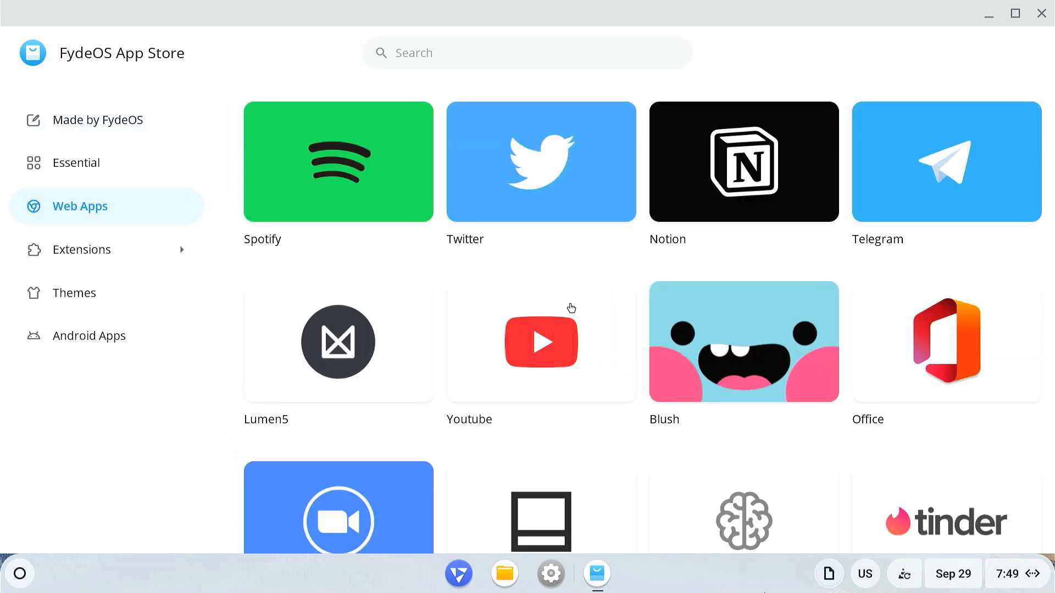
scroll("down", 3)
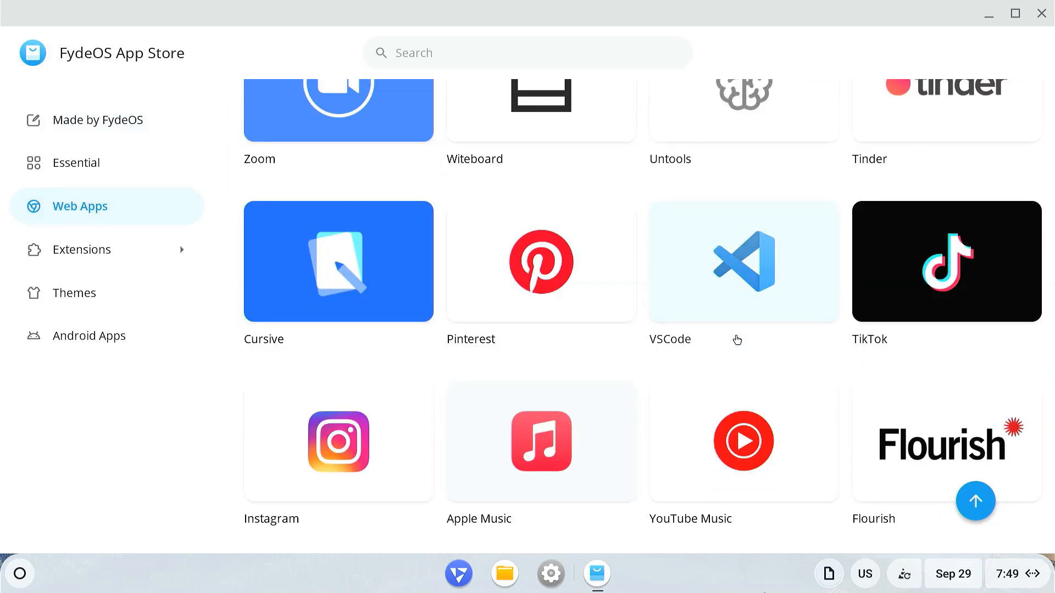
scroll("down", 3)
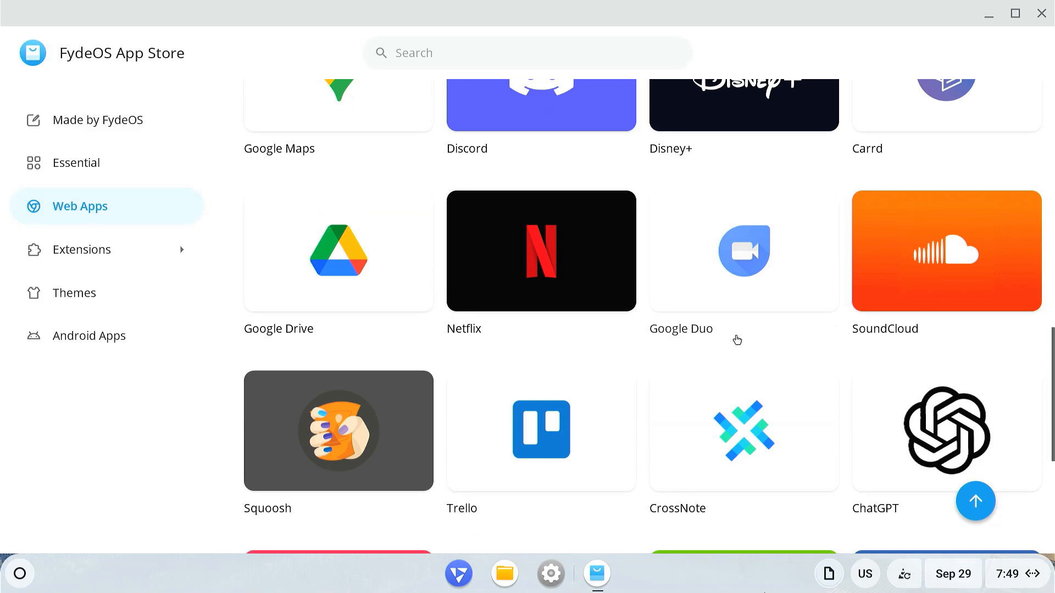
scroll("down", 3)
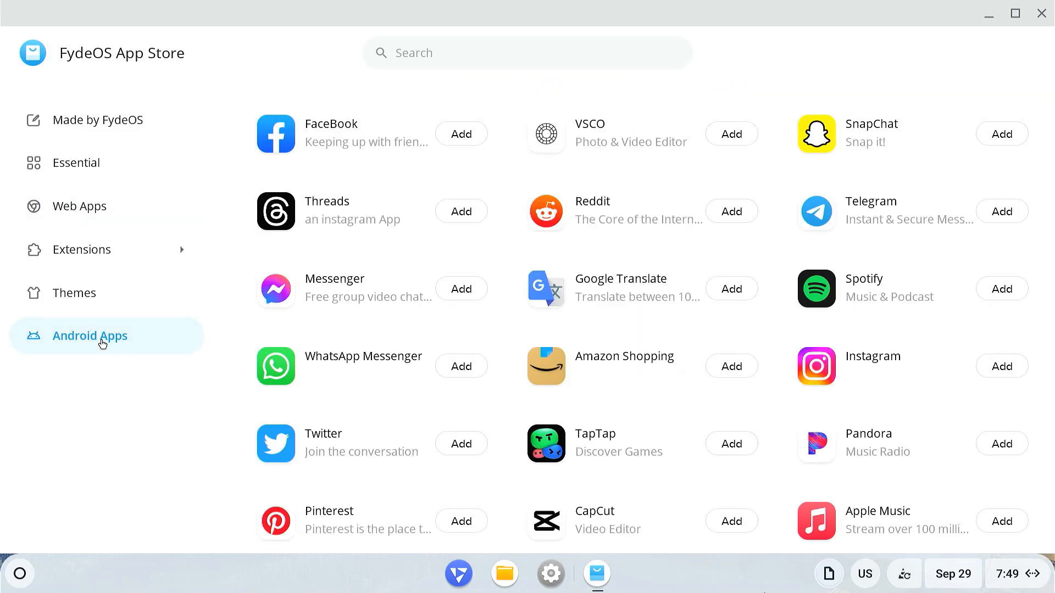
scroll("down", 3)
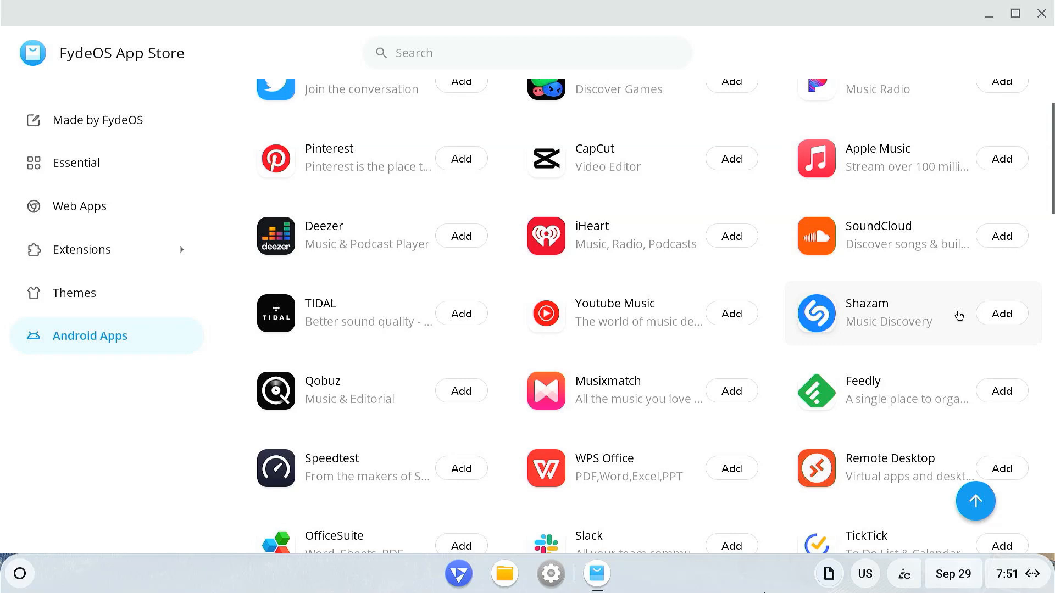
scroll("down", 3)
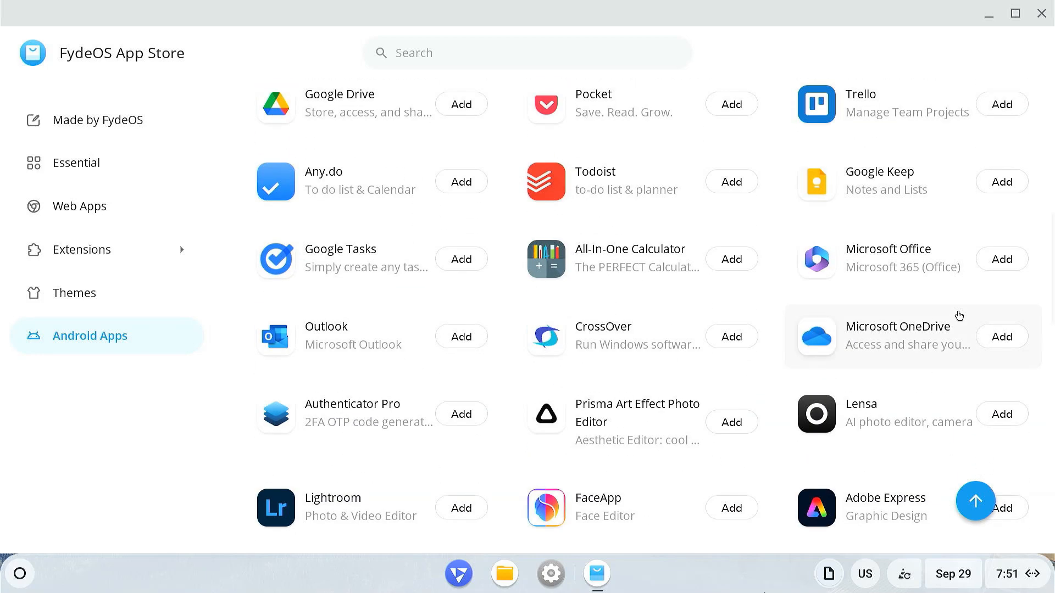
Show the Made by FydeOS apps and open the Configure Open GApps details.
left_click(96, 120)
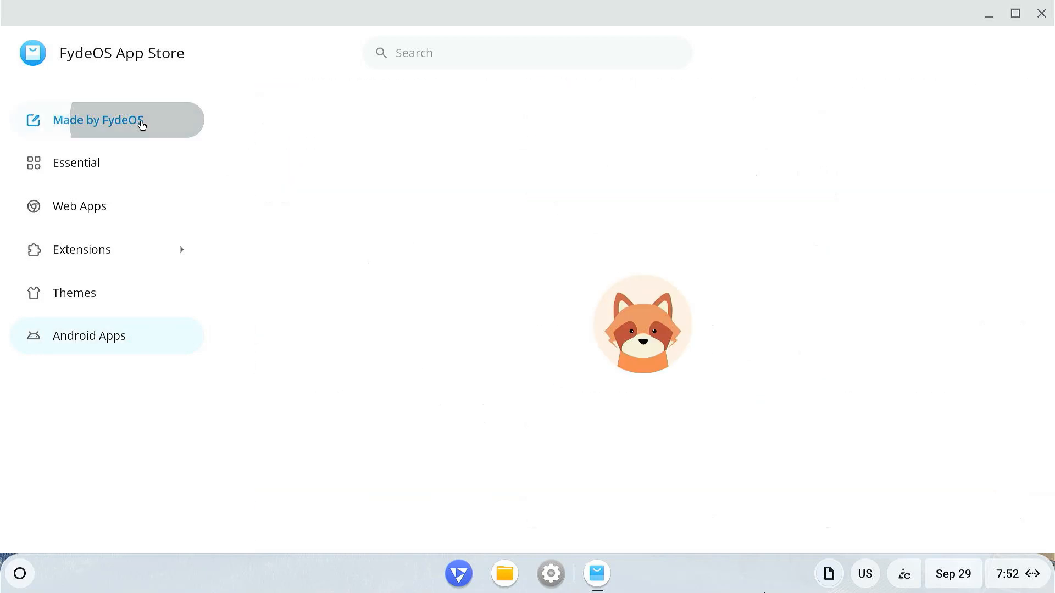
left_click(98, 119)
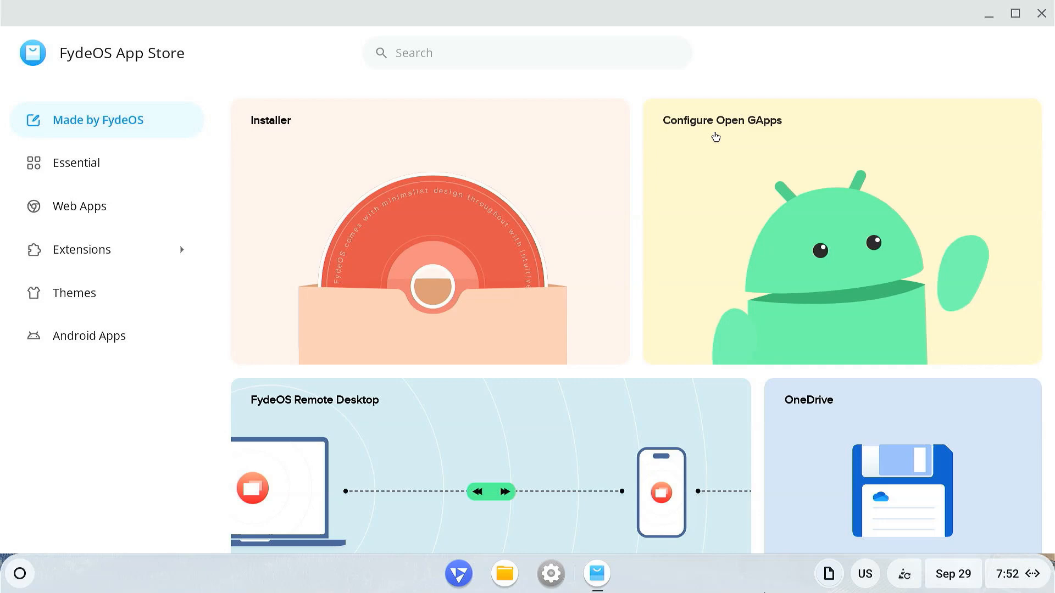
left_click(722, 120)
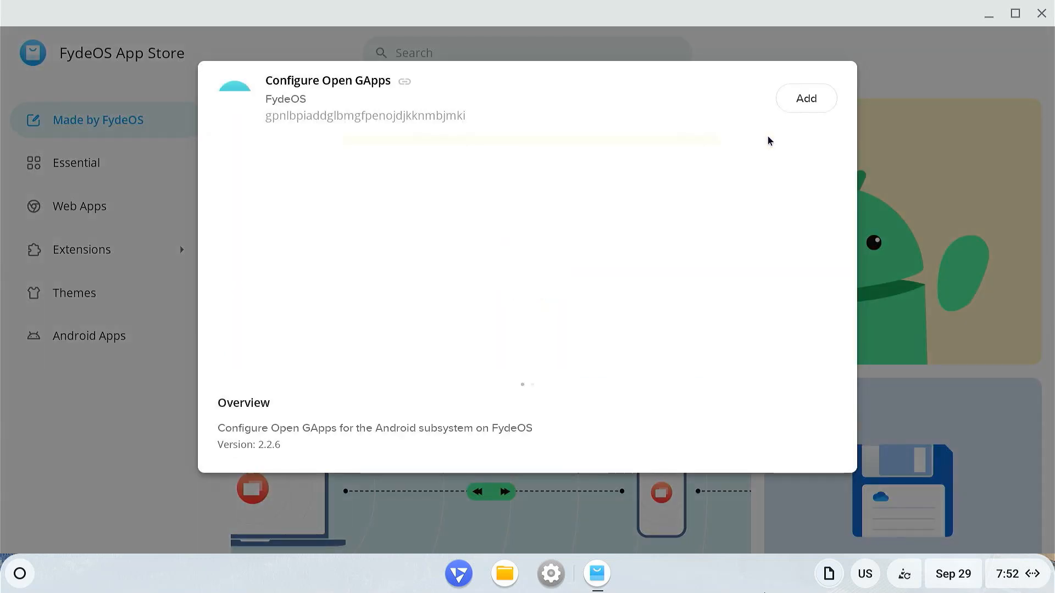
Add Configure Open GApps to the system and approve it.
left_click(805, 98)
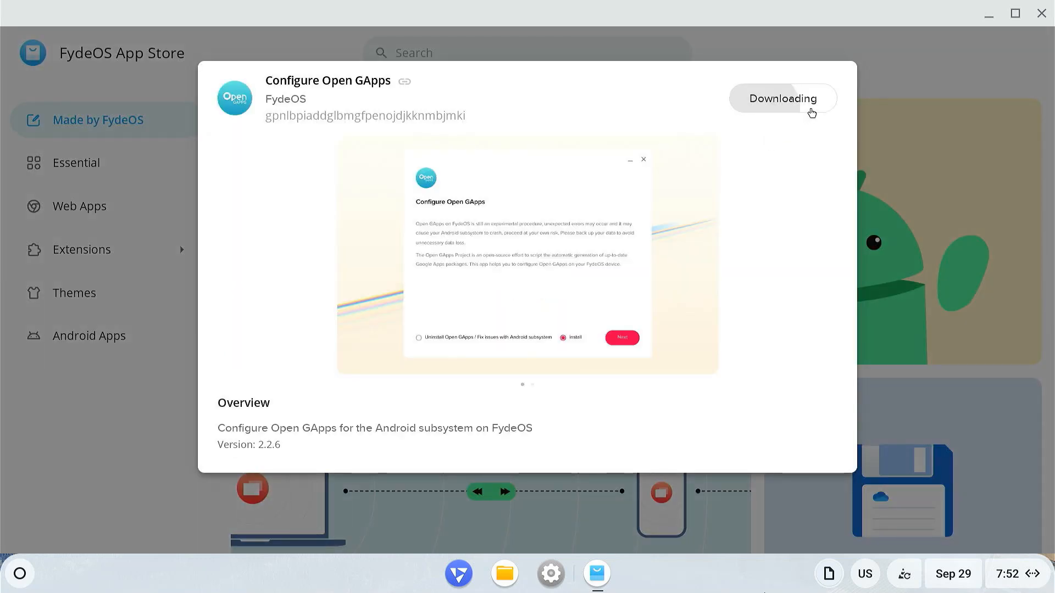
left_click(781, 98)
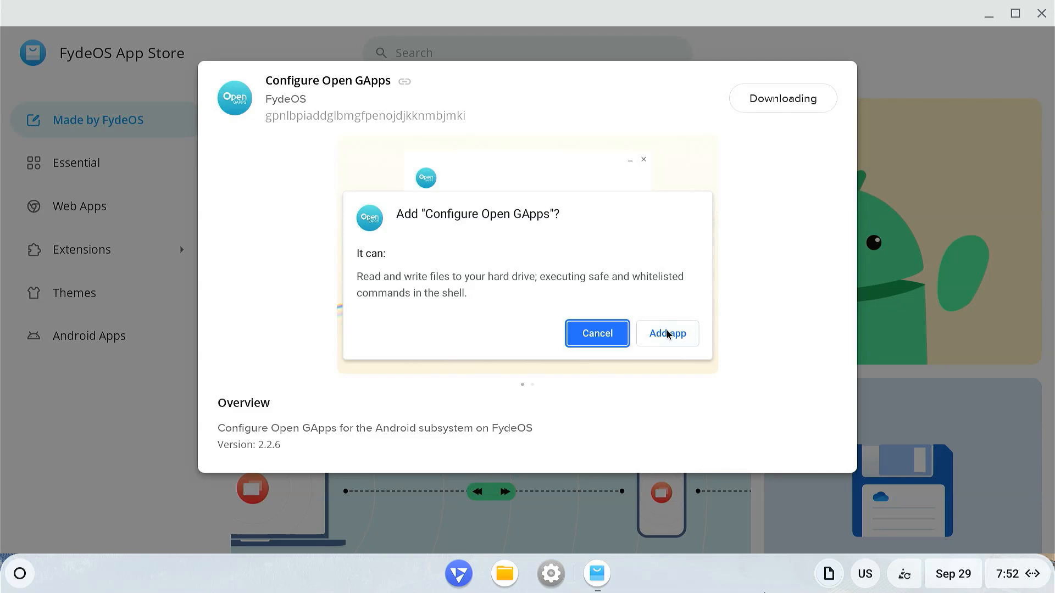
left_click(666, 333)
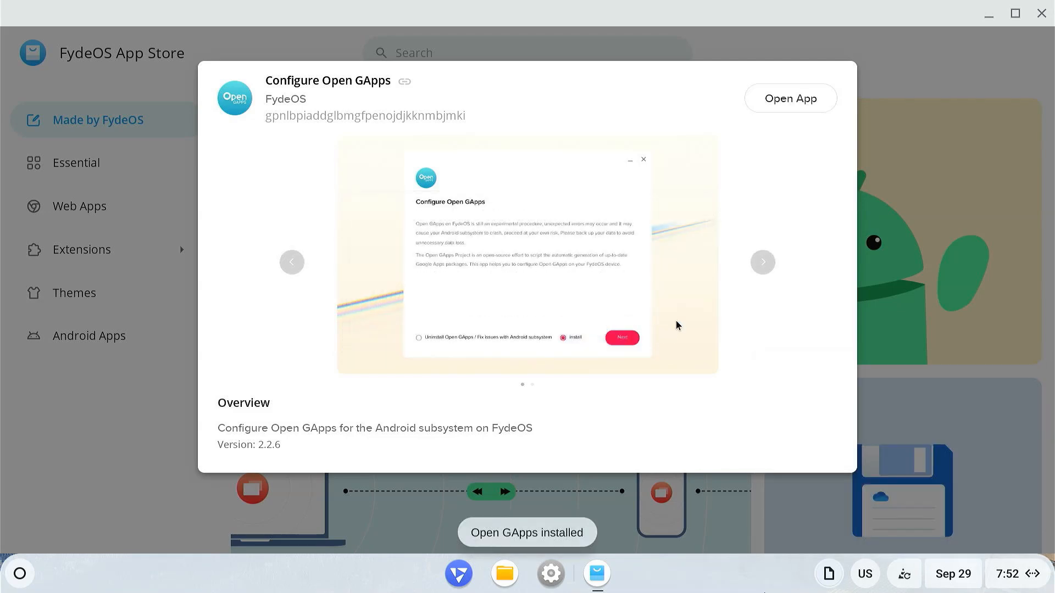
Launch Configure Open GApps, install Open GApps, and reboot FydeOS.
left_click(789, 99)
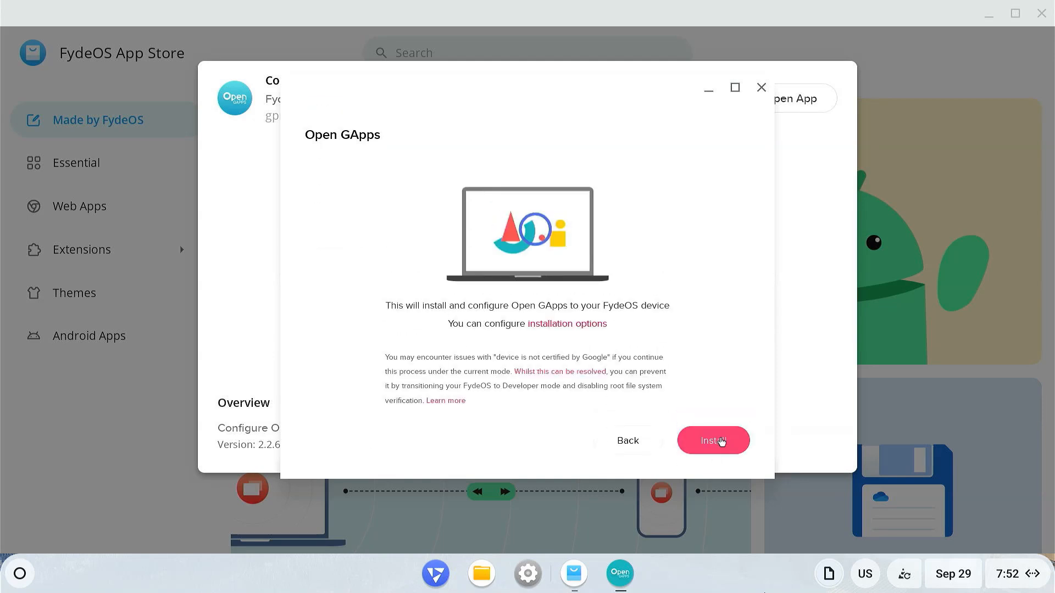
left_click(712, 440)
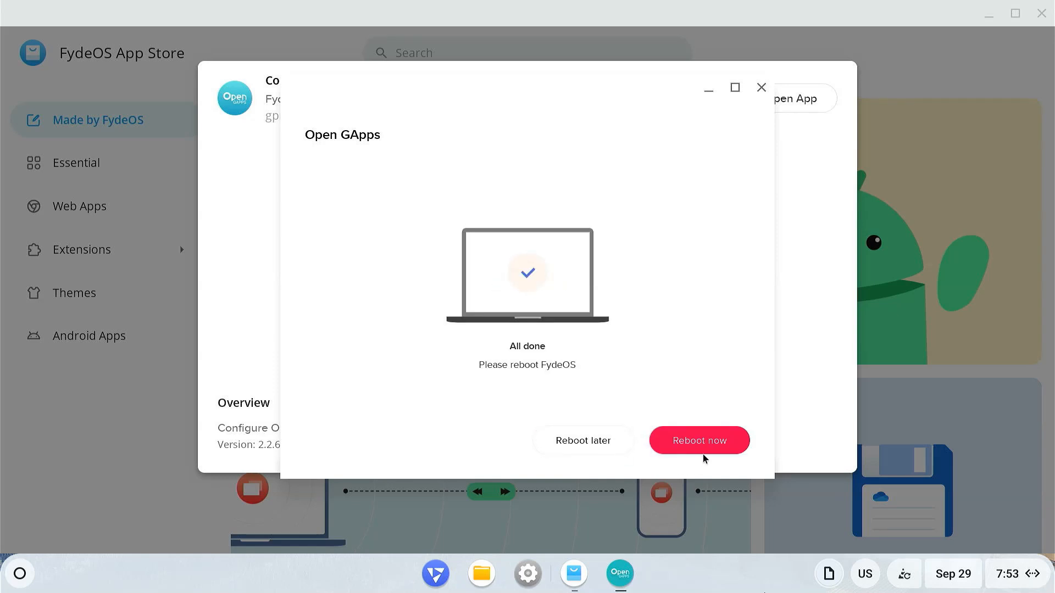
left_click(698, 441)
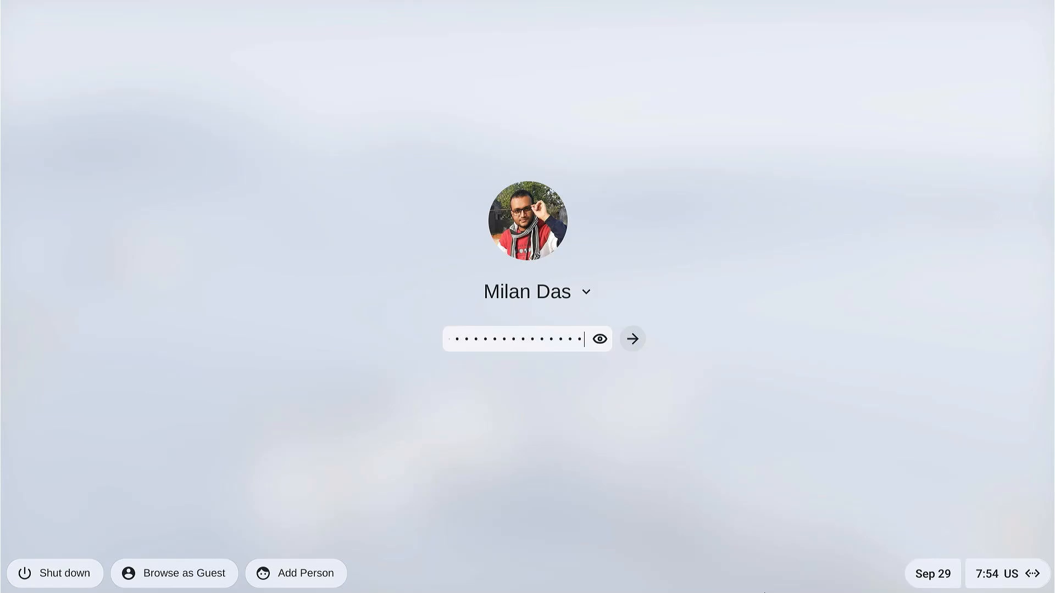
Sign in, launch Play Store, and acknowledge the uncertified device warning.
left_click(630, 339)
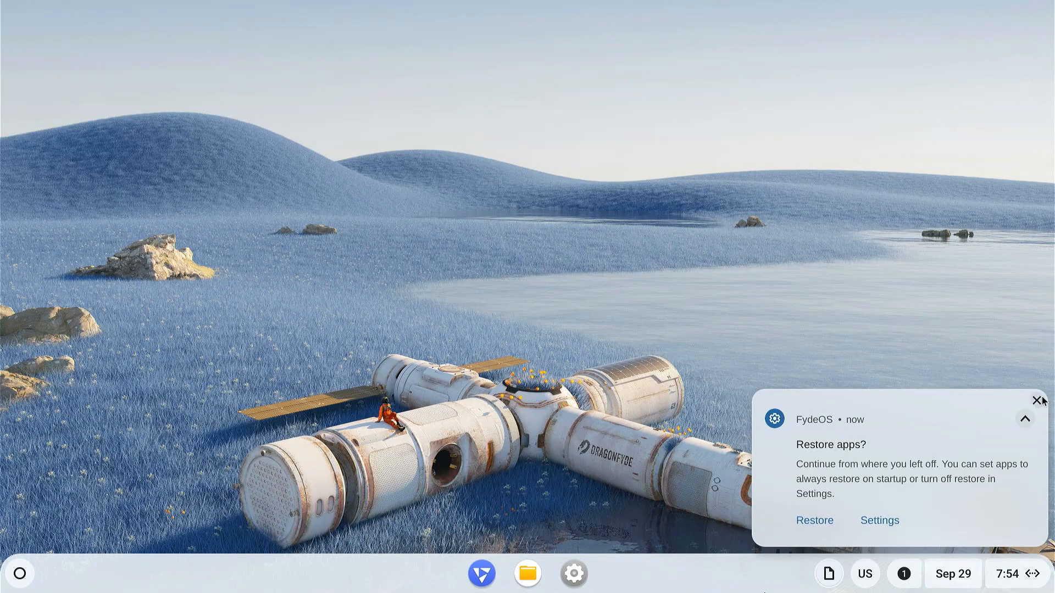
left_click(20, 573)
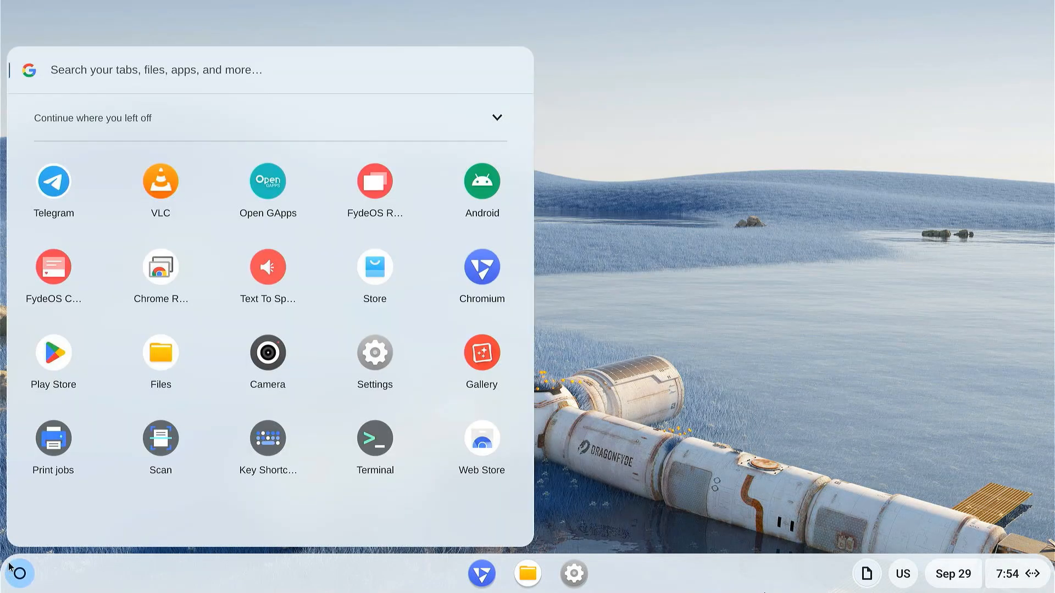
left_click(52, 352)
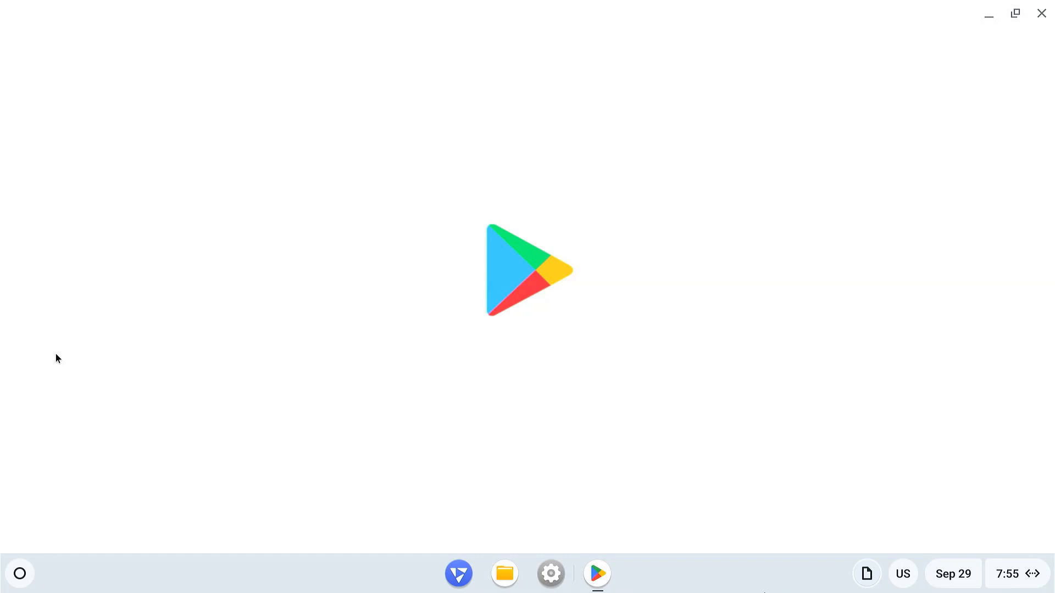
left_click(596, 573)
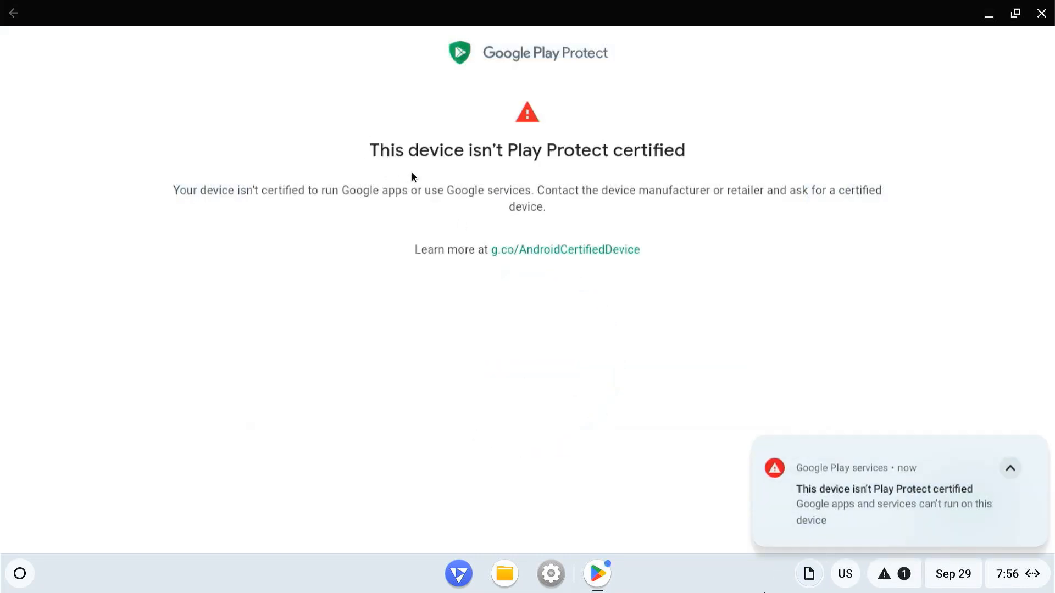
mouse_move(624, 176)
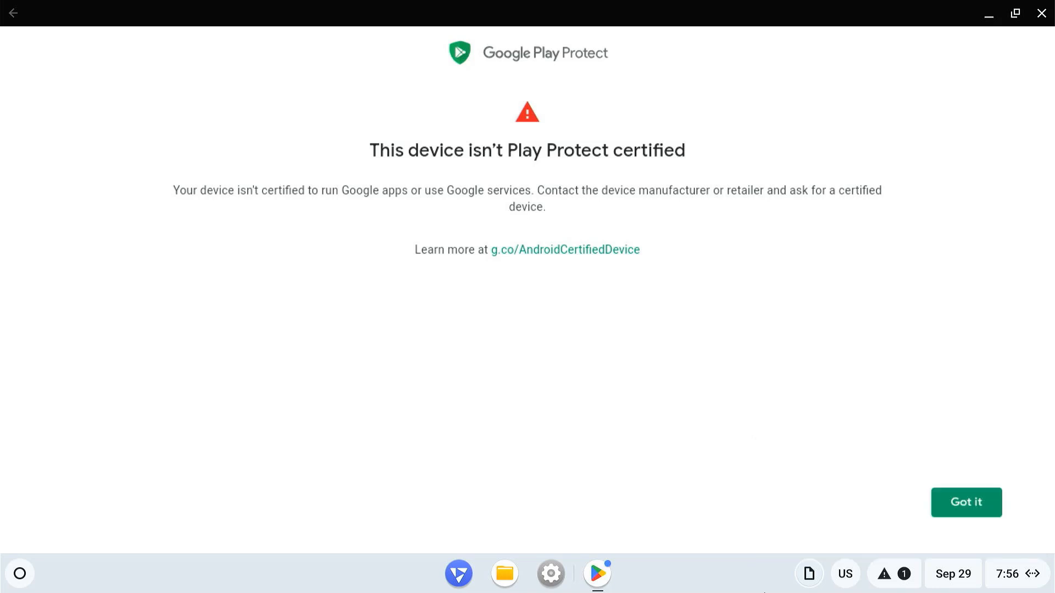
left_click(965, 502)
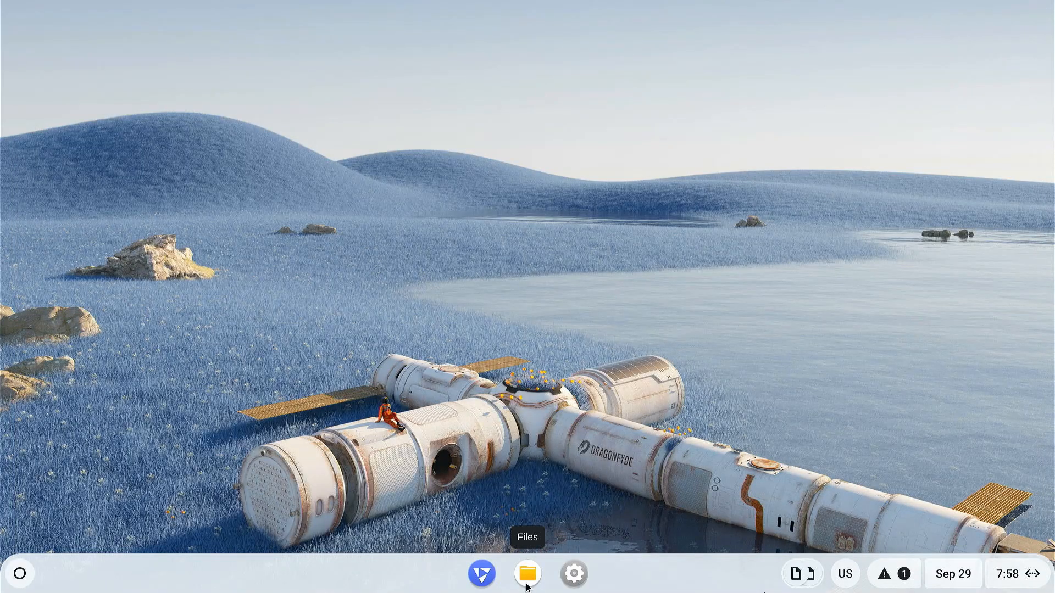
Install DeviceID_1.3.2-8.apk from Downloads, accepting the risk warning, and open the app.
left_click(527, 573)
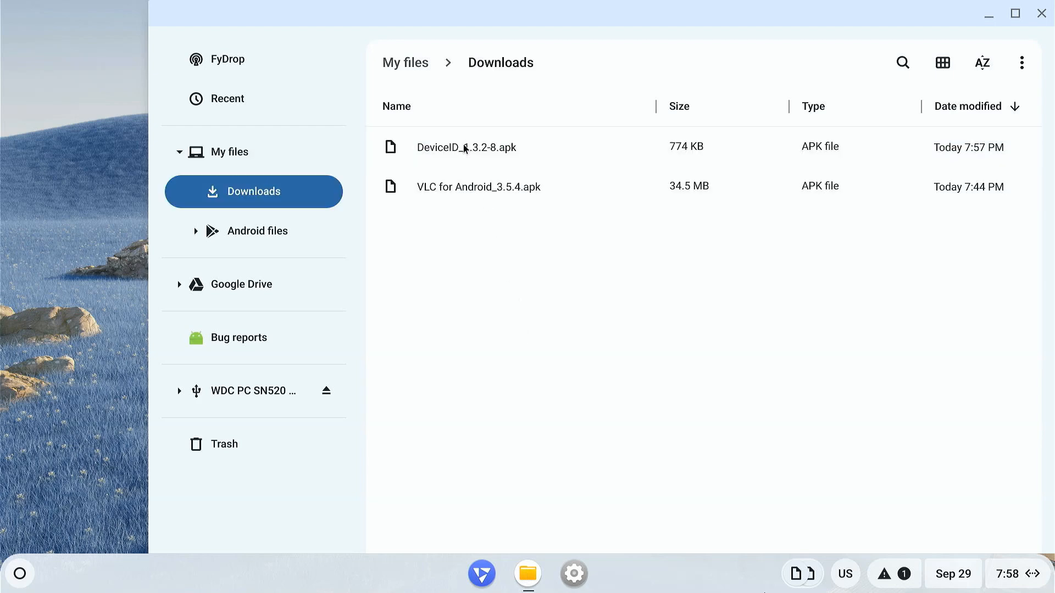
left_click(466, 147)
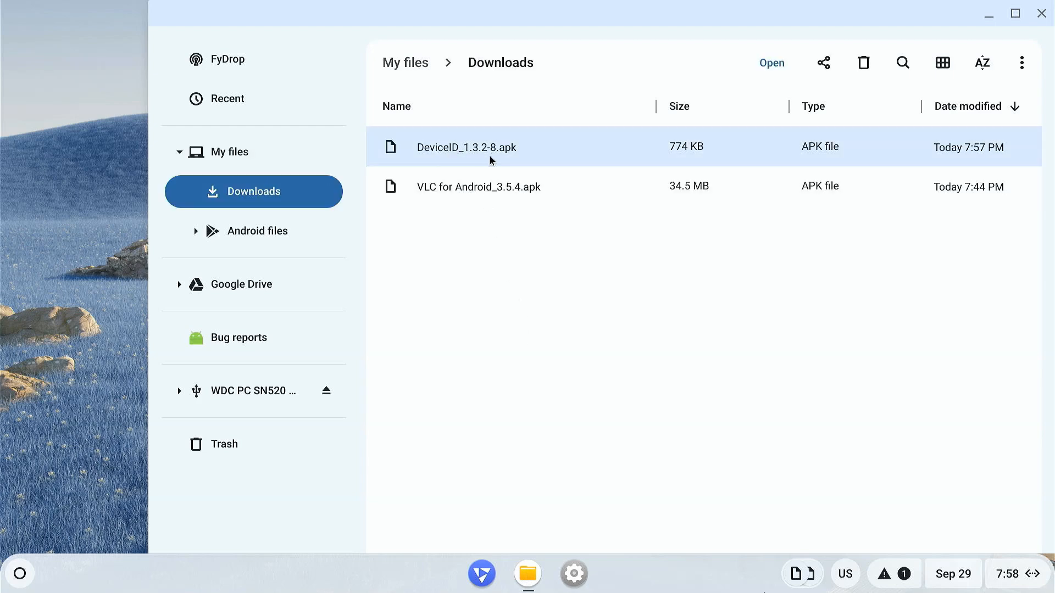
double_click(465, 148)
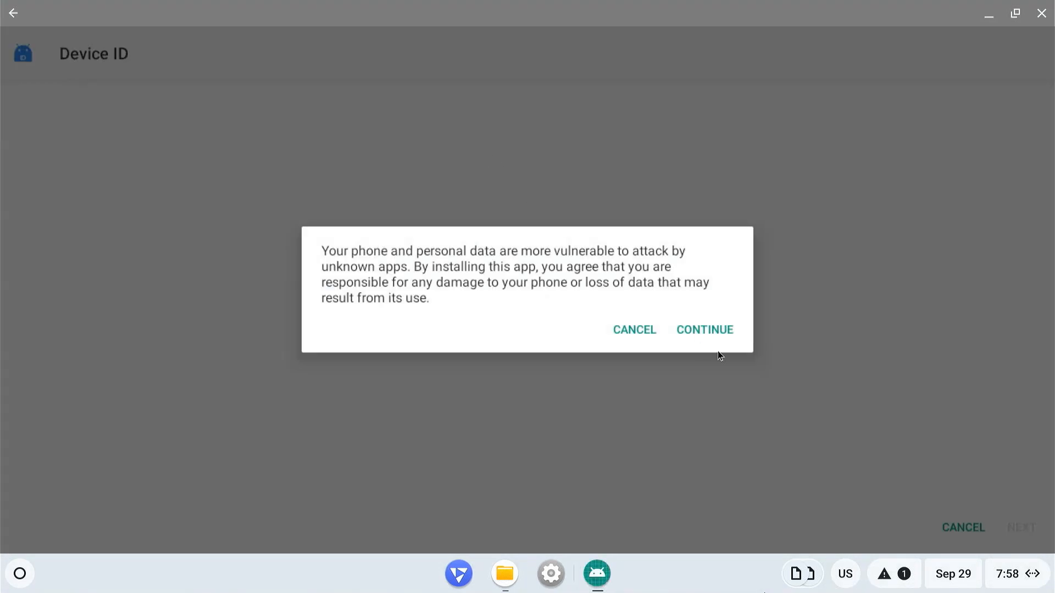
left_click(704, 330)
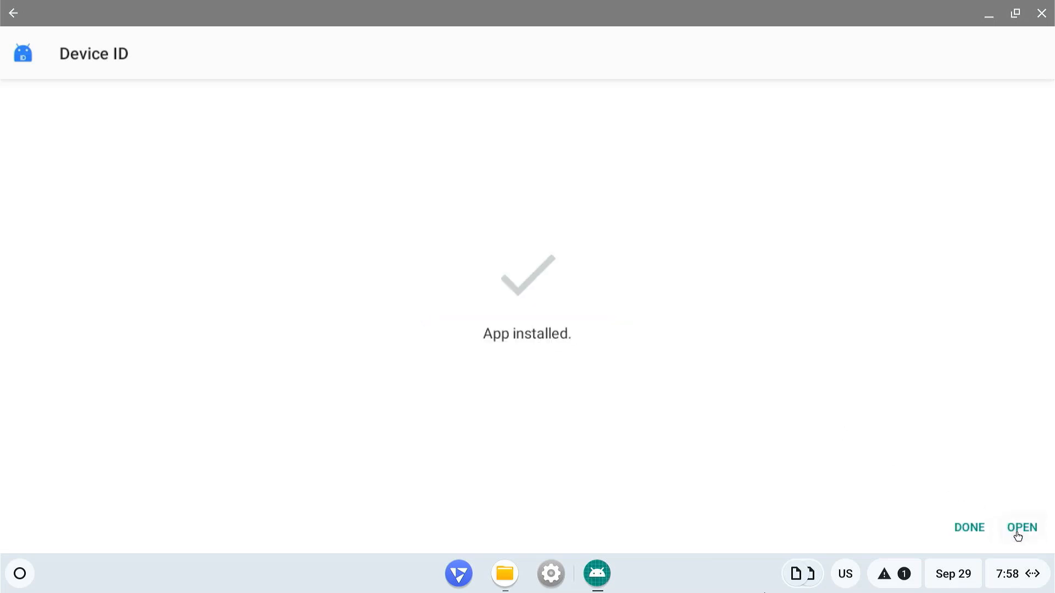
left_click(1022, 527)
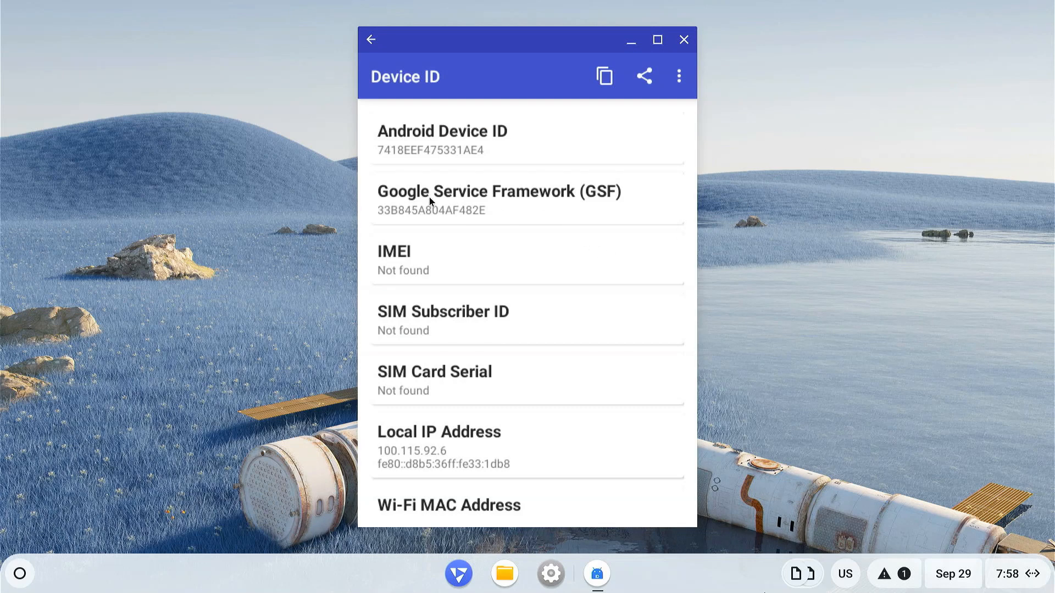
Copy the Google Service Framework ID to the clipboard and close Device ID.
left_click(499, 200)
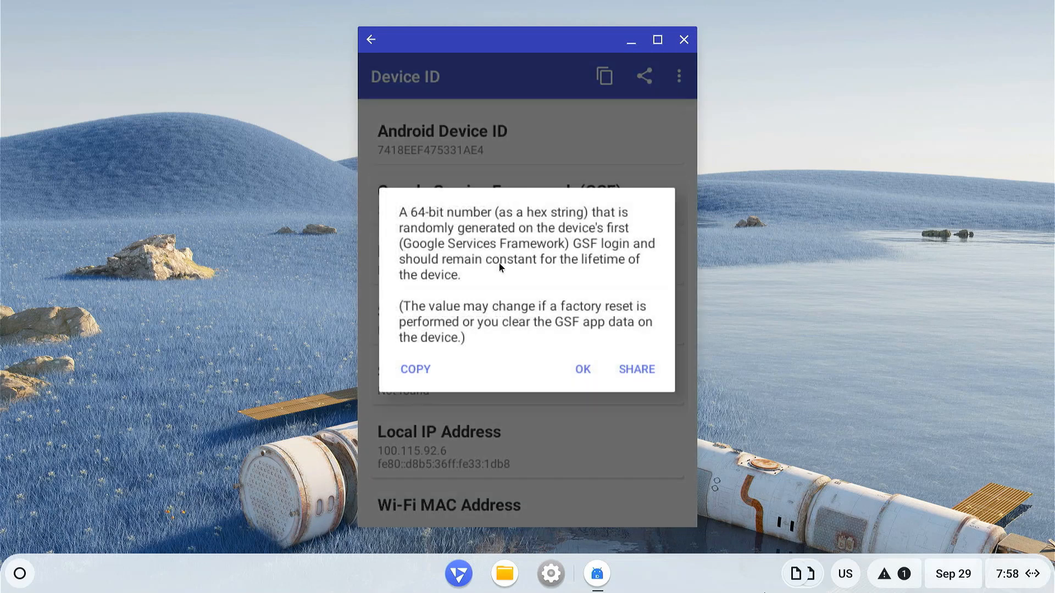
left_click(416, 369)
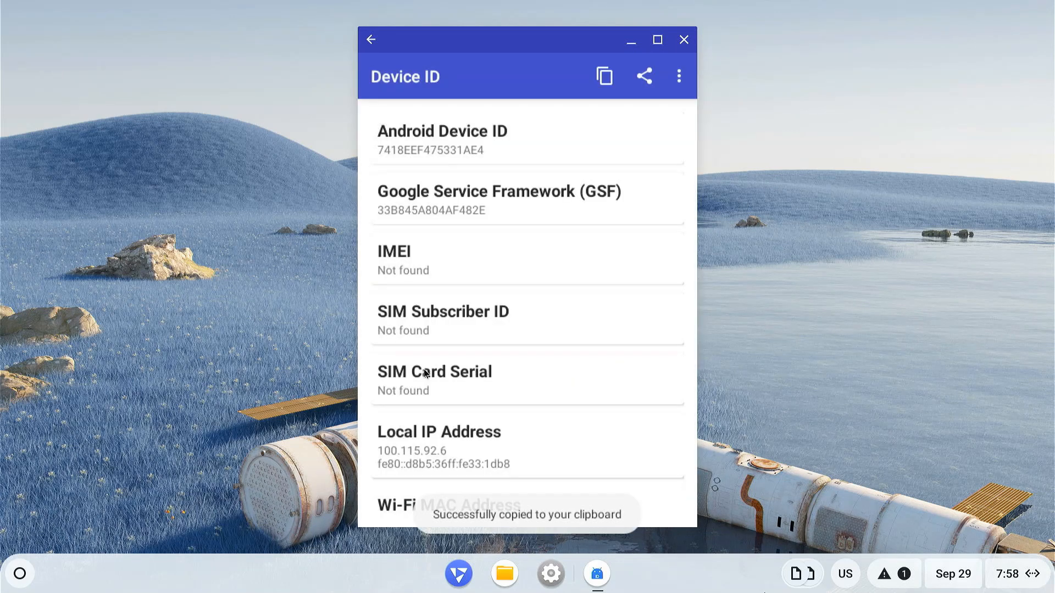
left_click(684, 39)
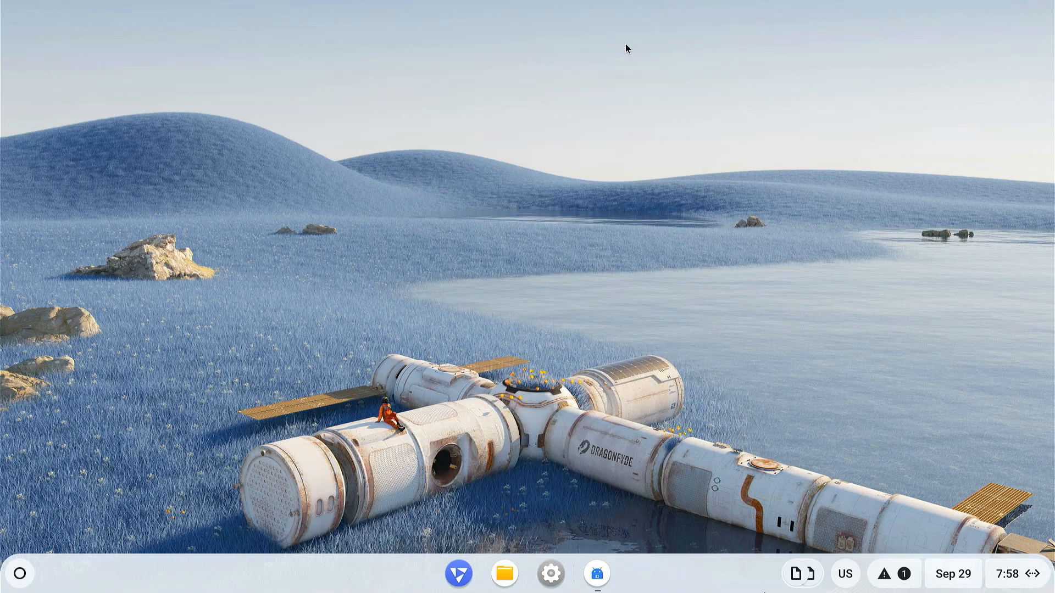
left_click(457, 573)
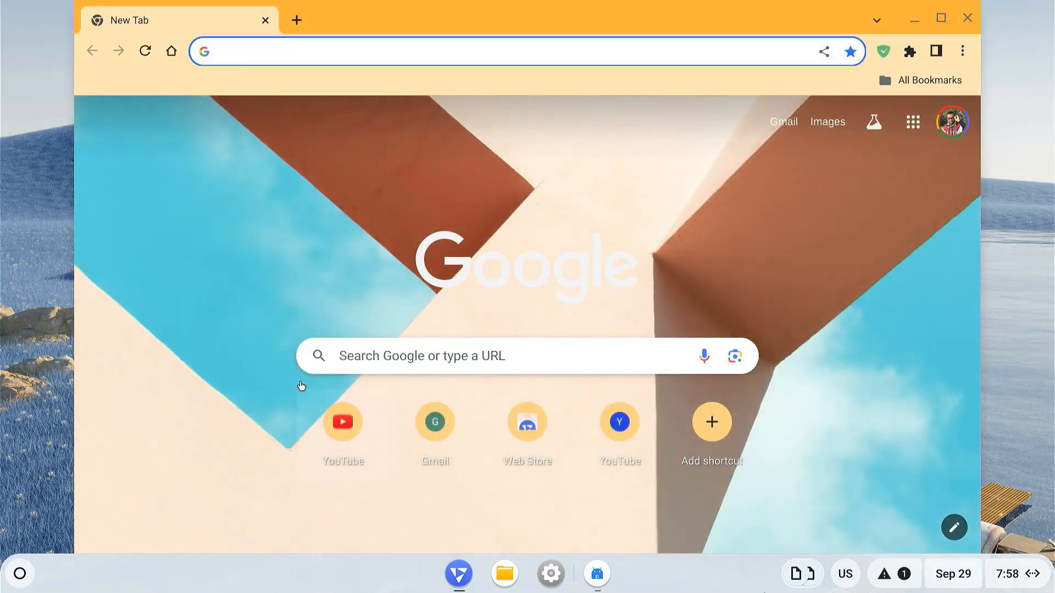
type("google.com/android/uncertified")
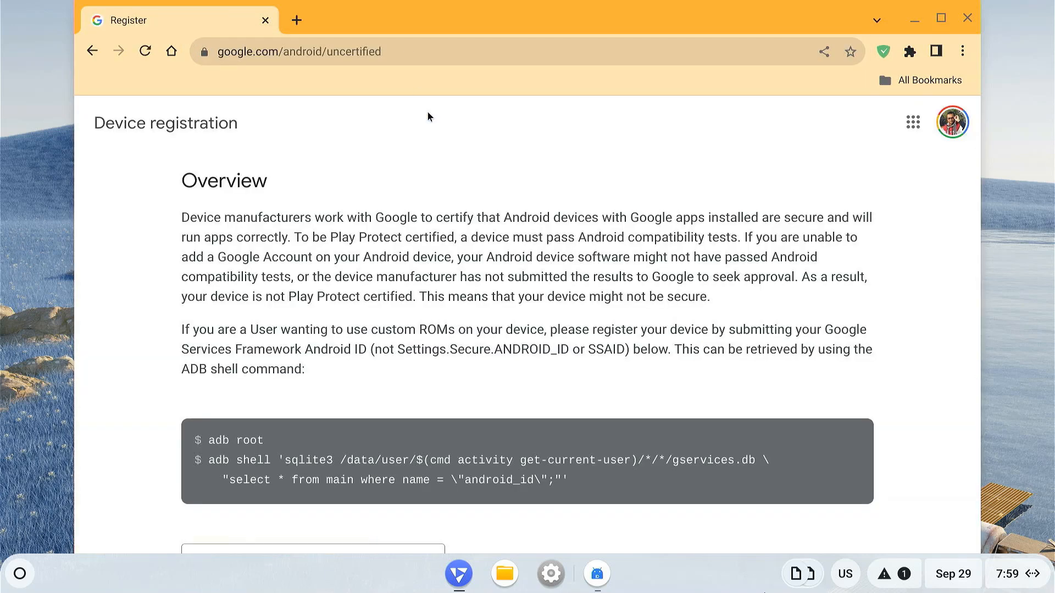
scroll("down", 3)
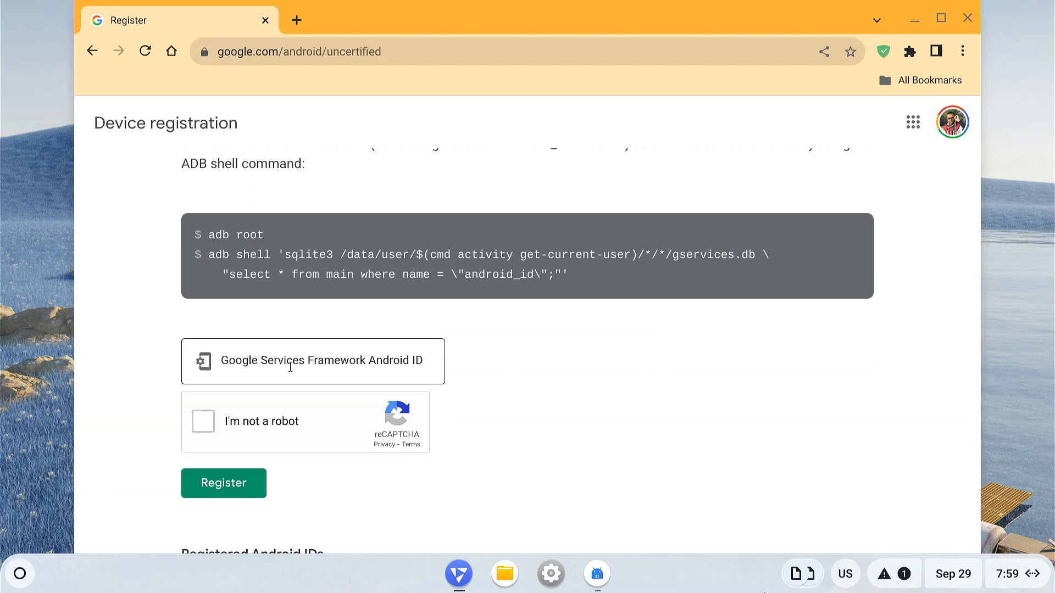
type("33B845A804AF482E")
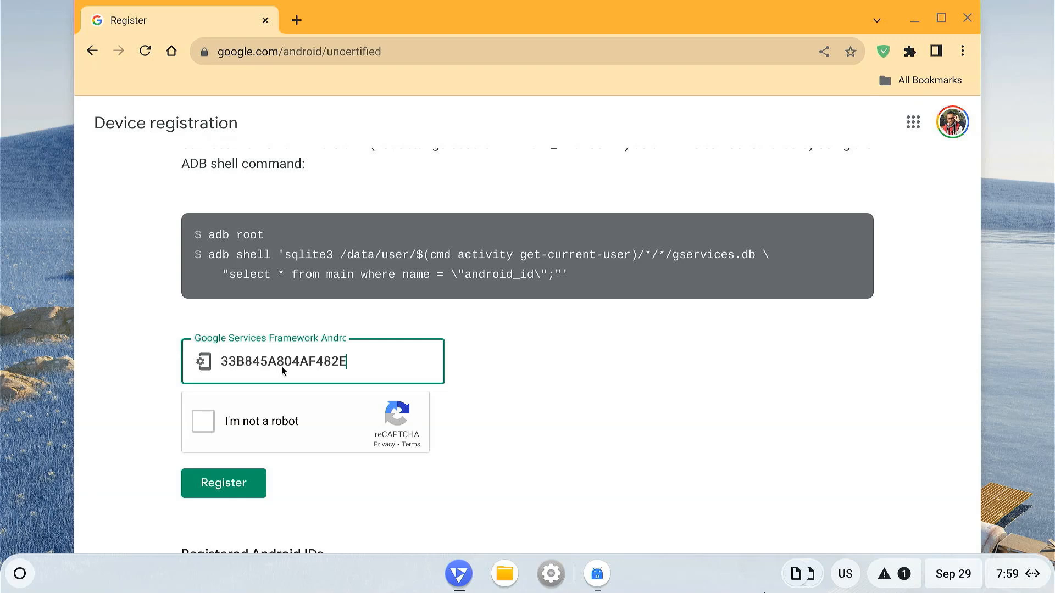
Pass the reCAPTCHA, submit the registration, and close the browser window.
left_click(203, 420)
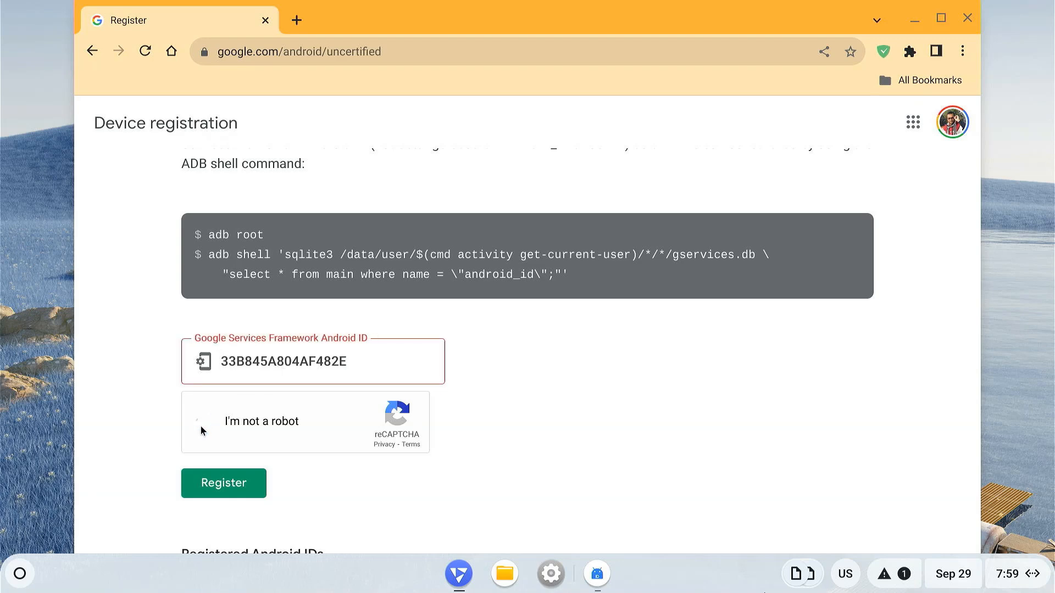
left_click(223, 483)
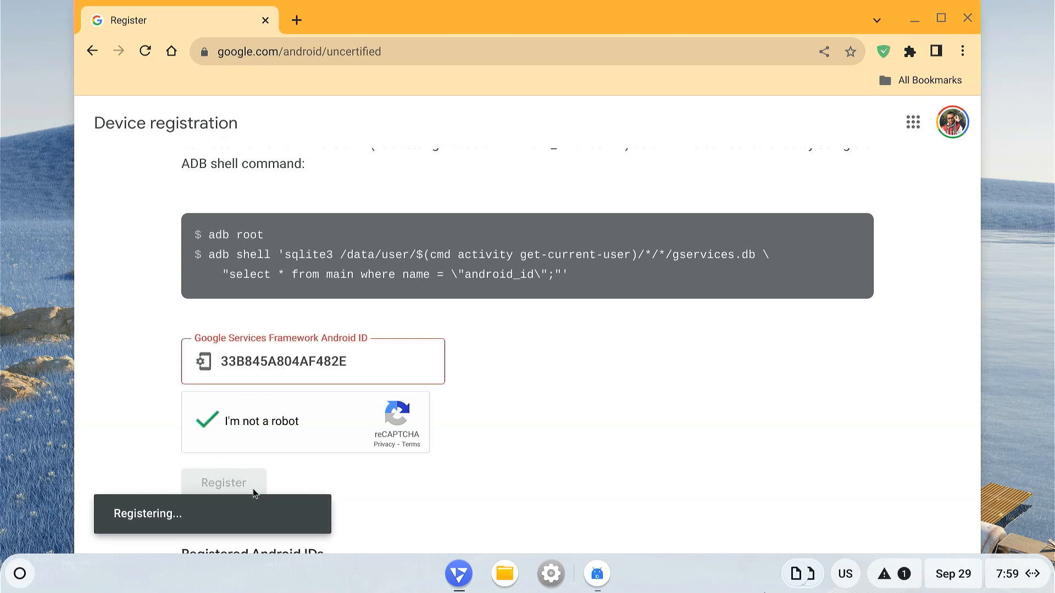
left_click(225, 483)
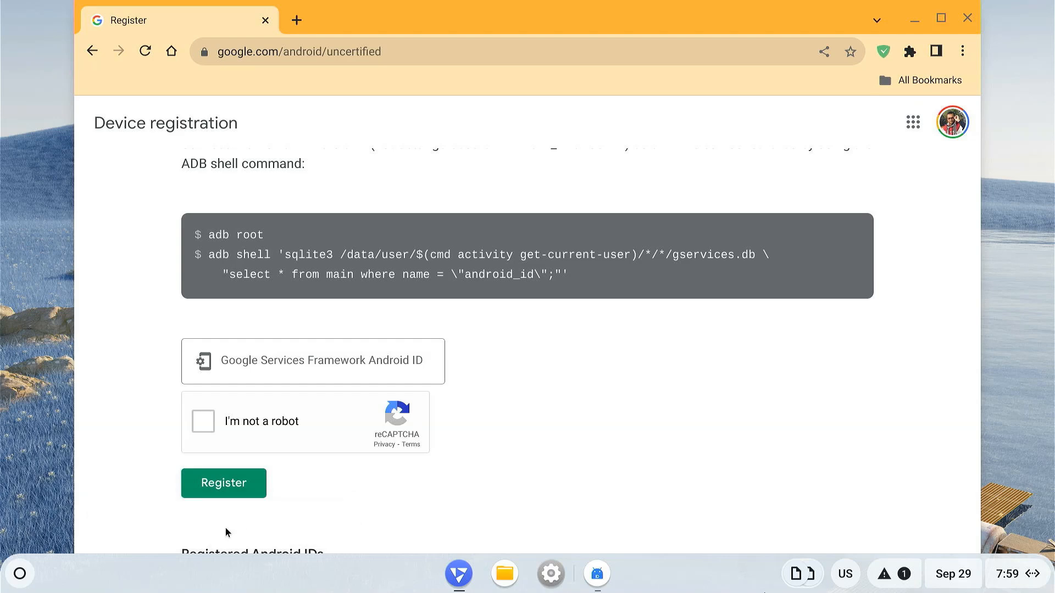
left_click(967, 18)
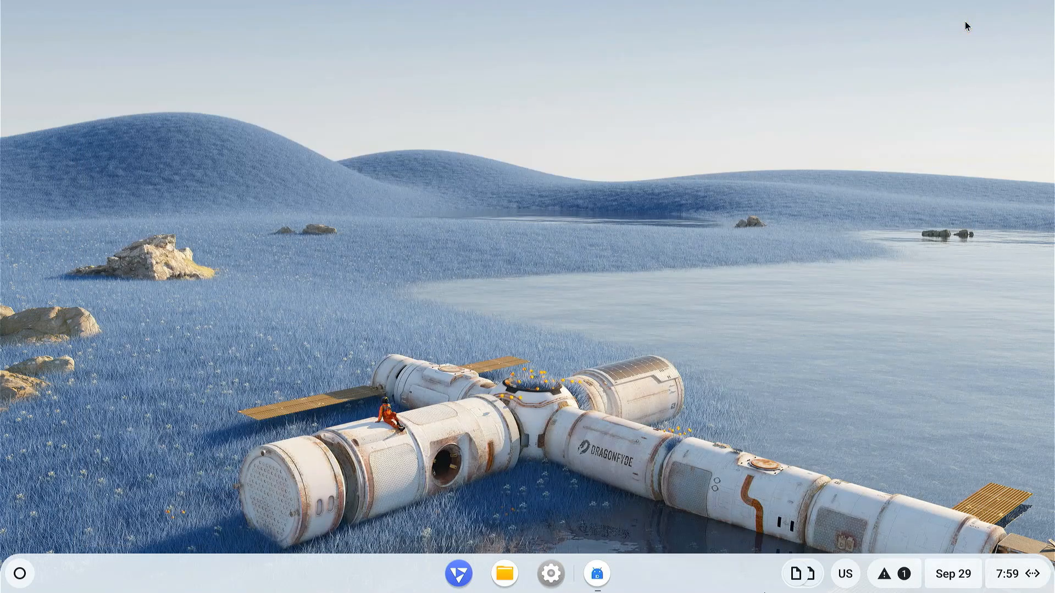
Open quick settings, then the app launcher showing Play Store, Device ID and Open GApps.
left_click(1007, 574)
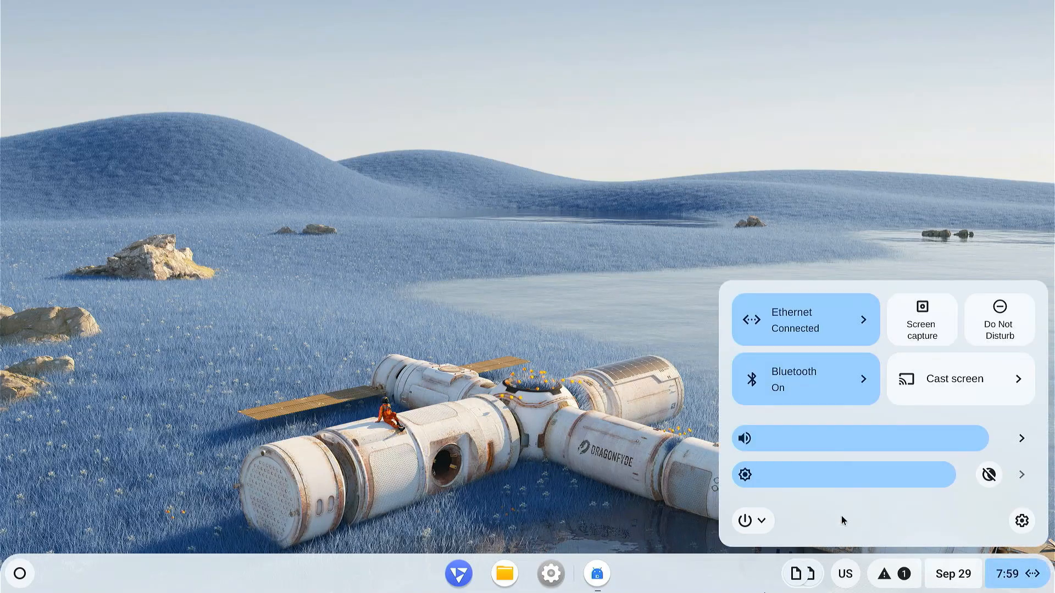
left_click(745, 520)
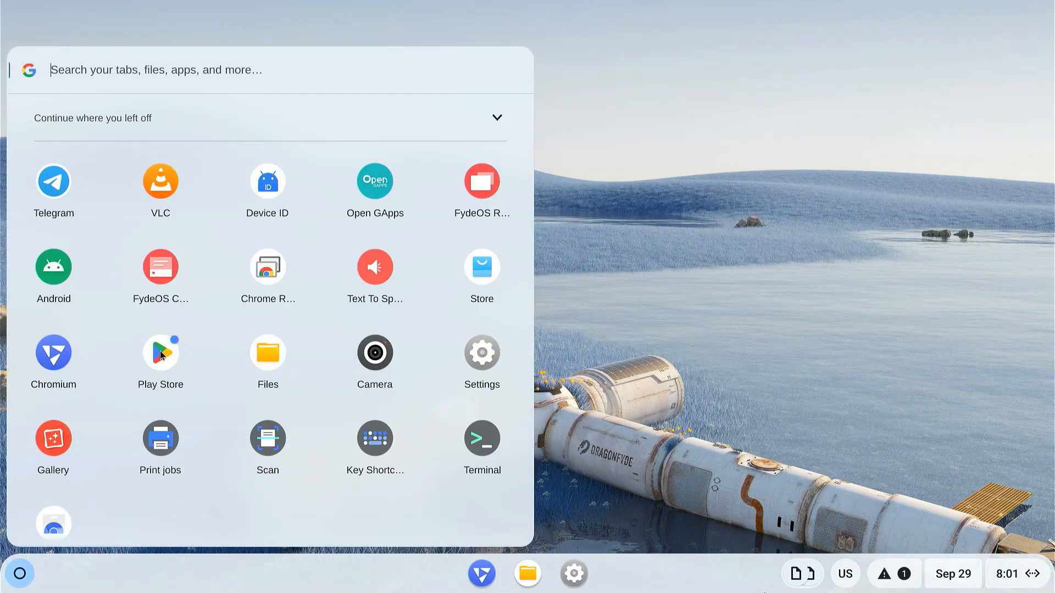
left_click(160, 352)
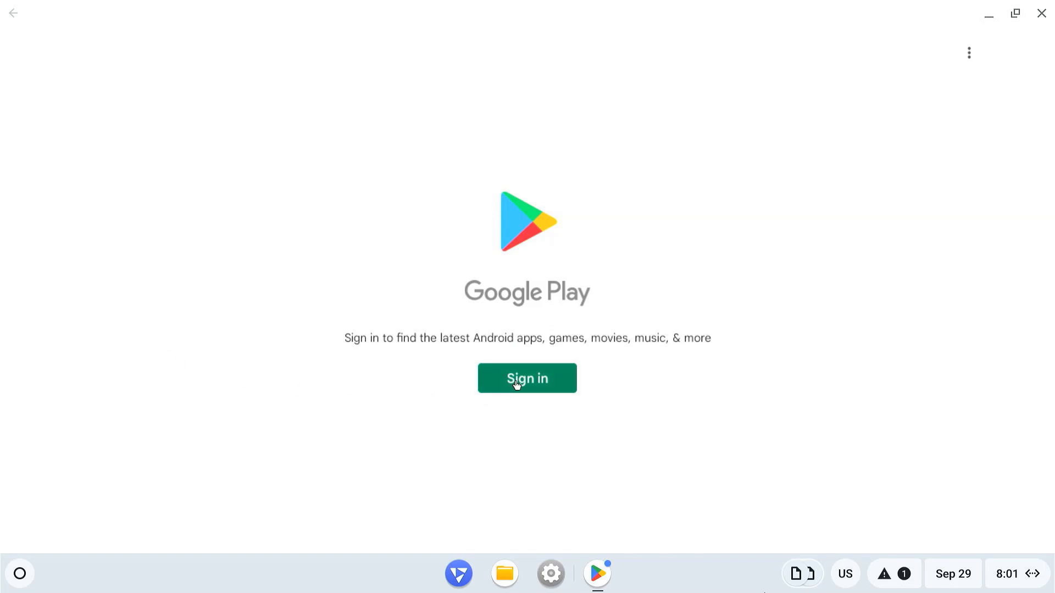
left_click(527, 378)
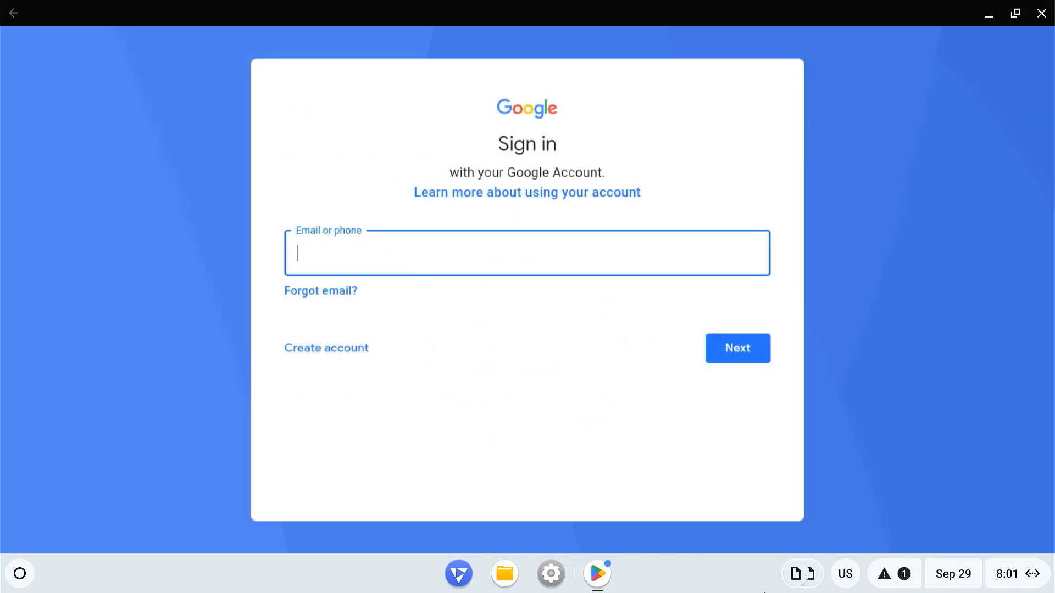
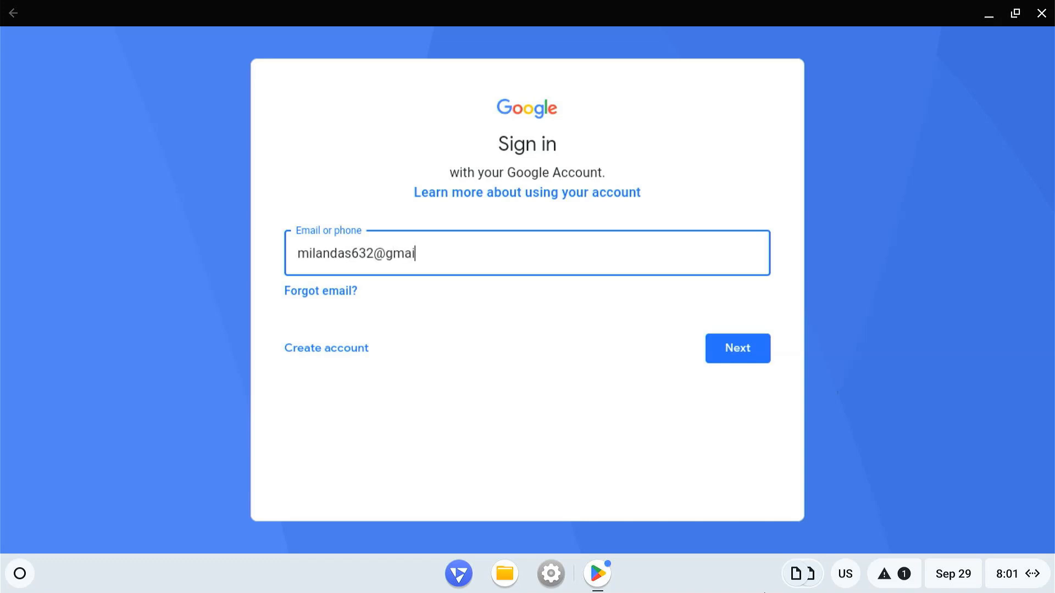
left_click(737, 348)
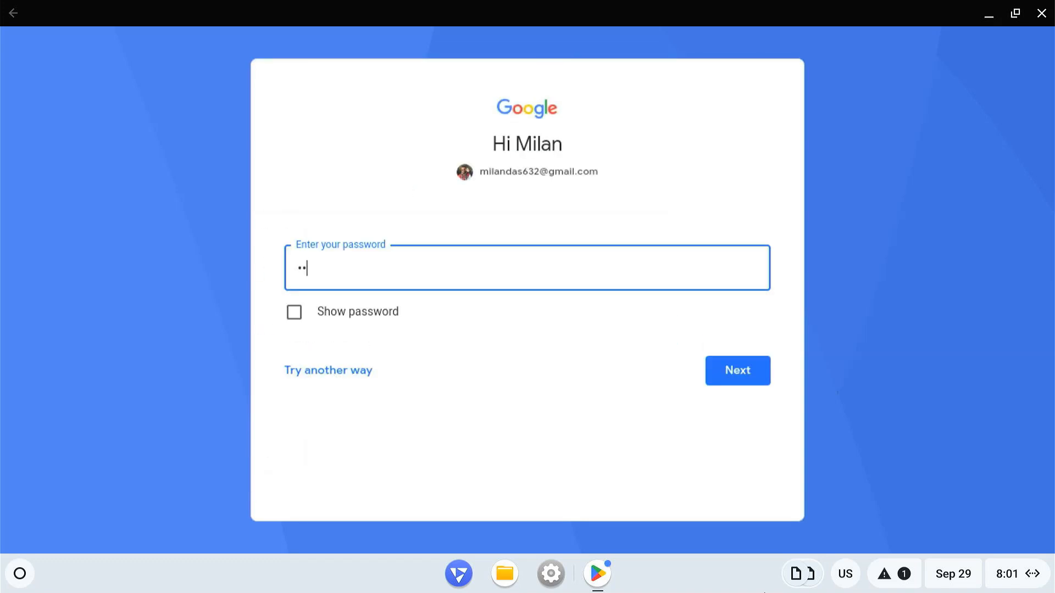
left_click(737, 371)
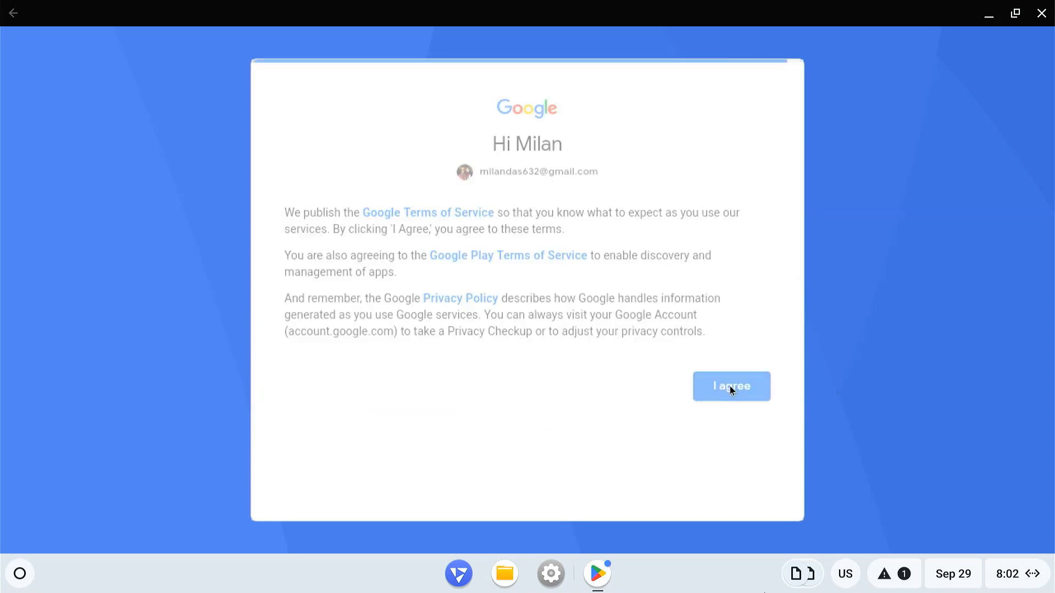
left_click(732, 386)
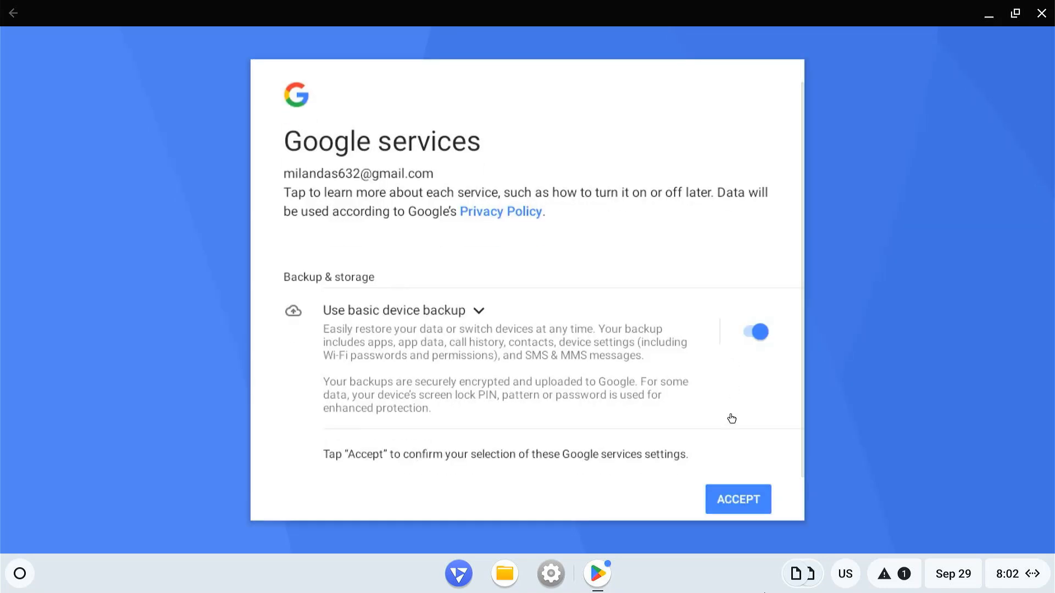
left_click(737, 499)
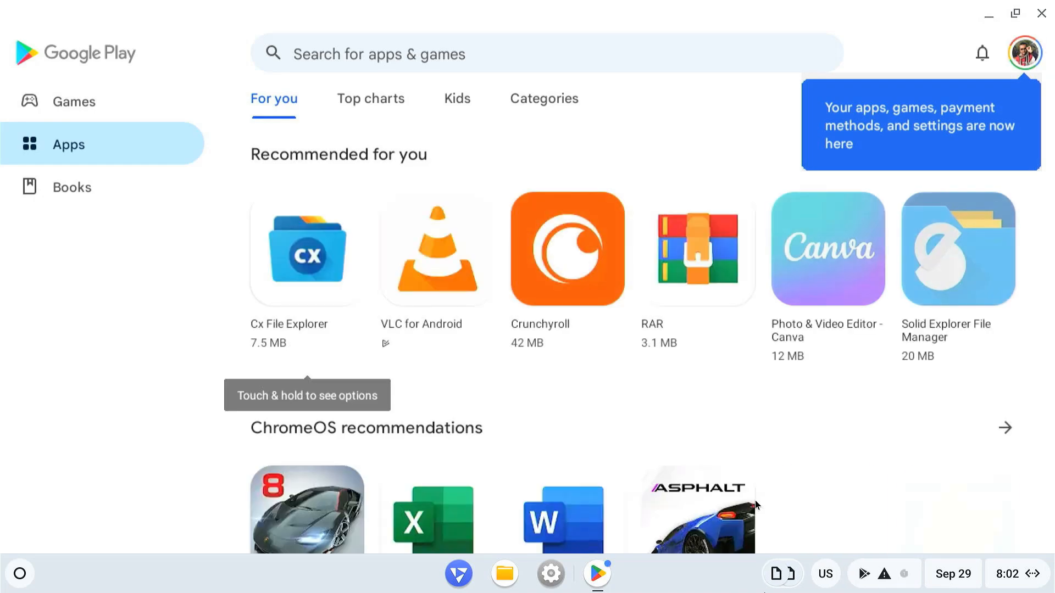
Search 'whatsapp', install WhatsApp Messenger, then choose English and accept its terms.
scroll("down", 3)
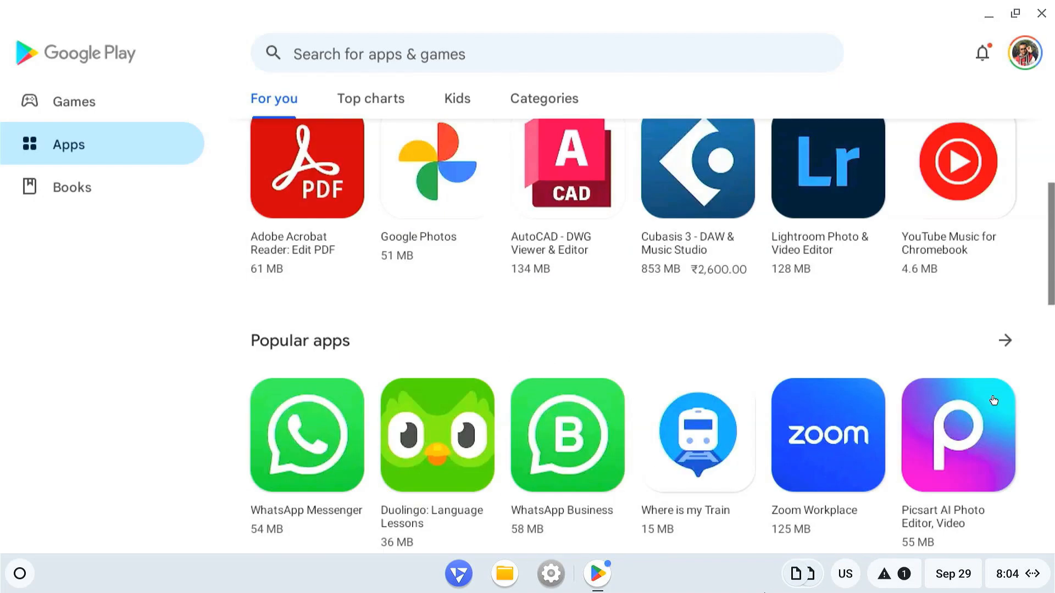
scroll("down", 3)
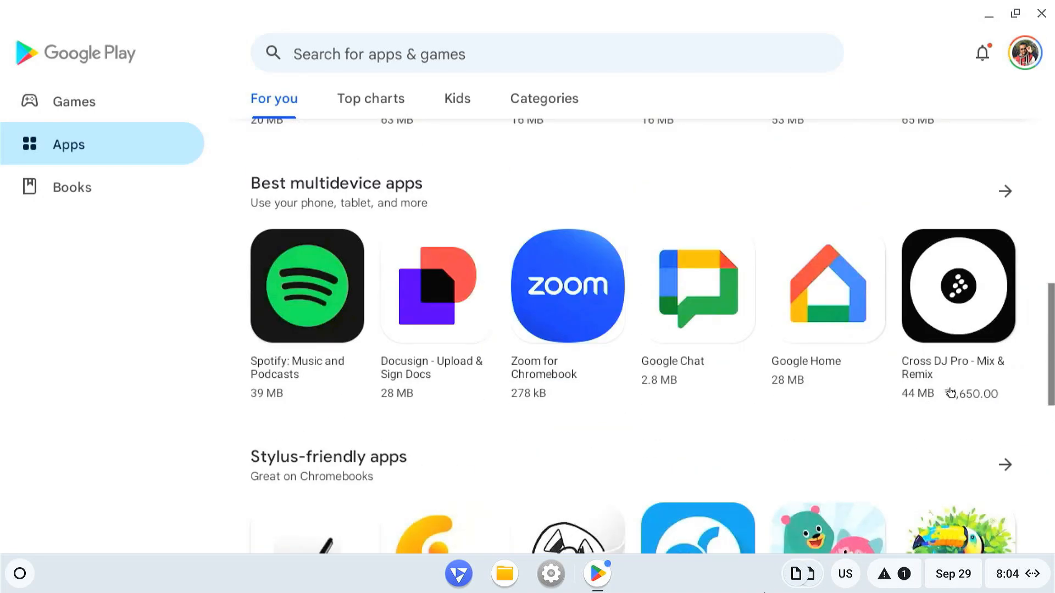
type("whatsap")
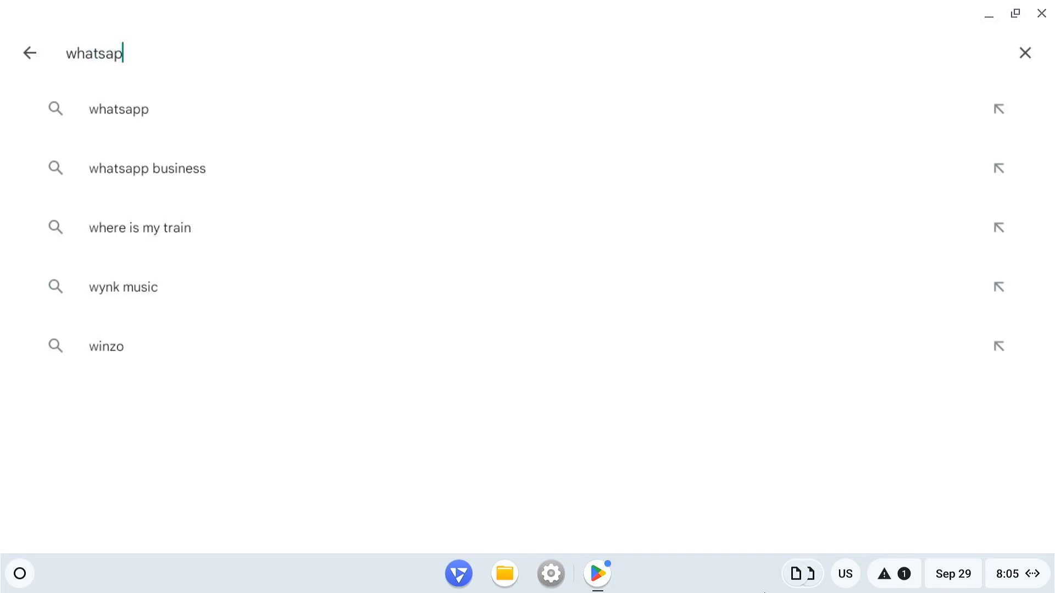
left_click(118, 108)
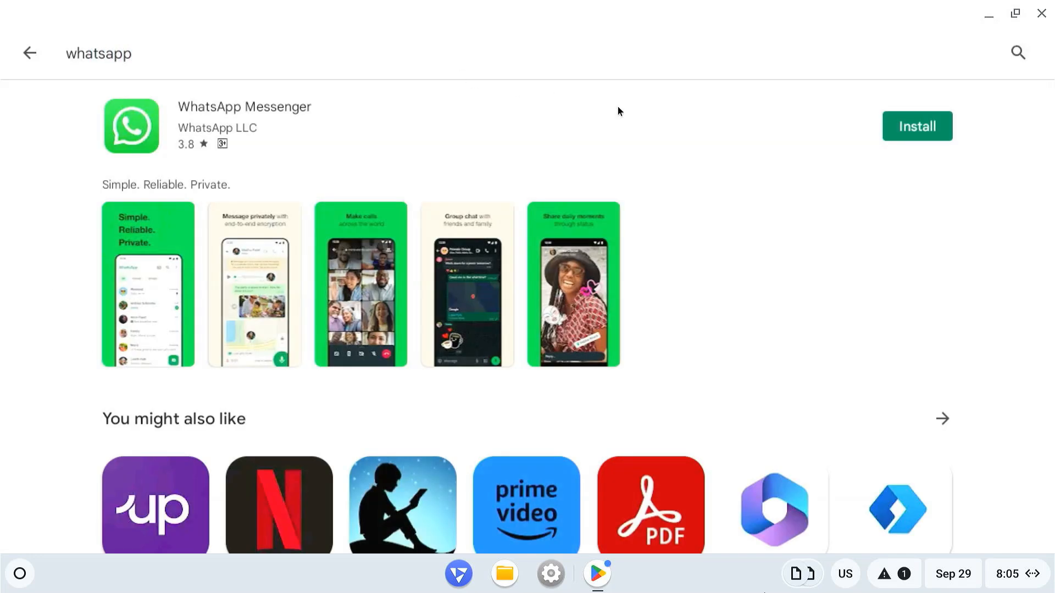
left_click(917, 126)
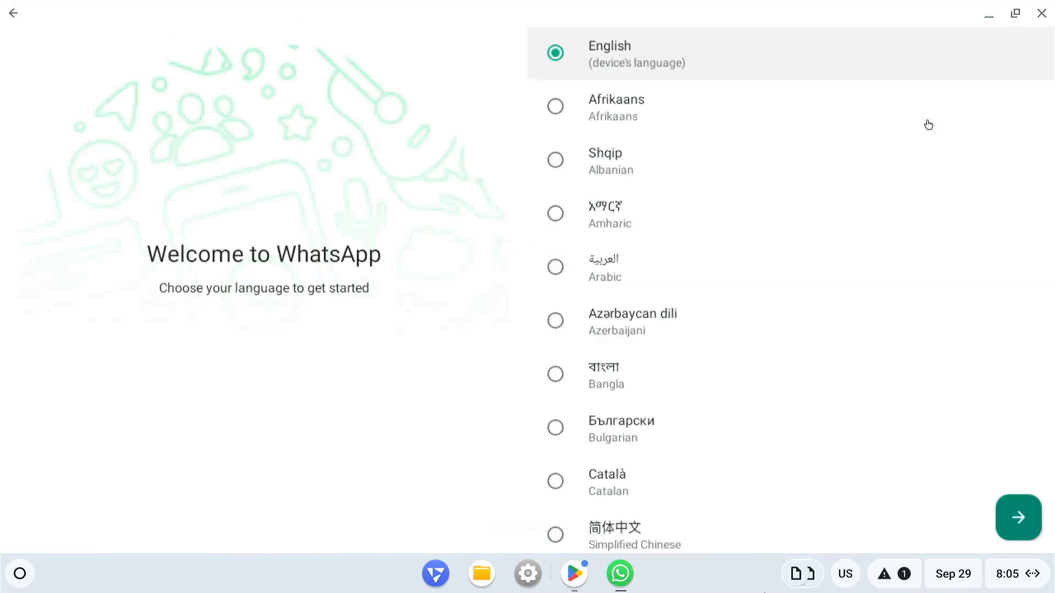
left_click(1017, 518)
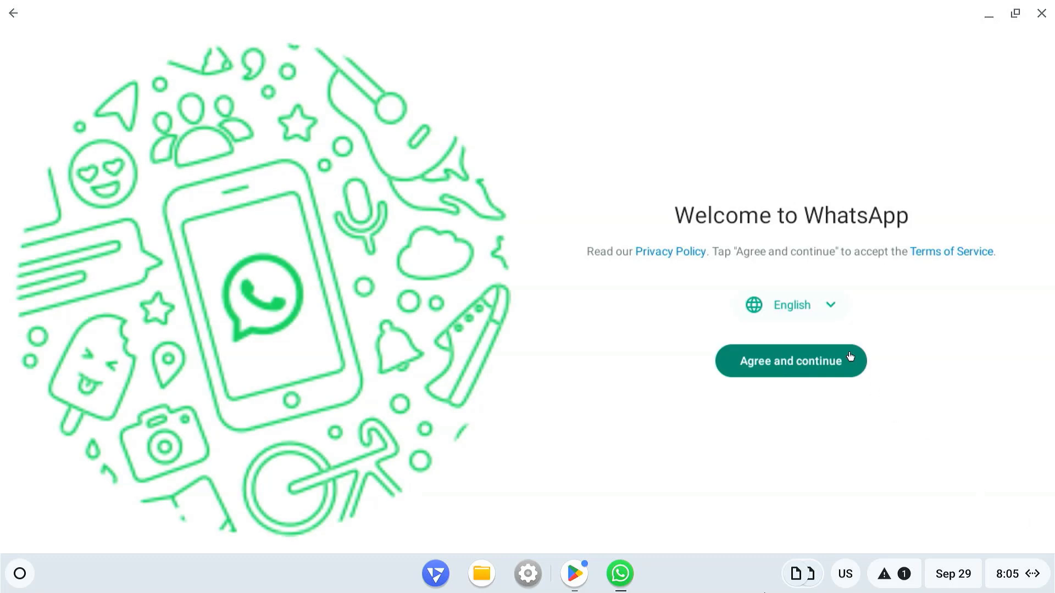
left_click(790, 361)
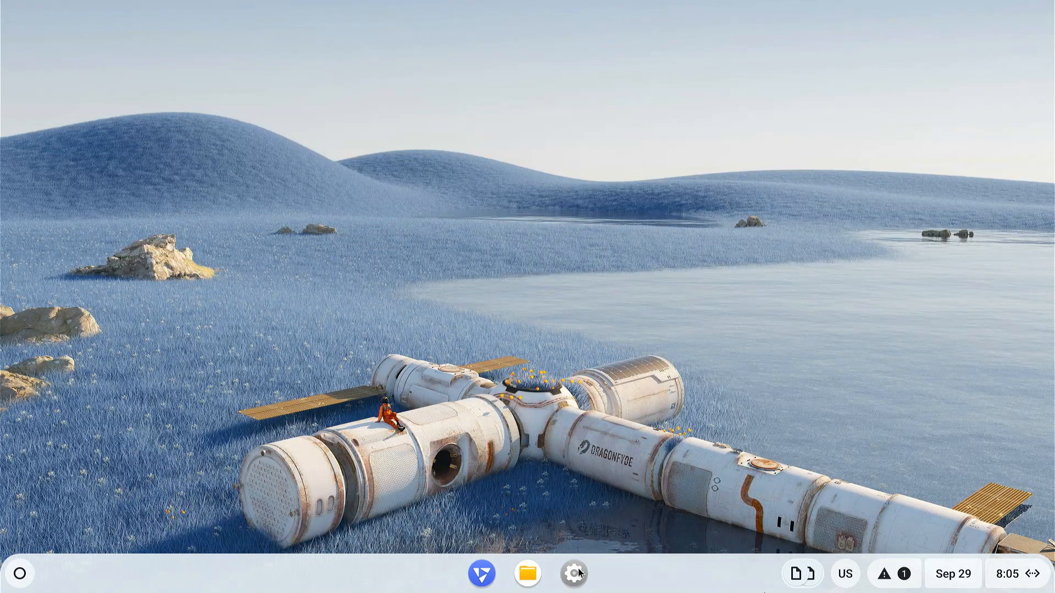
Turn on Linux under Settings > Developers, then type 'sudo apt install gi…' in the terminal.
left_click(574, 573)
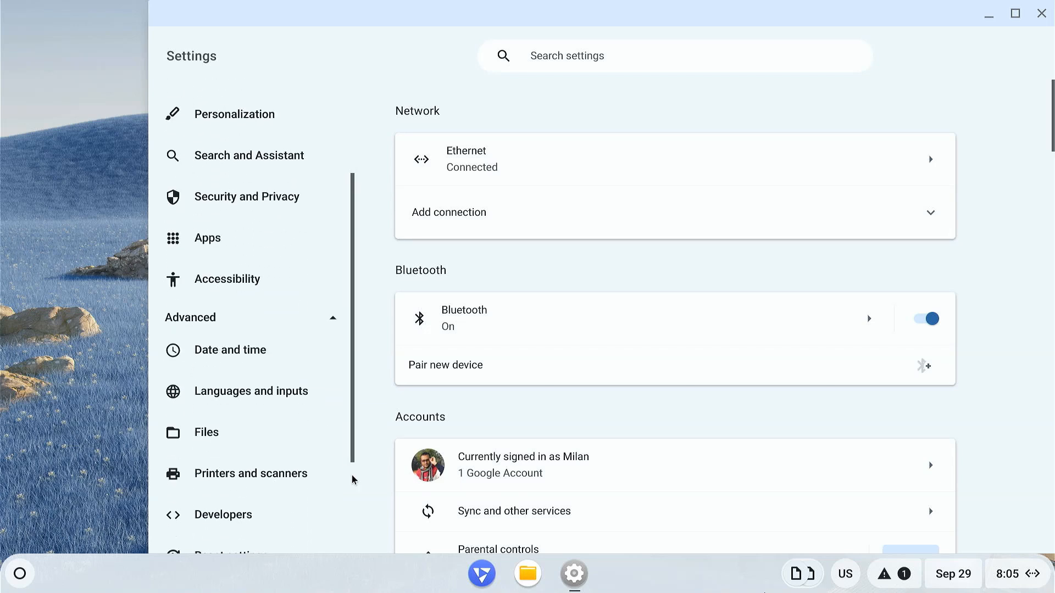
left_click(223, 465)
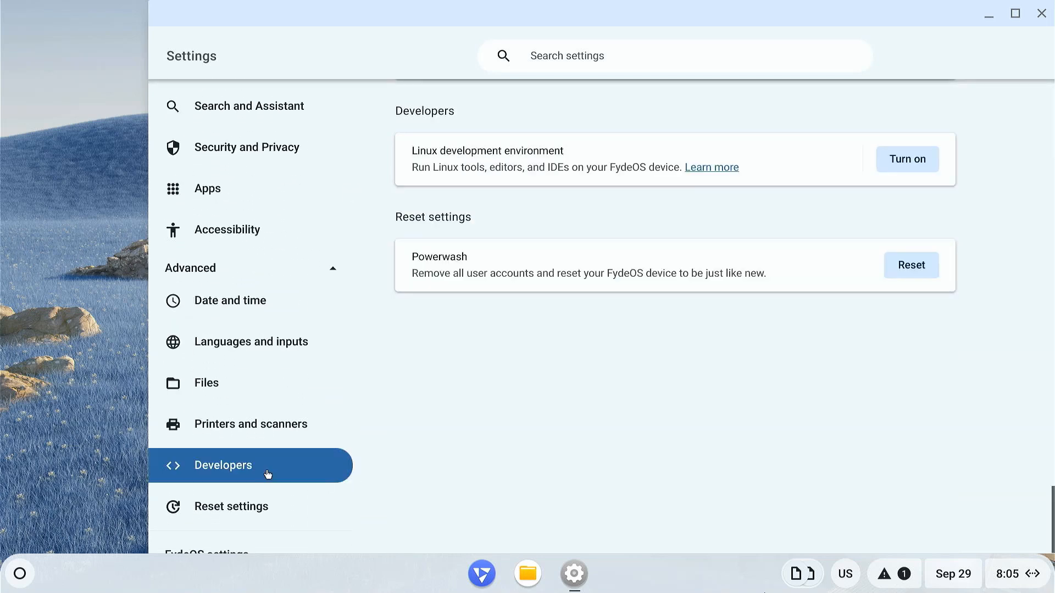
mouse_move(532, 162)
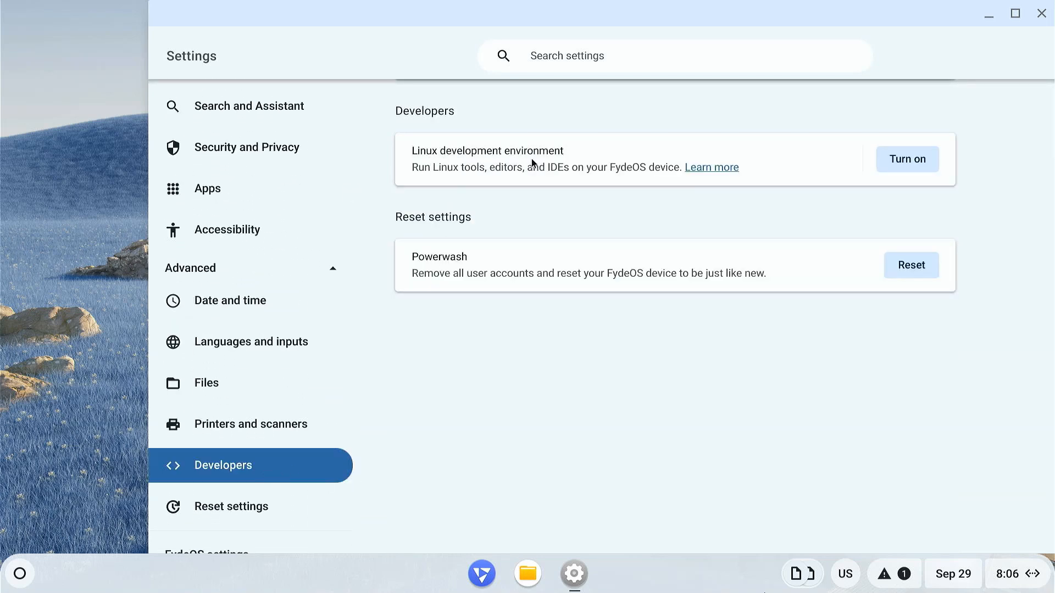
left_click(906, 159)
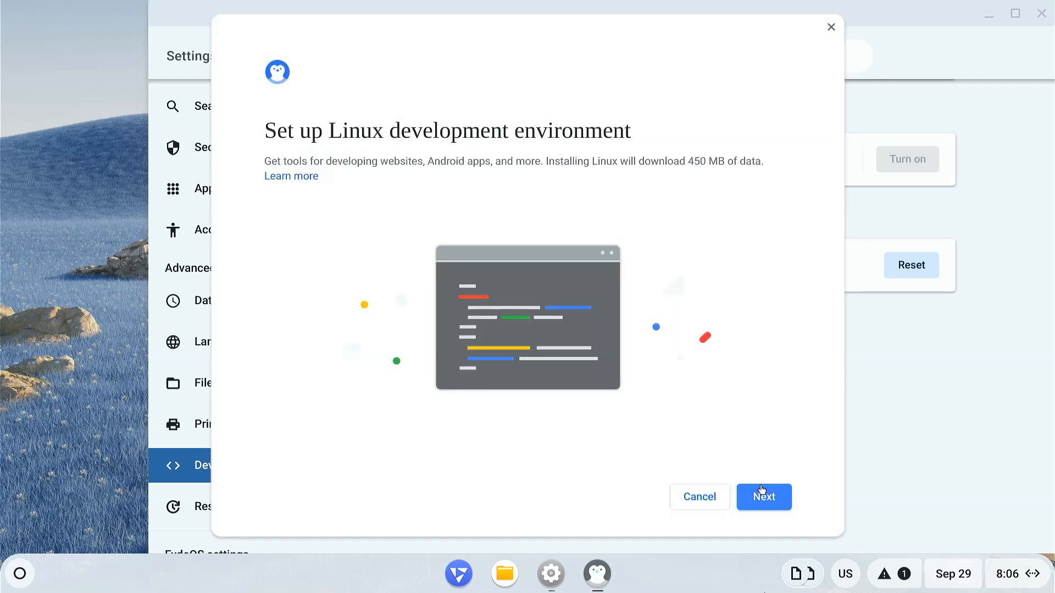
left_click(763, 497)
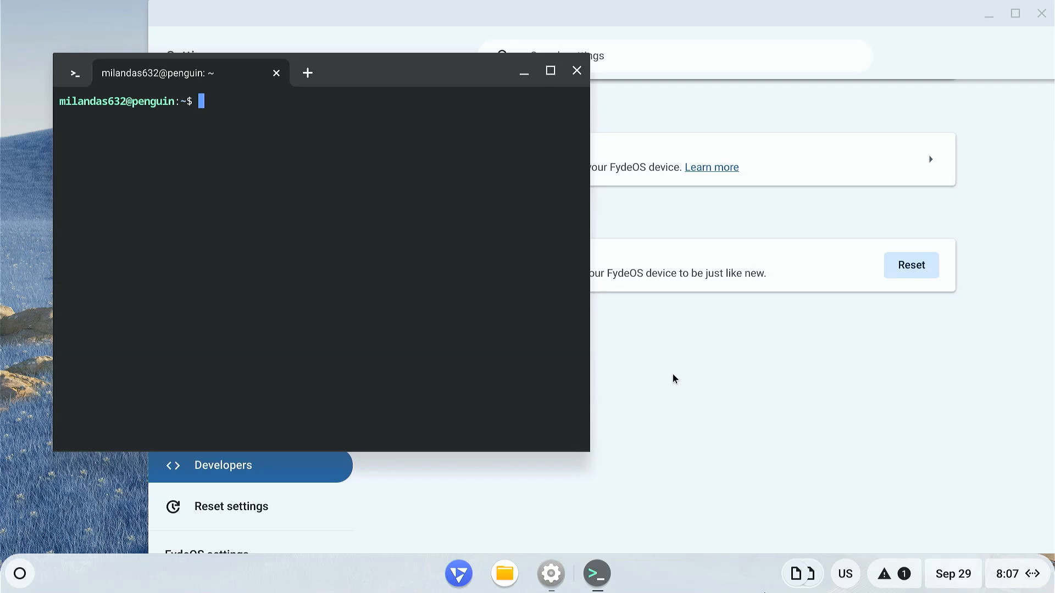
type("sudo apt install")
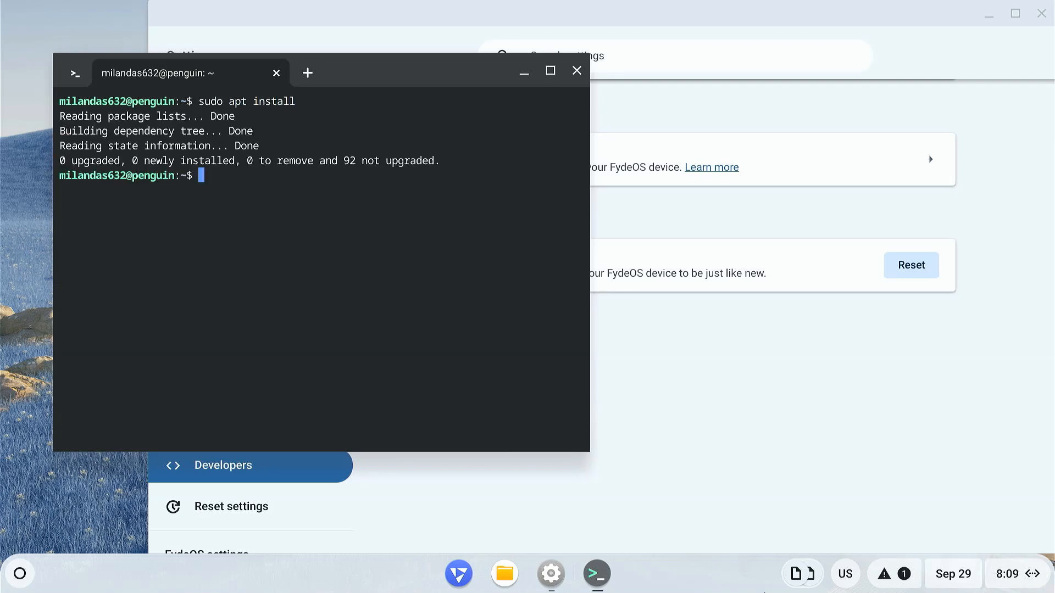
type("sudo apt install gi")
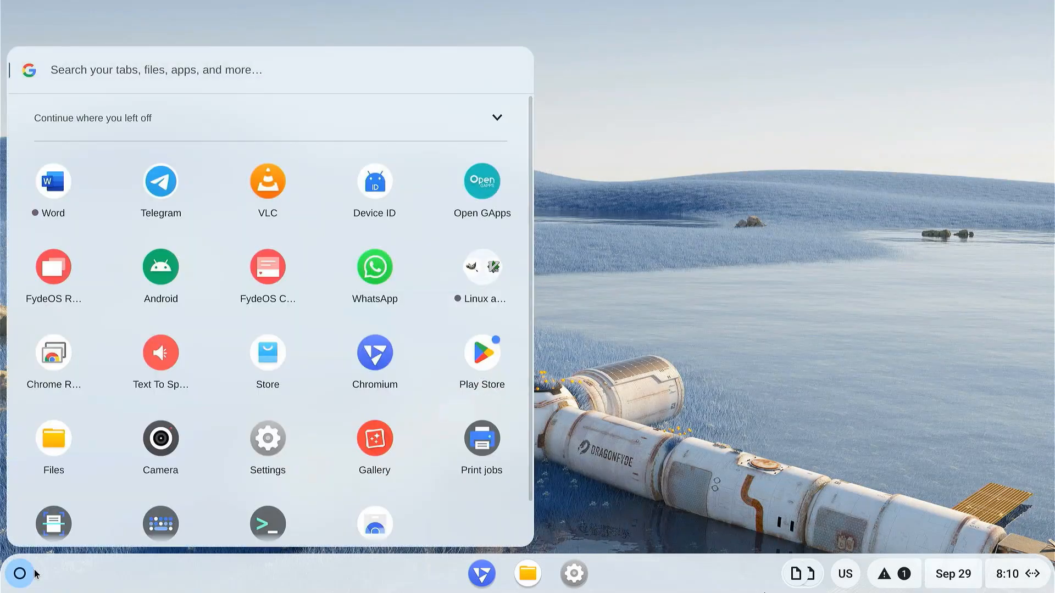
Launch GNU Image Manipulation Program from the launcher's Linux apps folder.
left_click(481, 267)
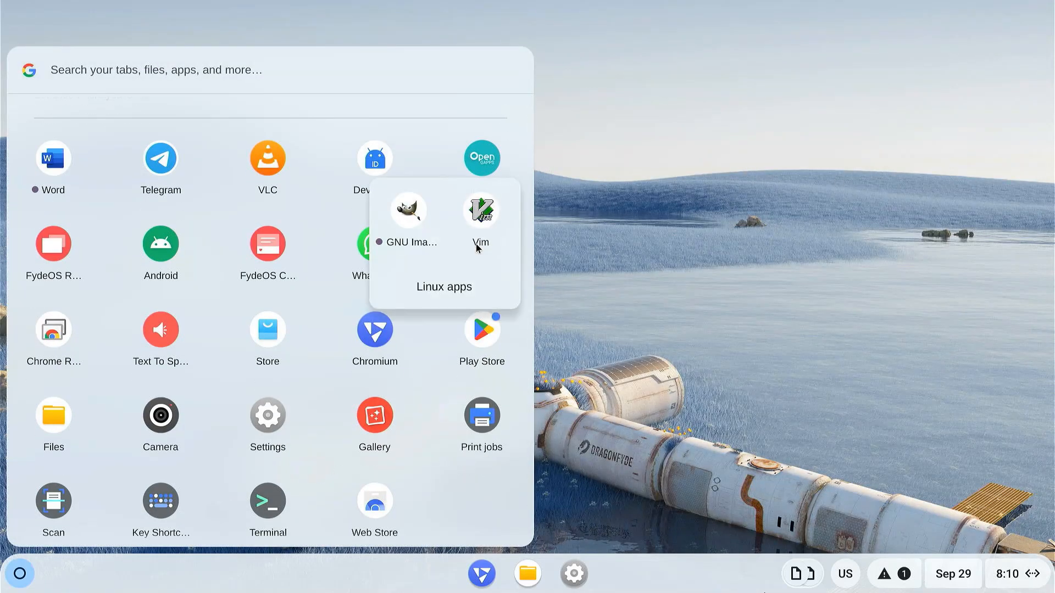
left_click(408, 210)
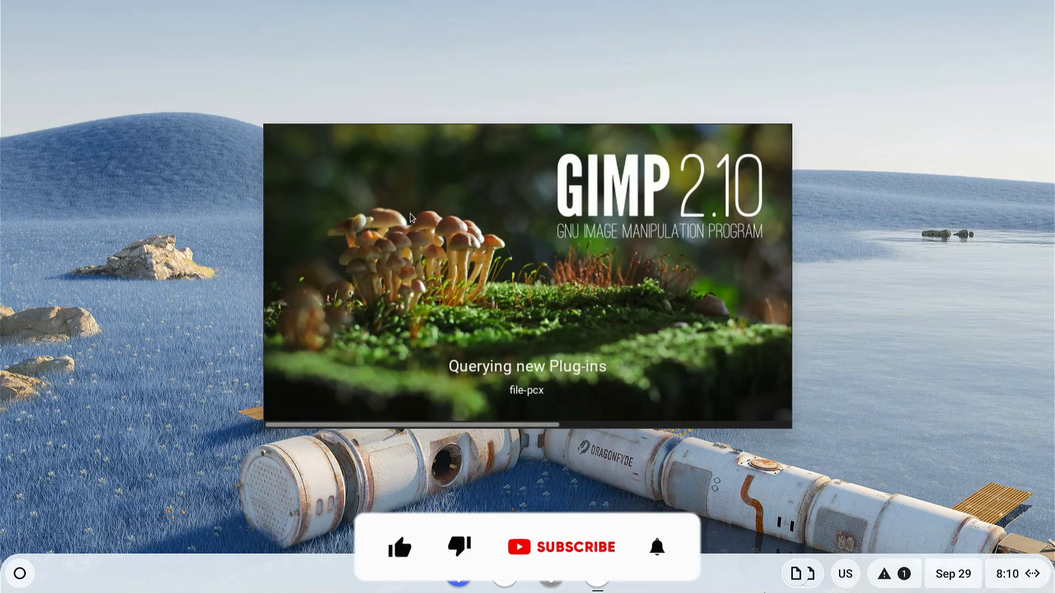